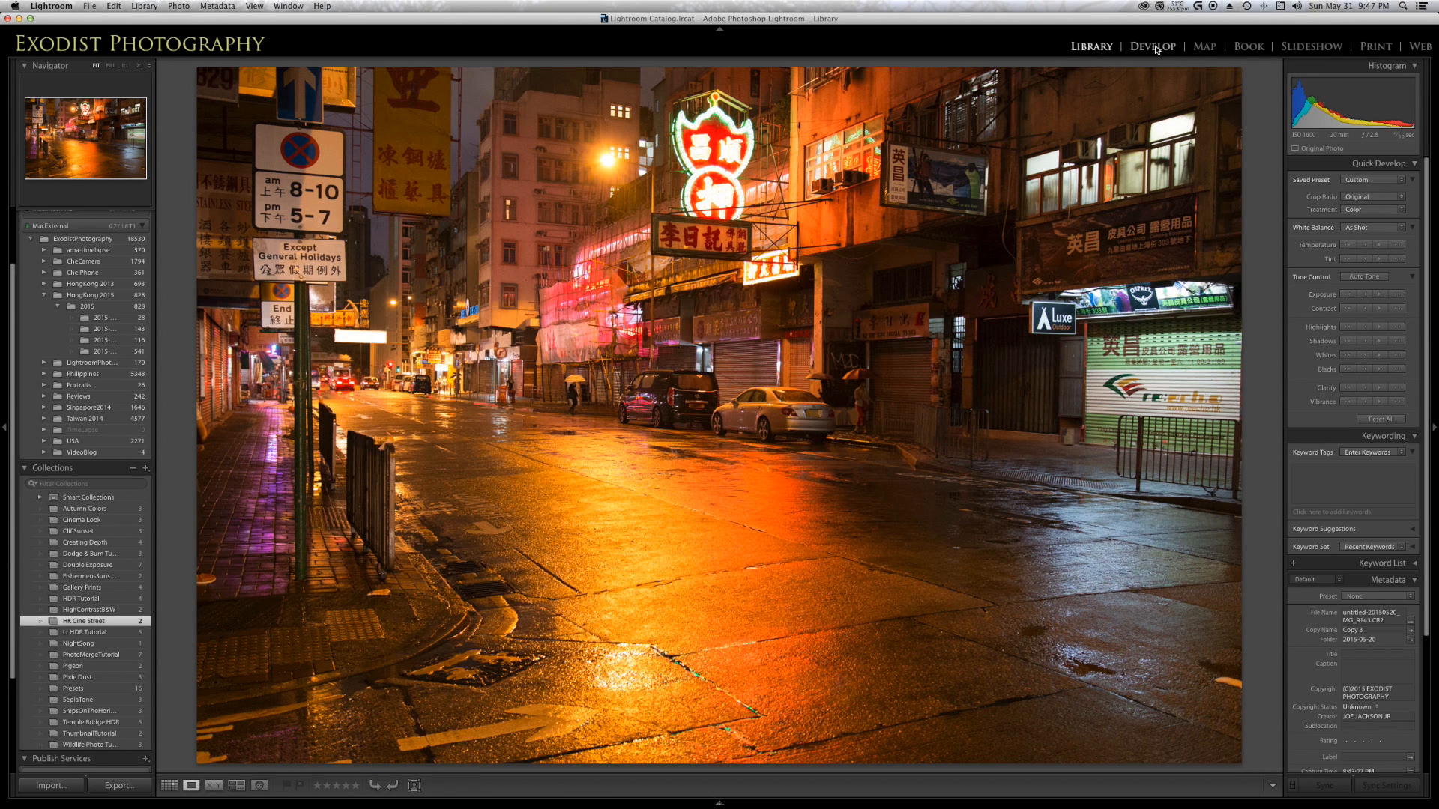
Open the street photo in Develop and enable lens profile corrections for the Sigma lens
{"action": "left_click", "coordinate": [1152, 45]}
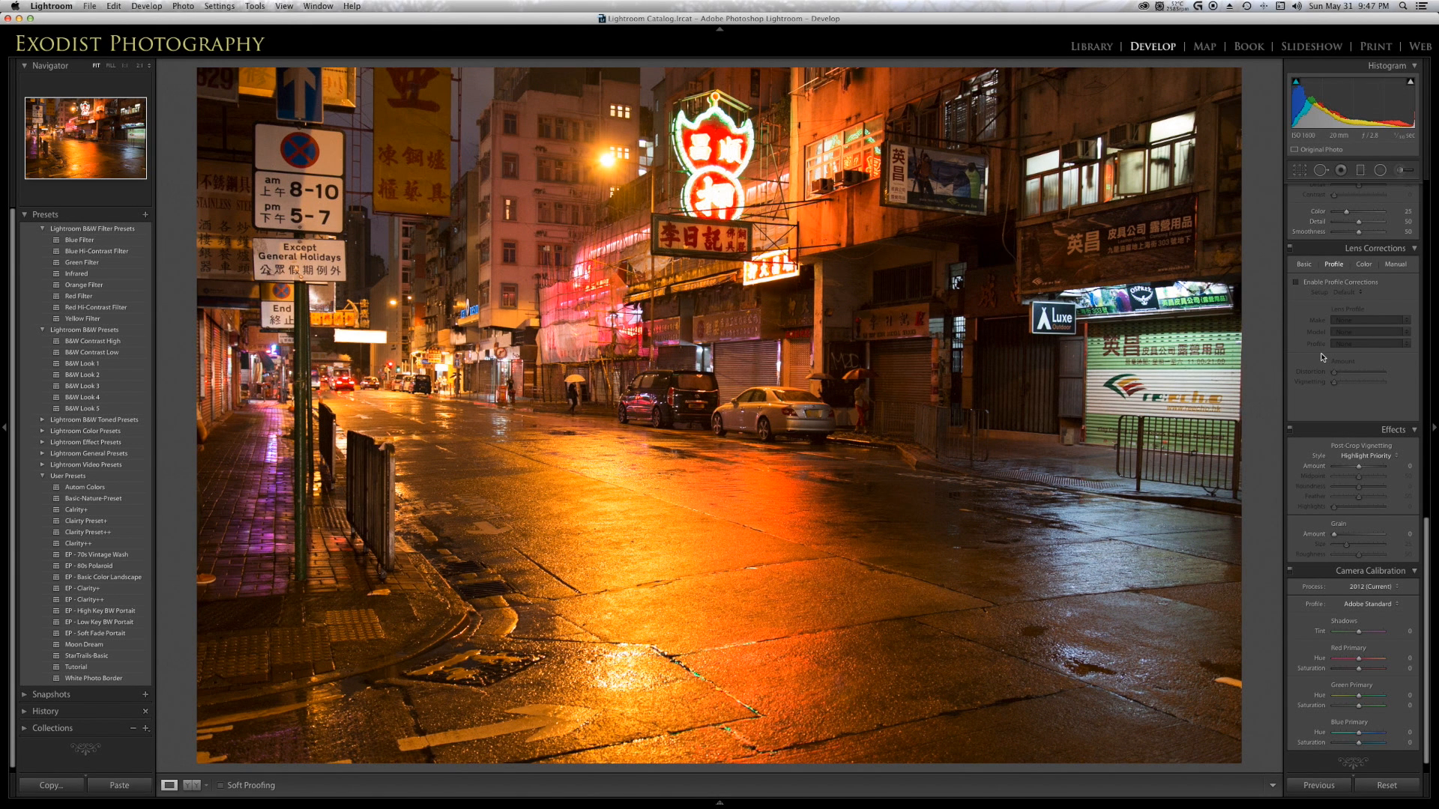
{"action": "mouse_move", "coordinate": [1314, 304]}
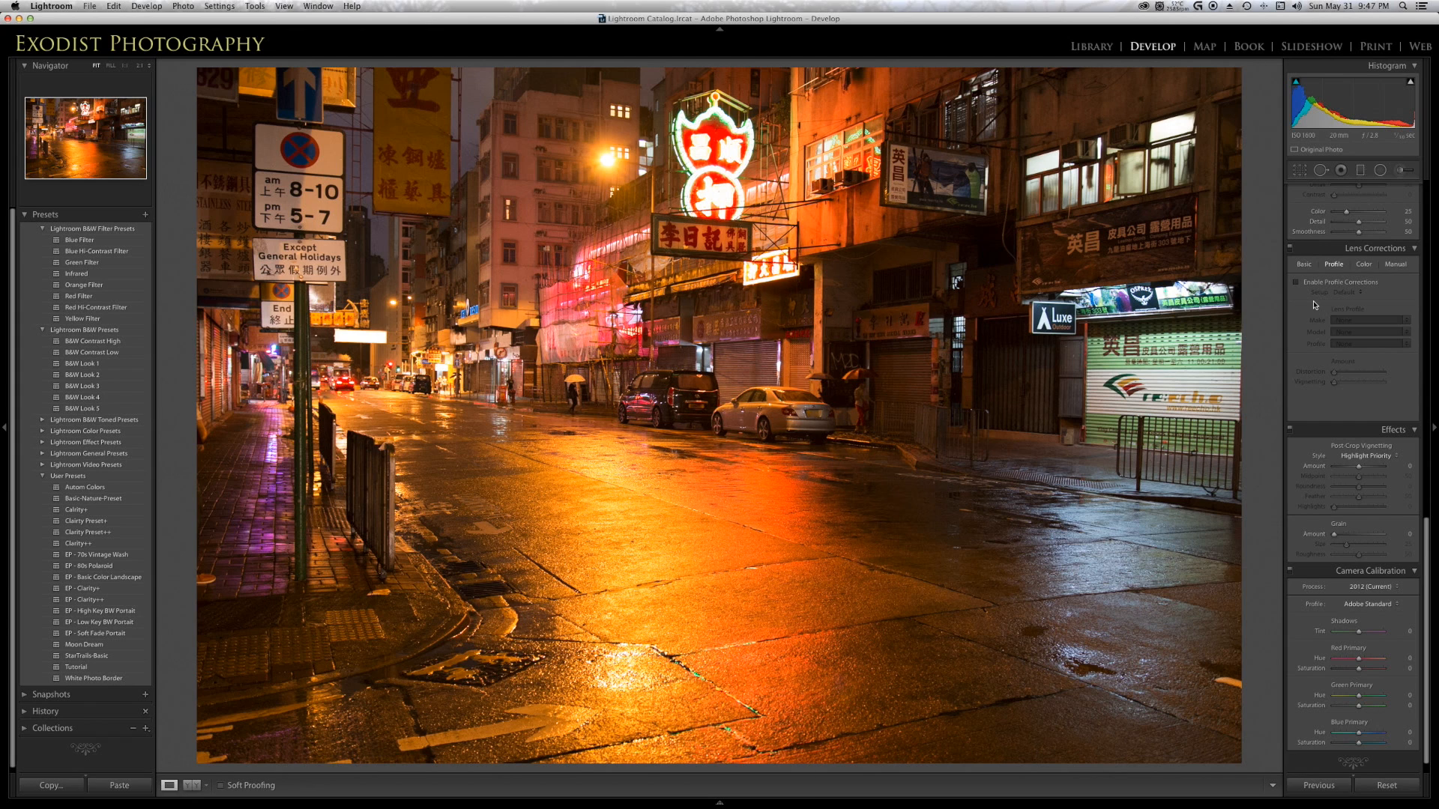
{"action": "mouse_move", "coordinate": [1297, 286]}
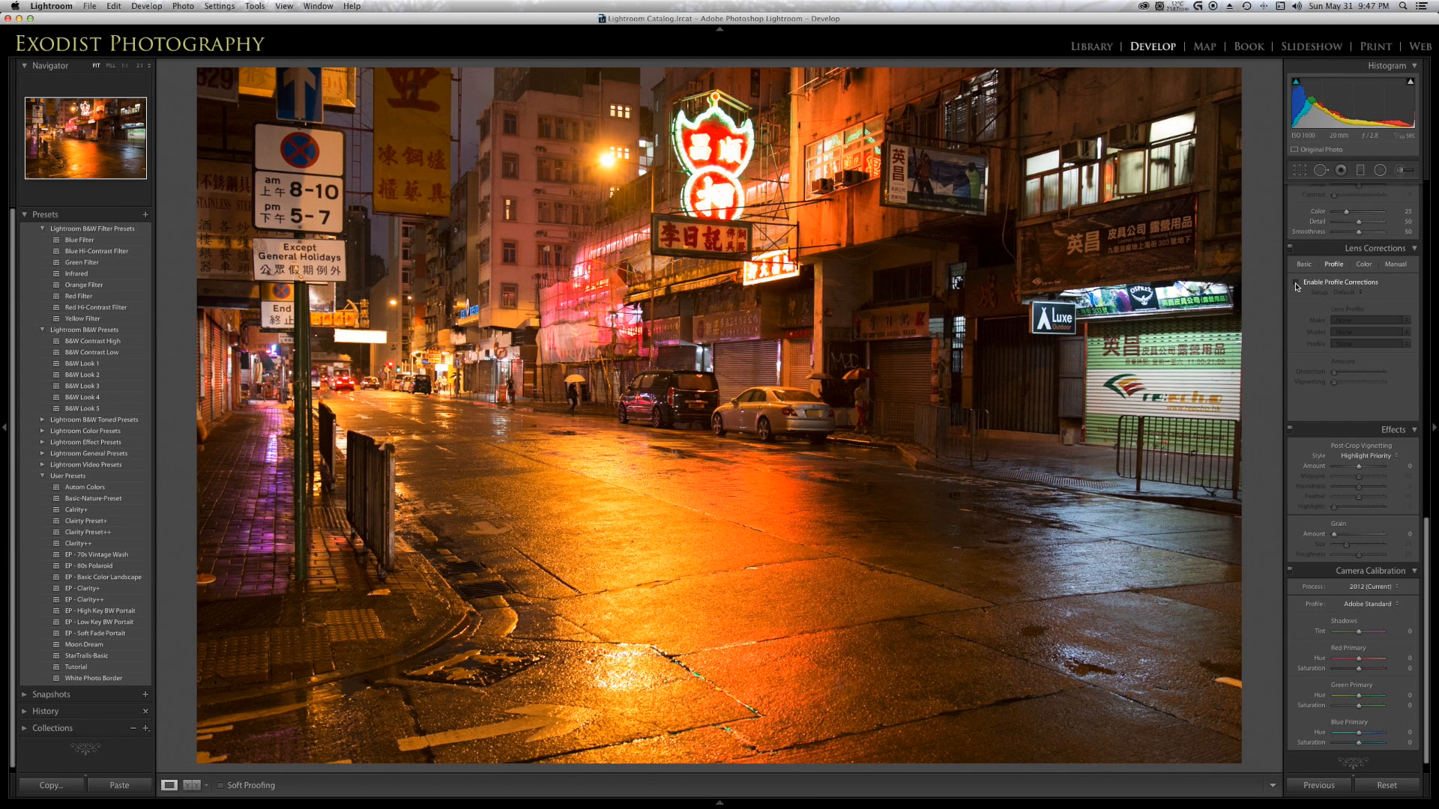
{"action": "left_click", "coordinate": [1297, 281]}
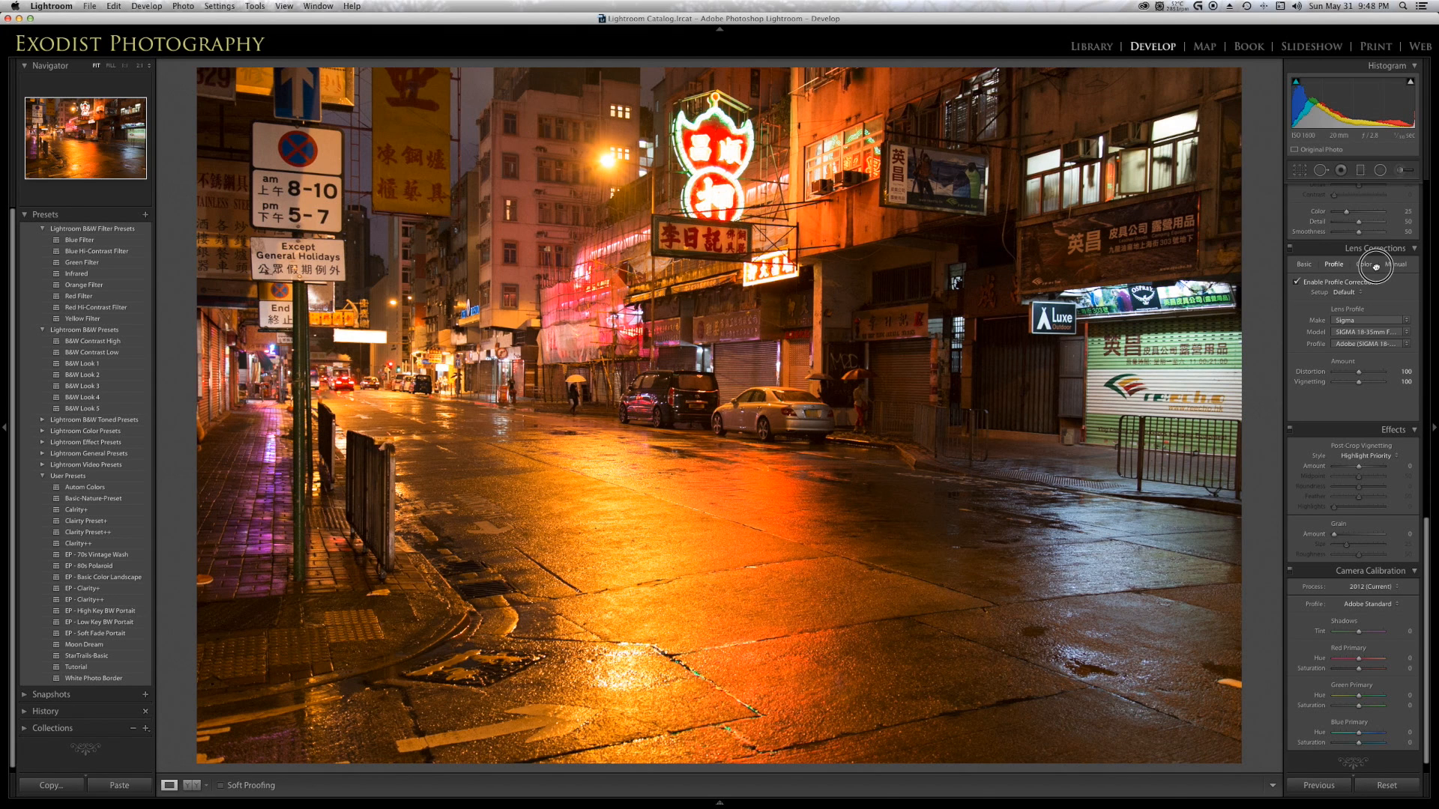
Tick Remove Chromatic Aberration under the Lens Corrections Color options
{"action": "left_click", "coordinate": [1365, 264]}
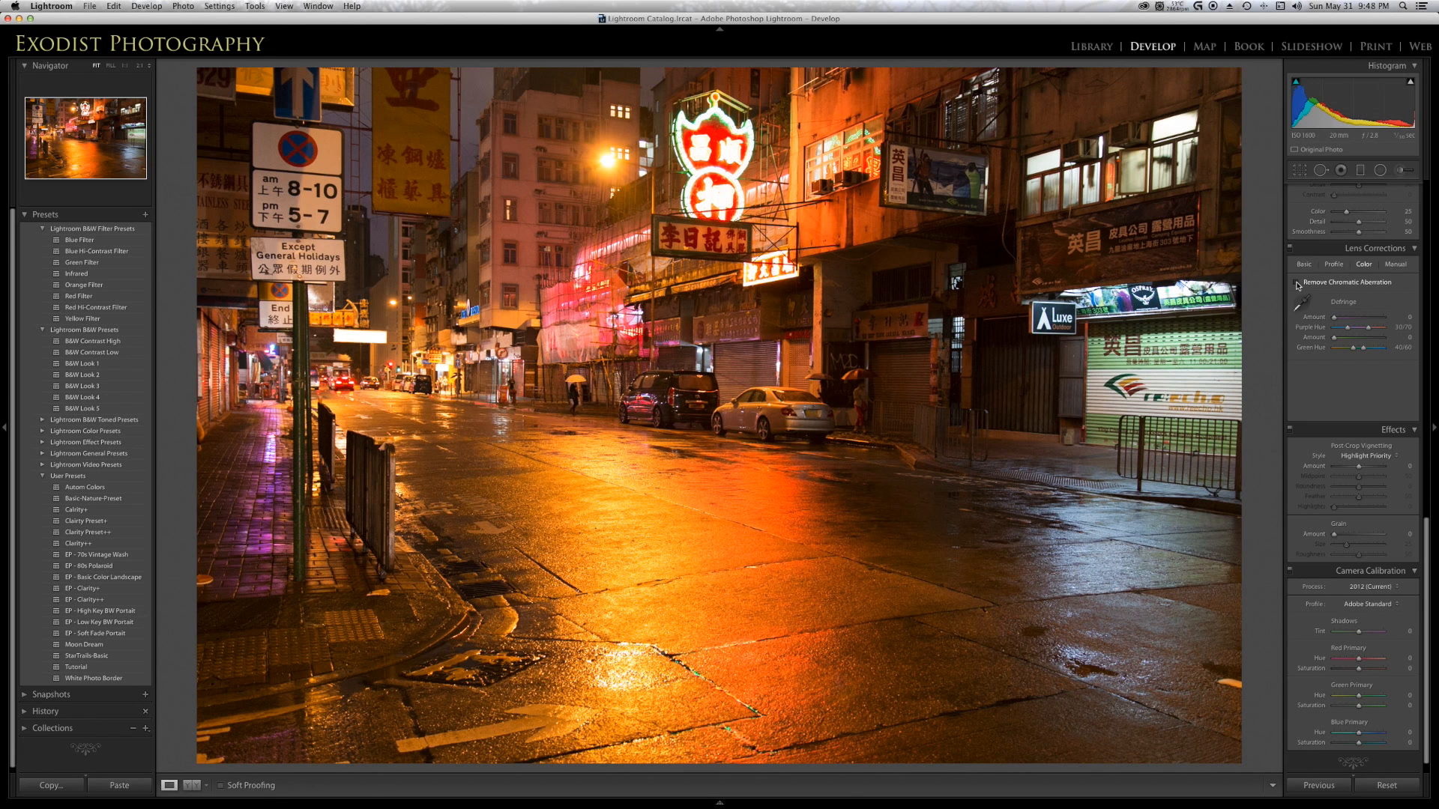
{"action": "left_click", "coordinate": [1297, 281]}
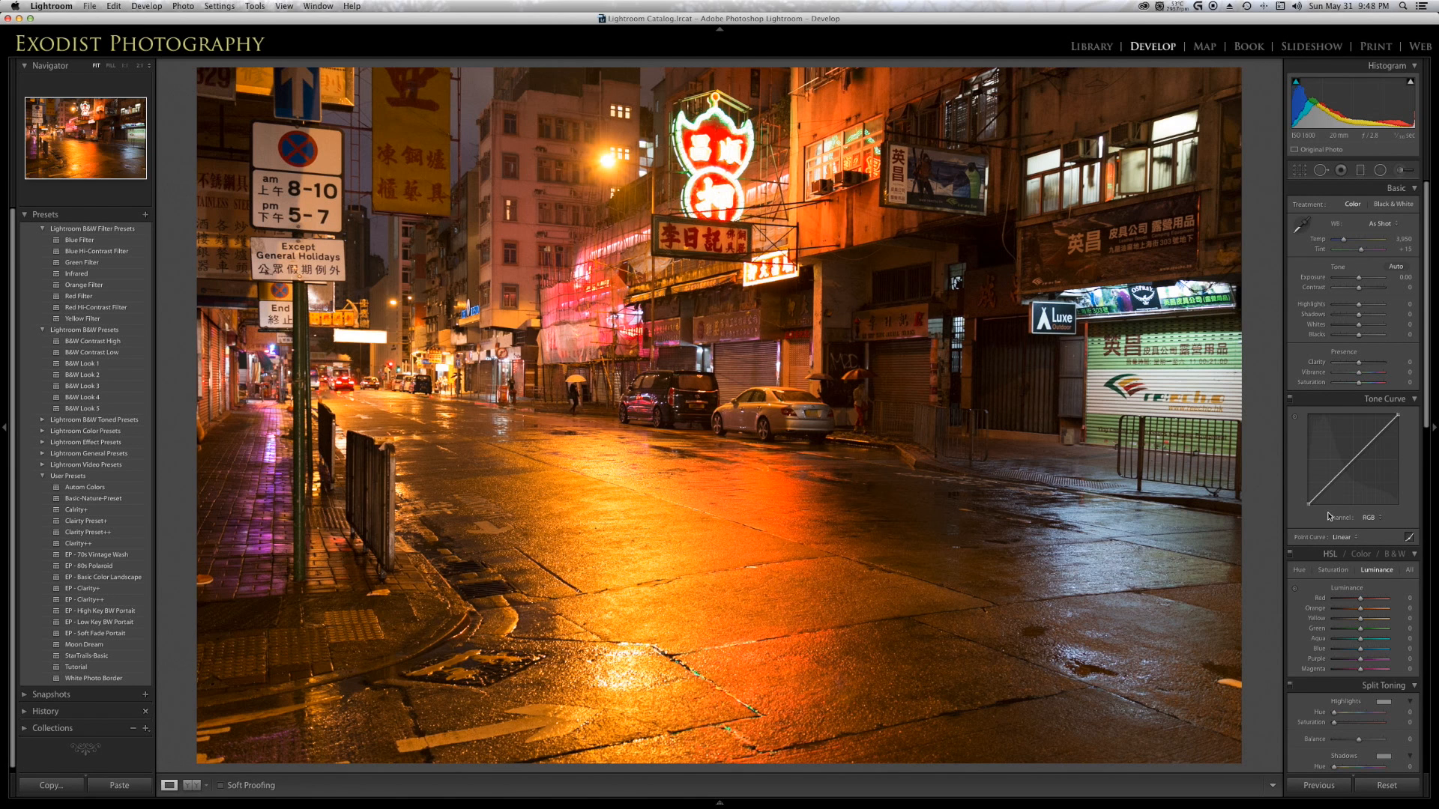
{"action": "mouse_move", "coordinate": [441, 423]}
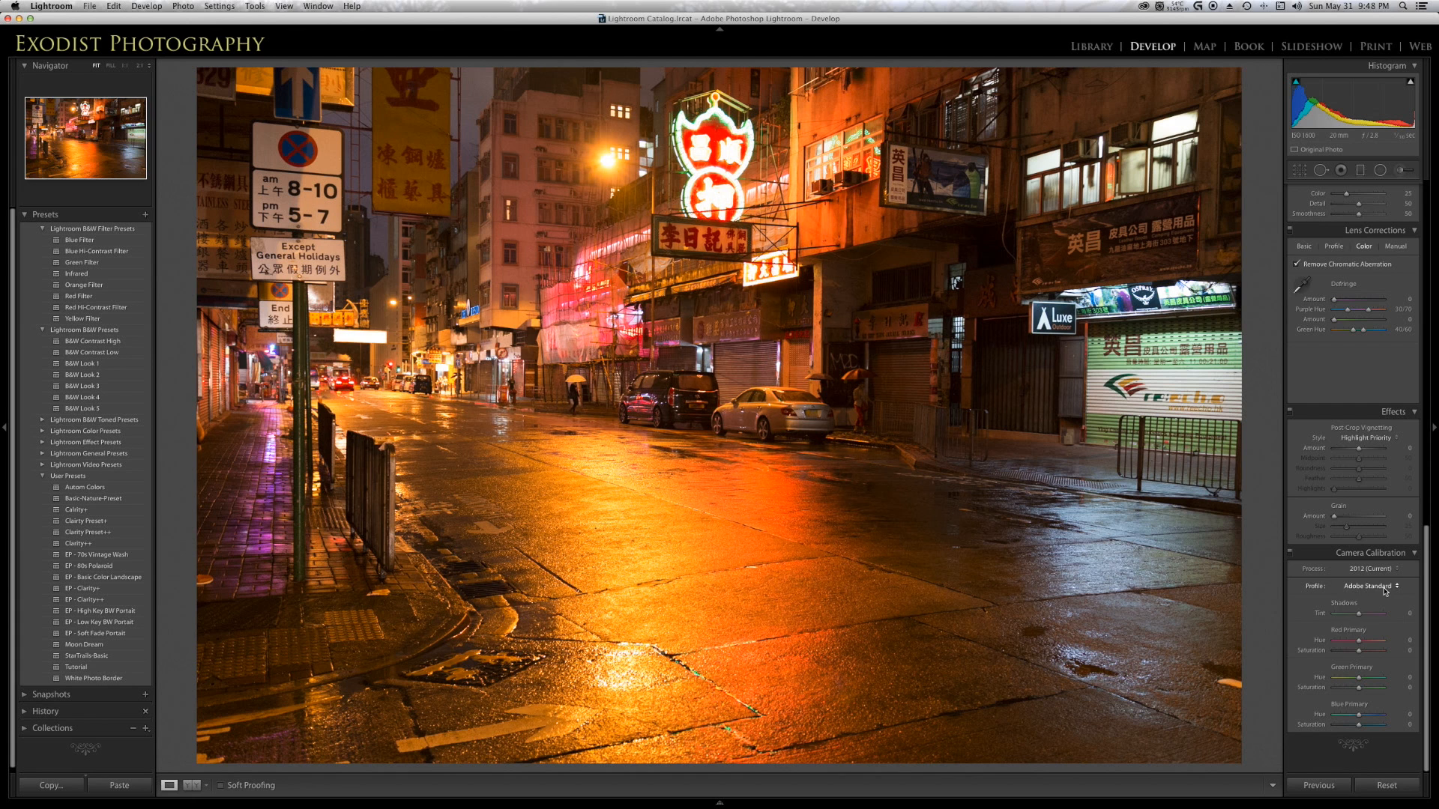
Change the calibration profile from Adobe Standard to Camera Standard
{"action": "left_click", "coordinate": [1371, 586]}
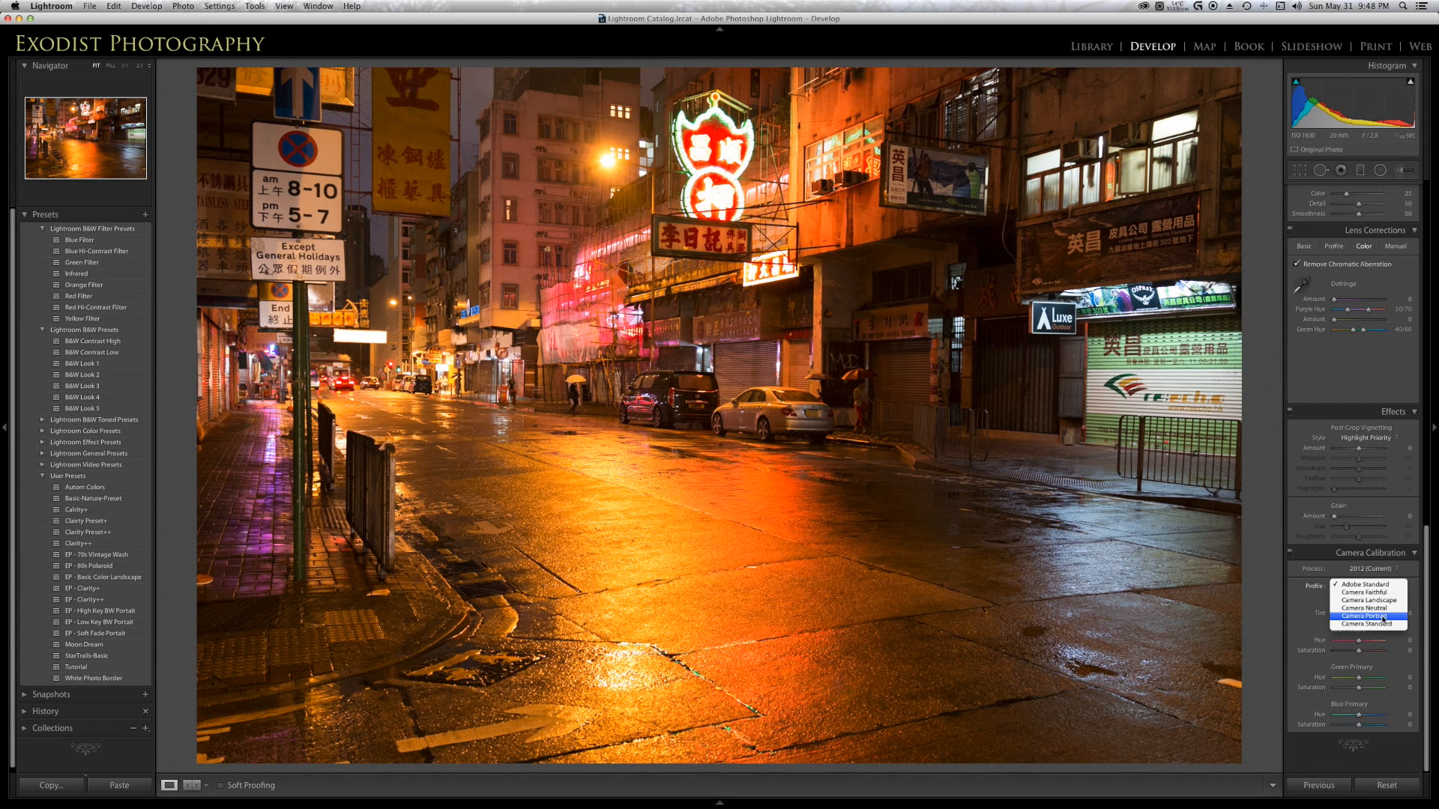
{"action": "left_click", "coordinate": [1362, 633]}
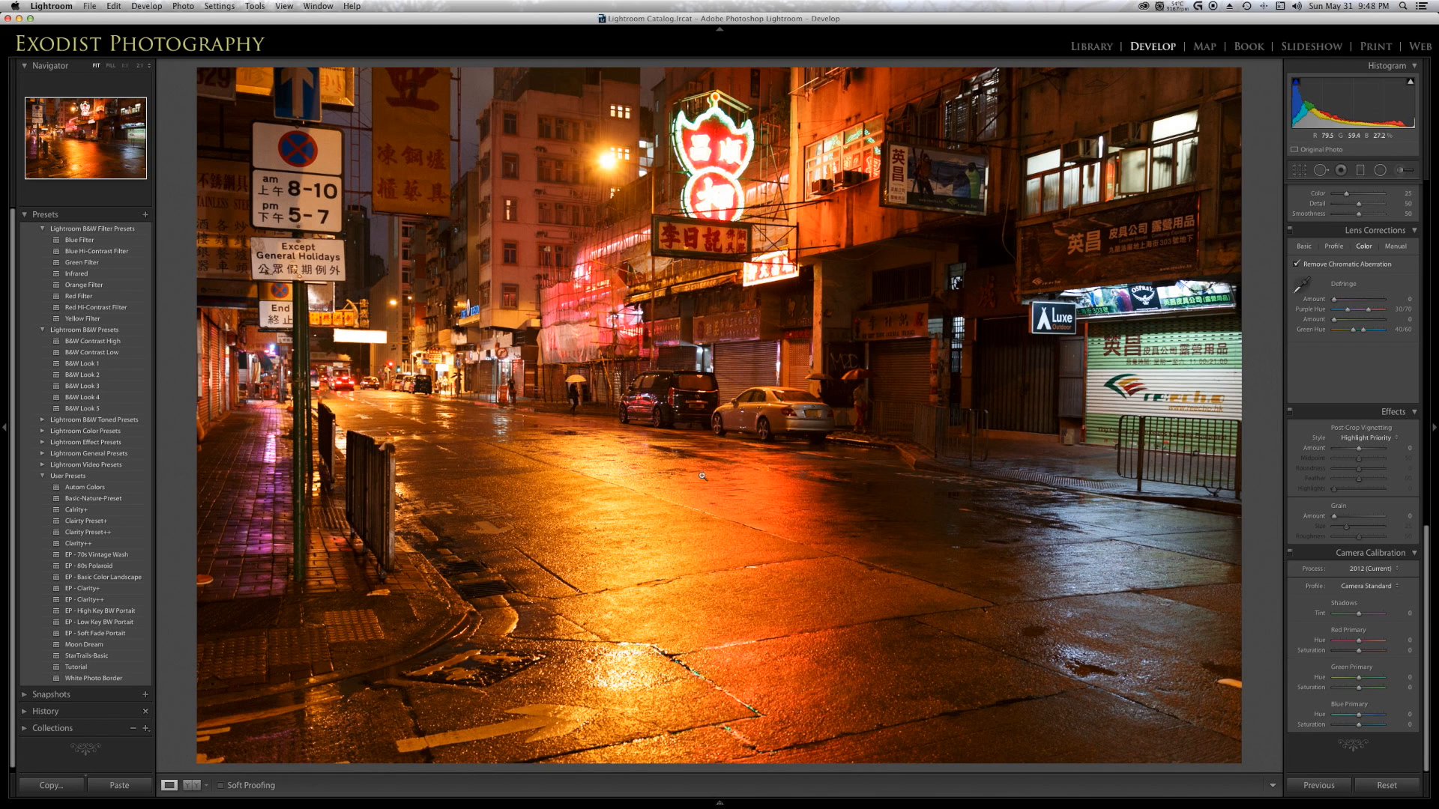
{"action": "mouse_move", "coordinate": [980, 571]}
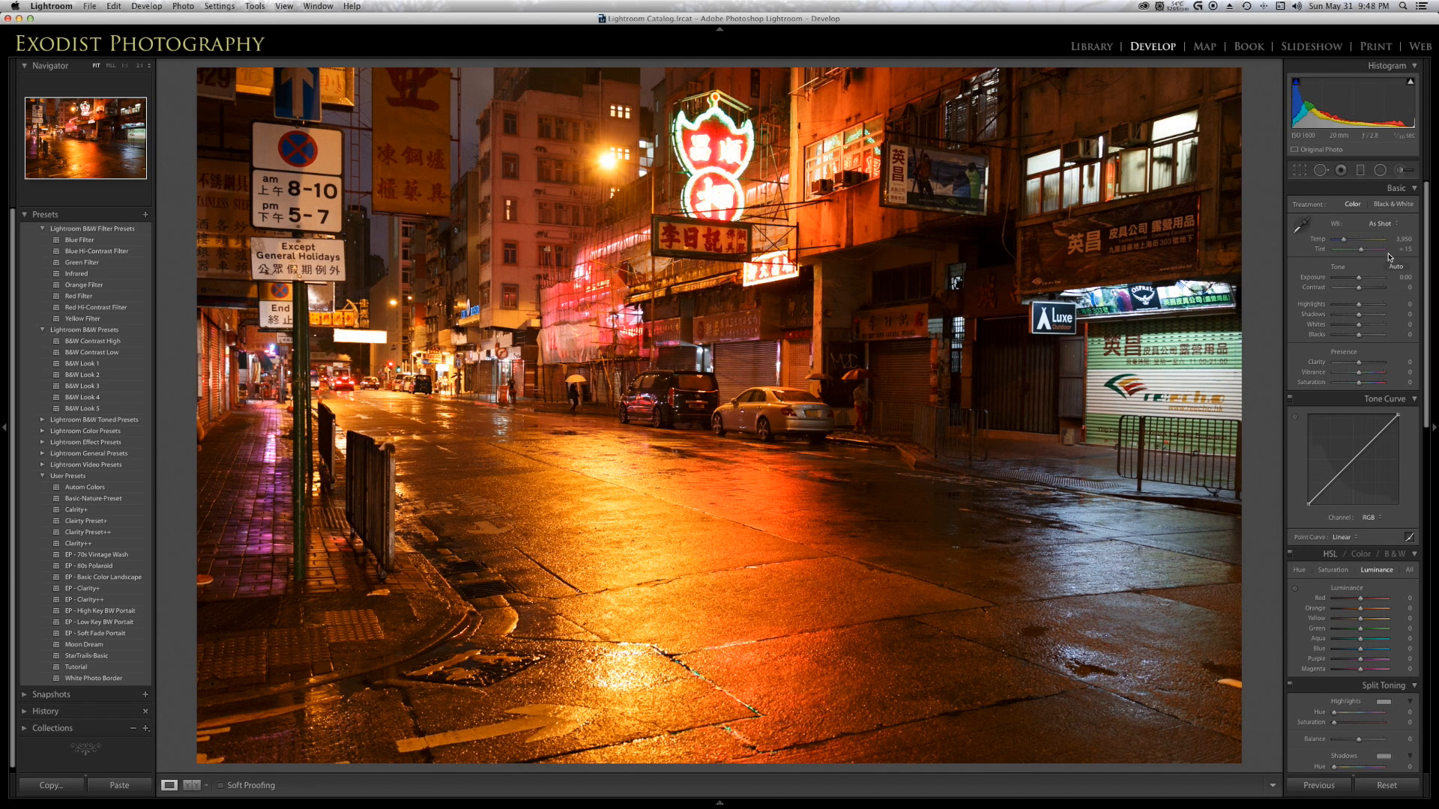
Set the Basic panel white balance preset to Tungsten to cool the orange cast
{"action": "left_click", "coordinate": [1385, 224]}
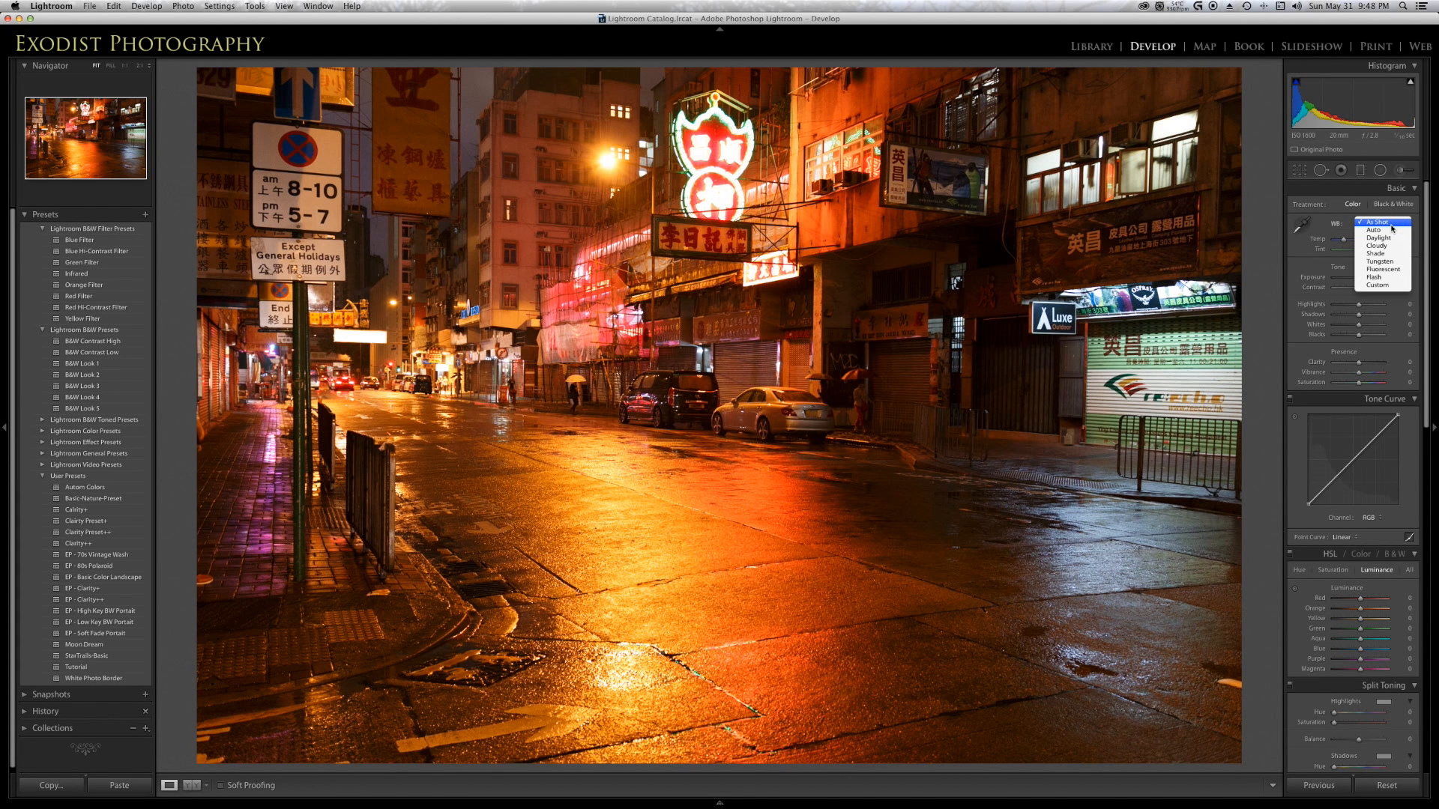
{"action": "mouse_move", "coordinate": [1381, 262]}
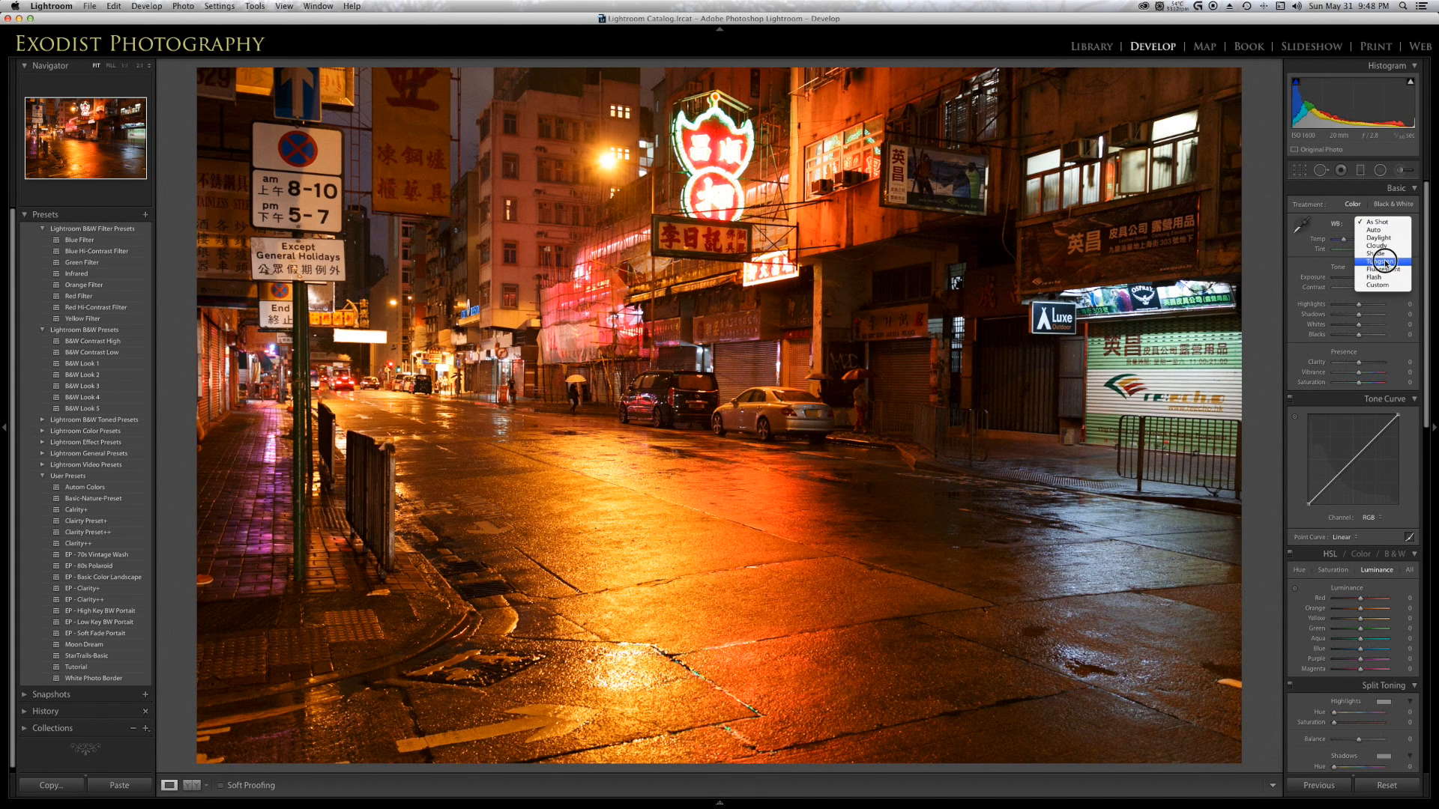
{"action": "left_click", "coordinate": [1374, 264]}
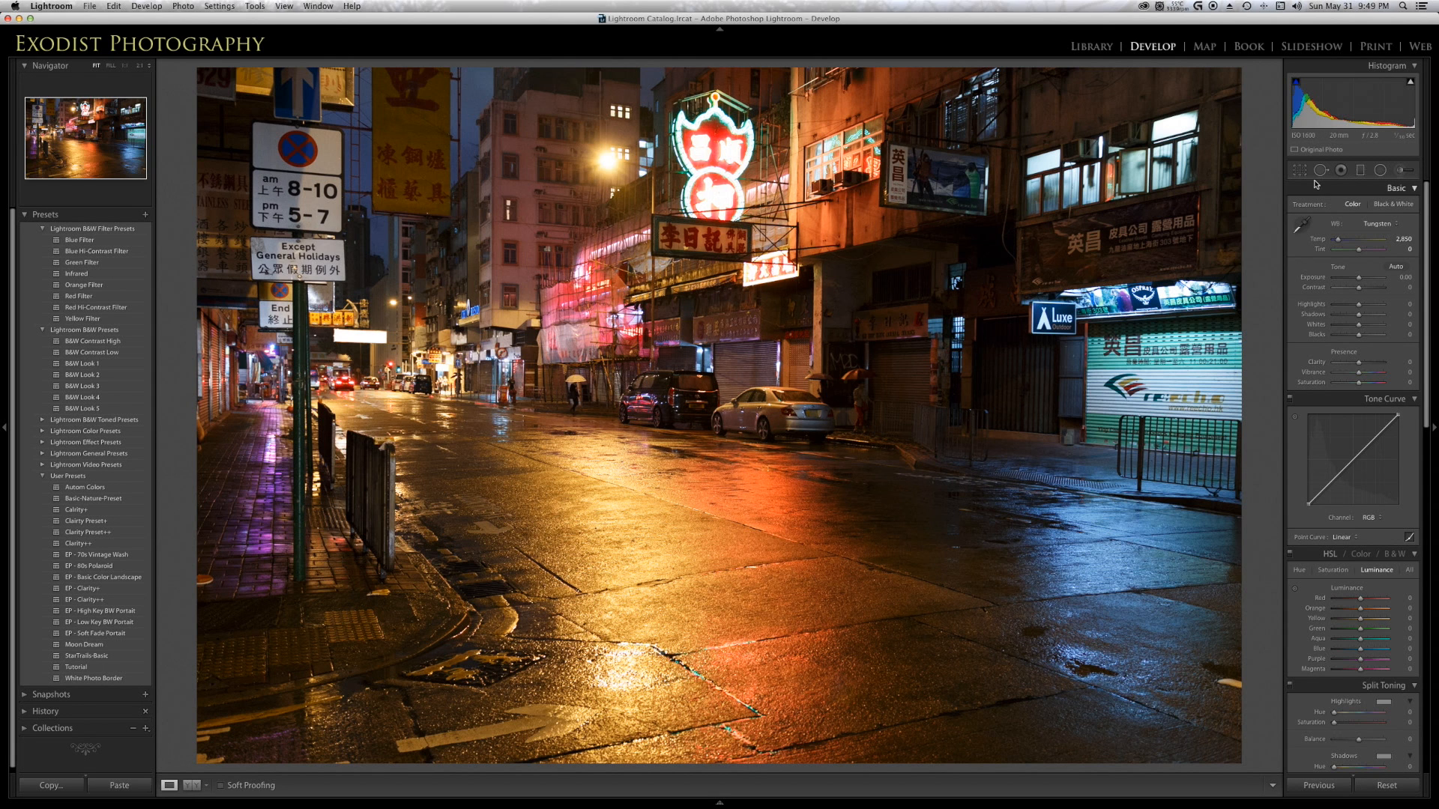
Crop the photo with a 16 x 9 aspect ratio
{"action": "left_click", "coordinate": [1300, 169]}
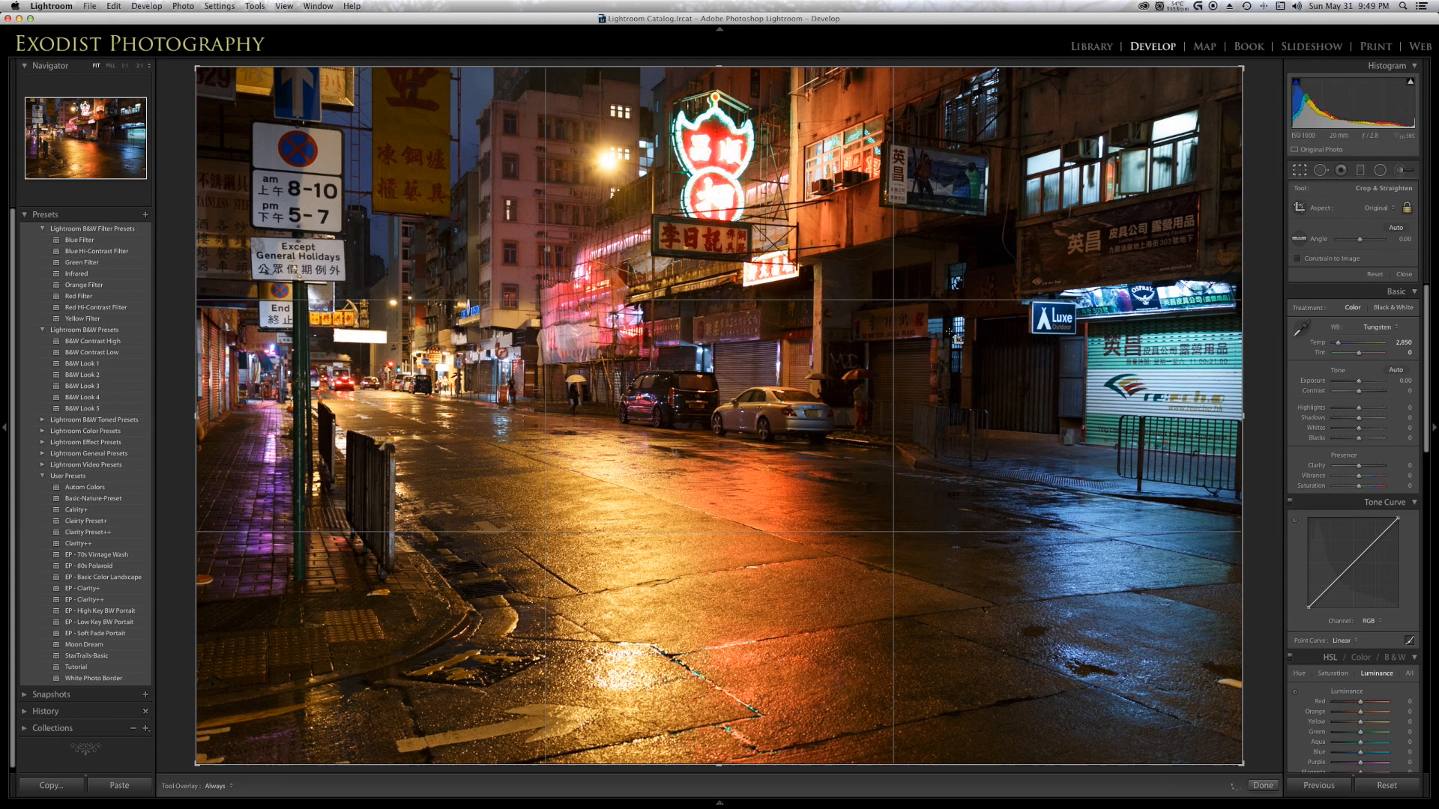
{"action": "left_click", "coordinate": [1378, 208]}
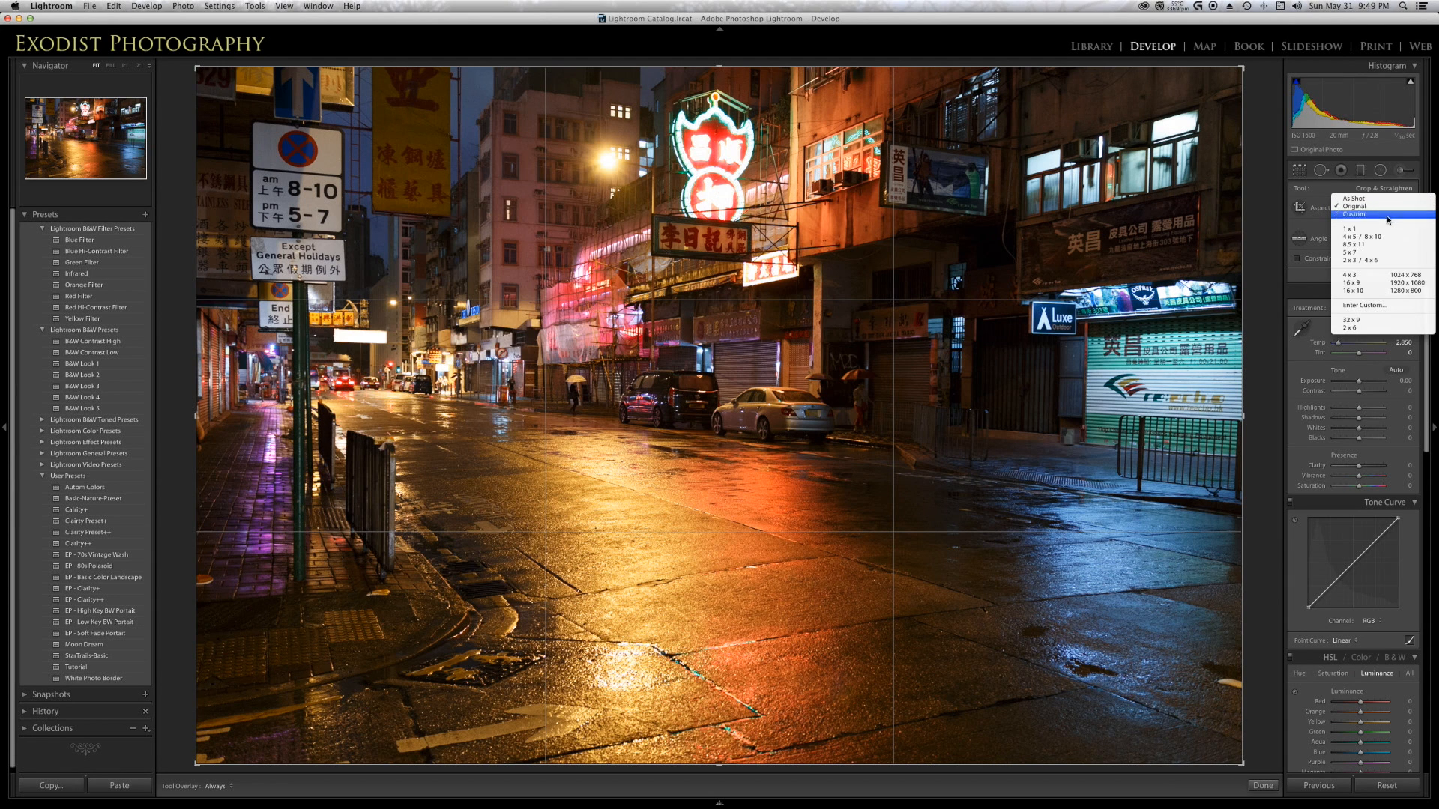
{"action": "mouse_move", "coordinate": [1373, 285]}
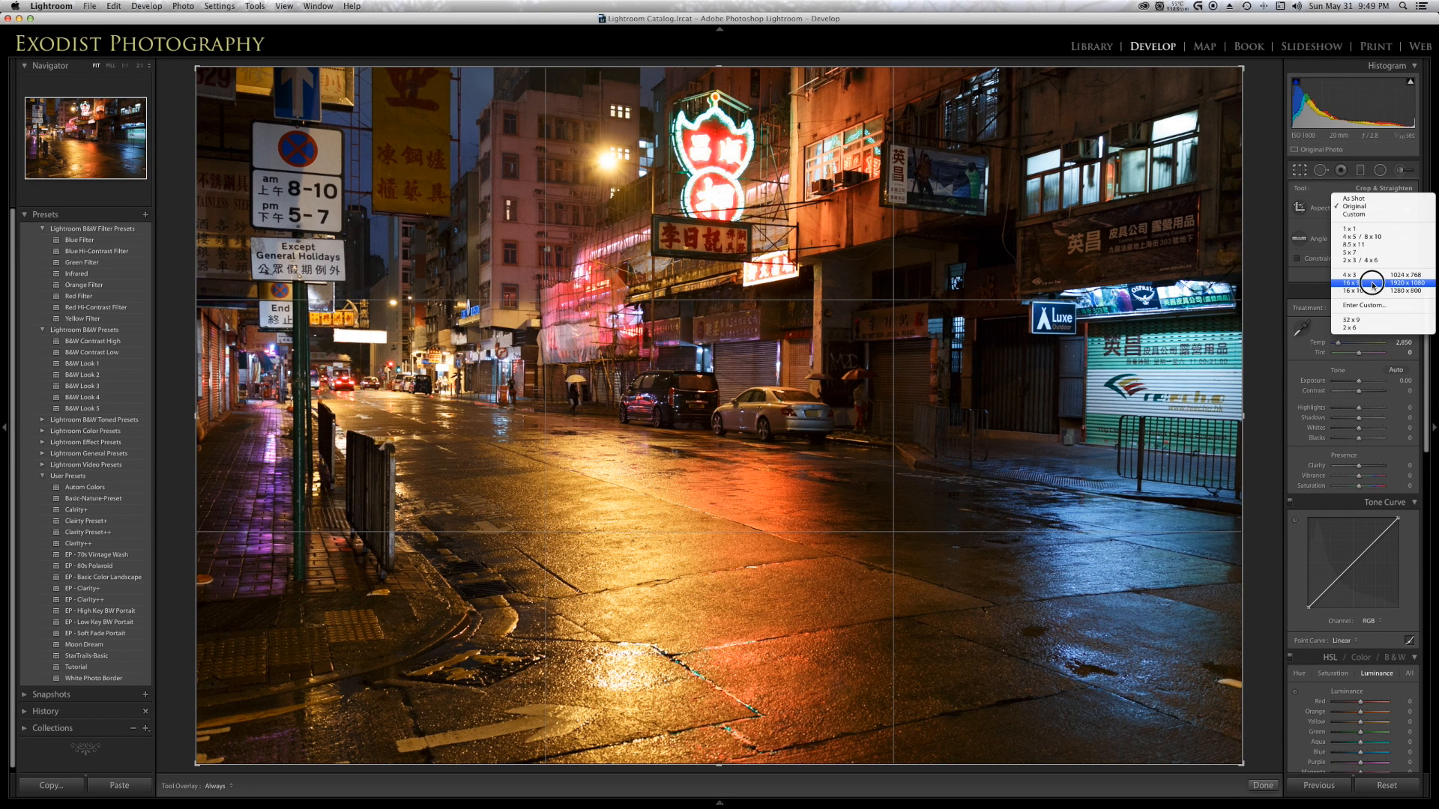
{"action": "left_click", "coordinate": [1341, 278]}
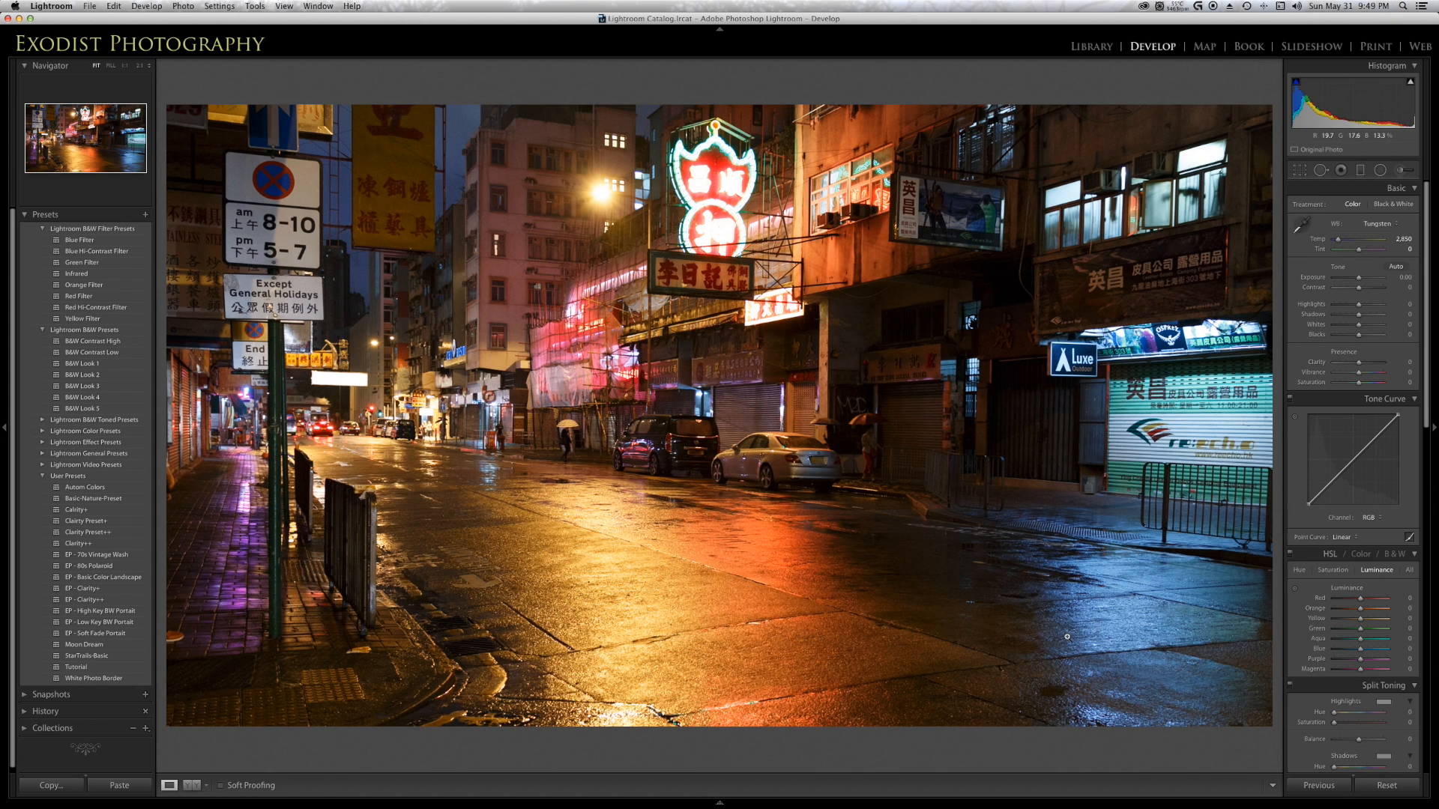
{"action": "mouse_move", "coordinate": [772, 538]}
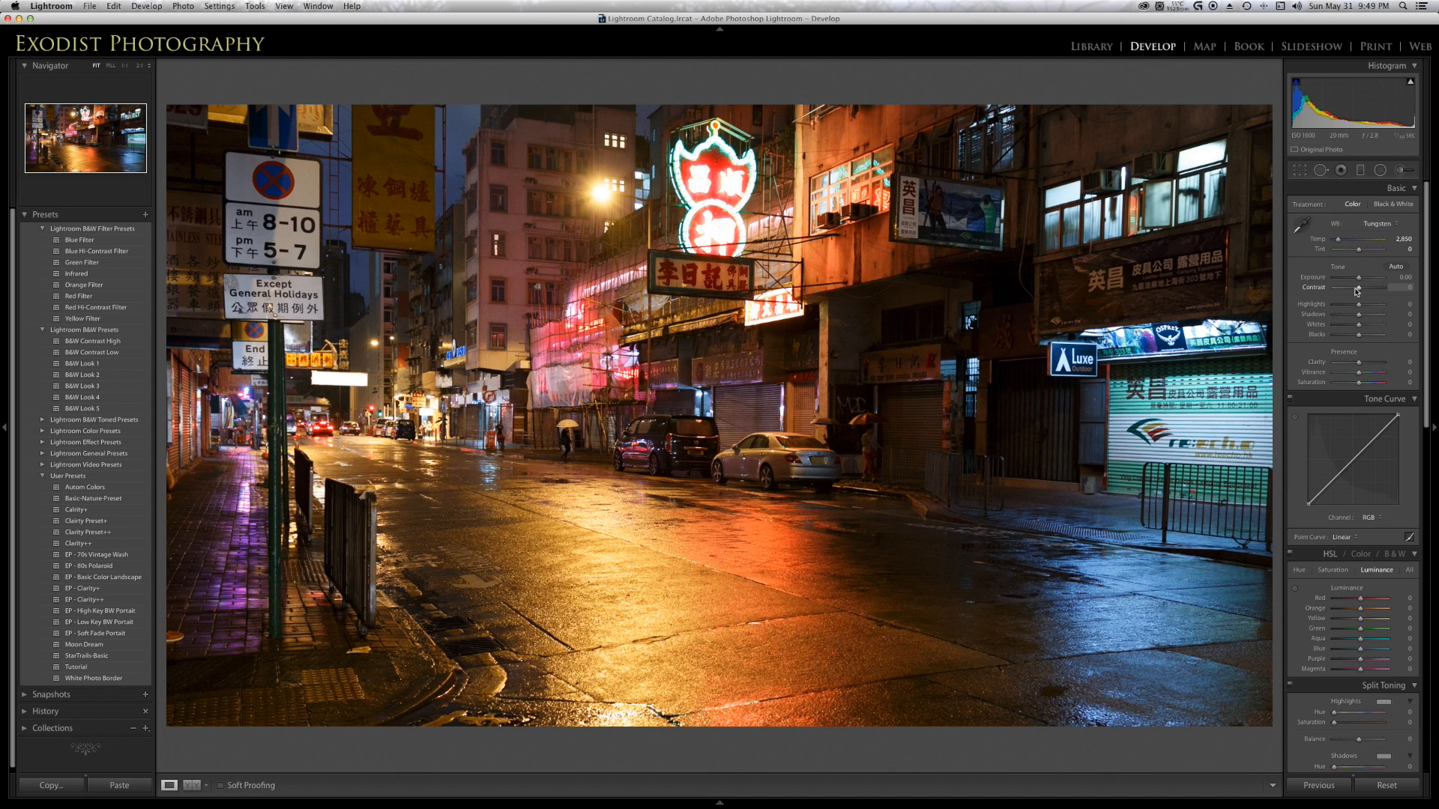
Lower the Contrast slider to -90
{"action": "left_click_drag", "start_coordinate": [1381, 287], "coordinate": [1390, 287]}
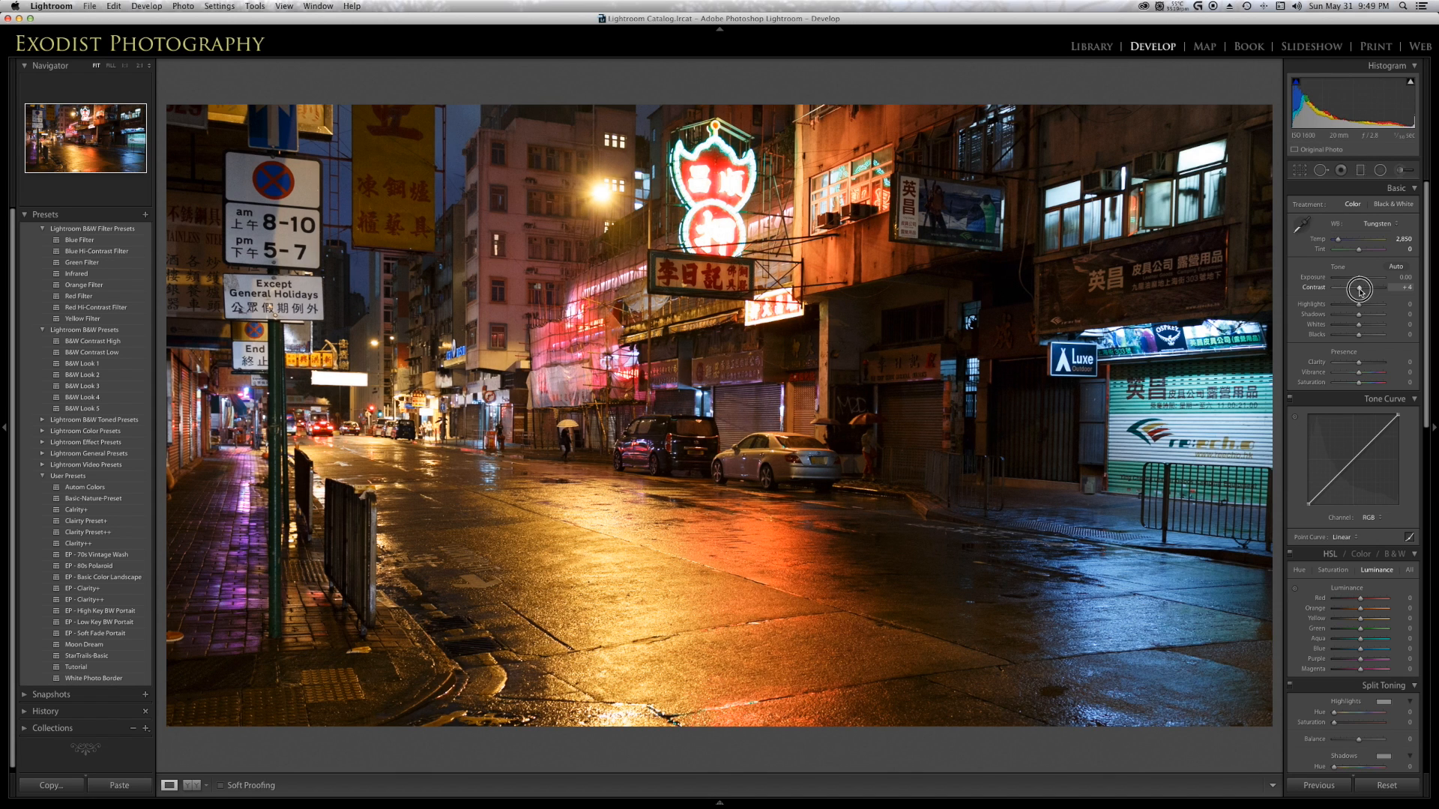
{"action": "left_click_drag", "start_coordinate": [1362, 290], "coordinate": [1317, 289]}
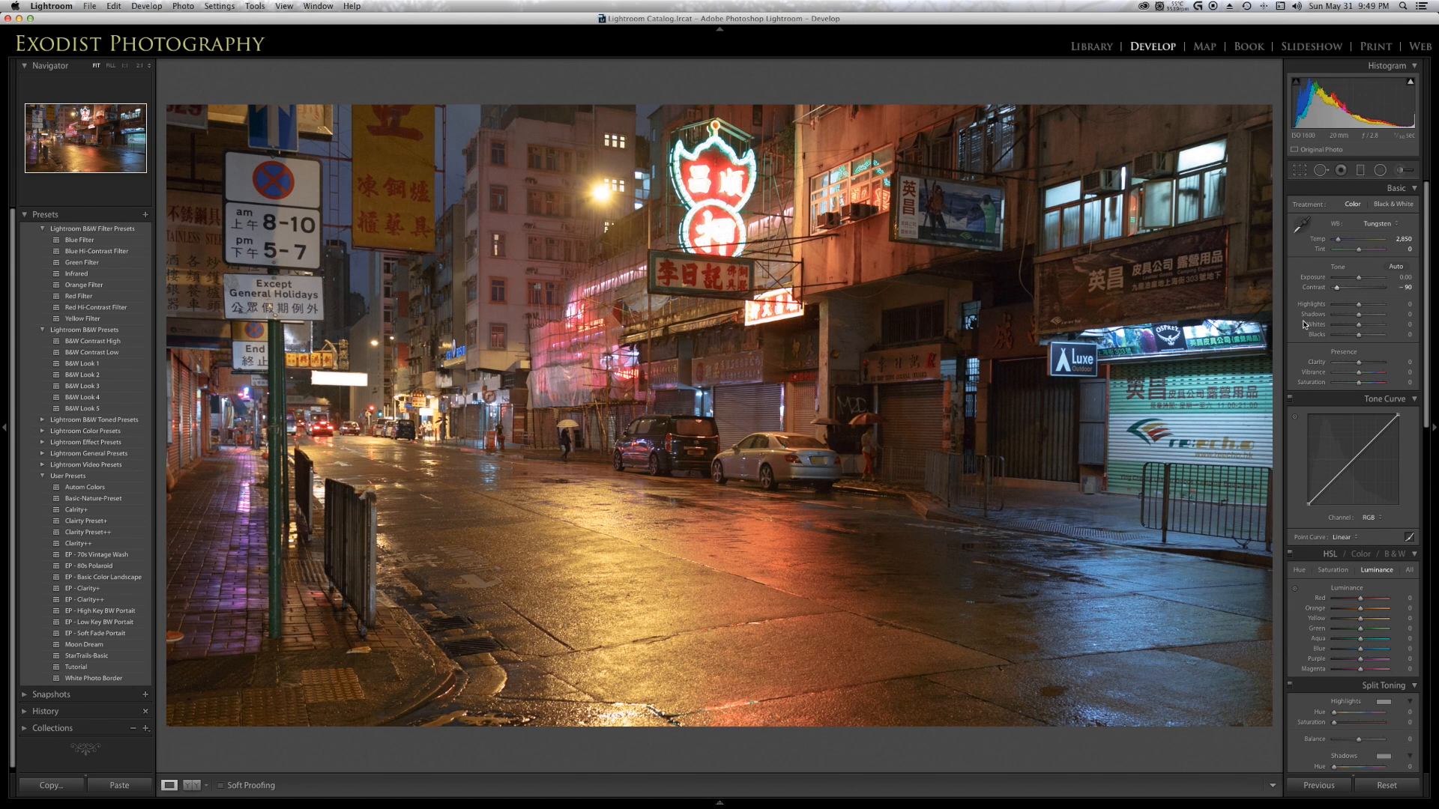
{"action": "mouse_move", "coordinate": [1145, 471]}
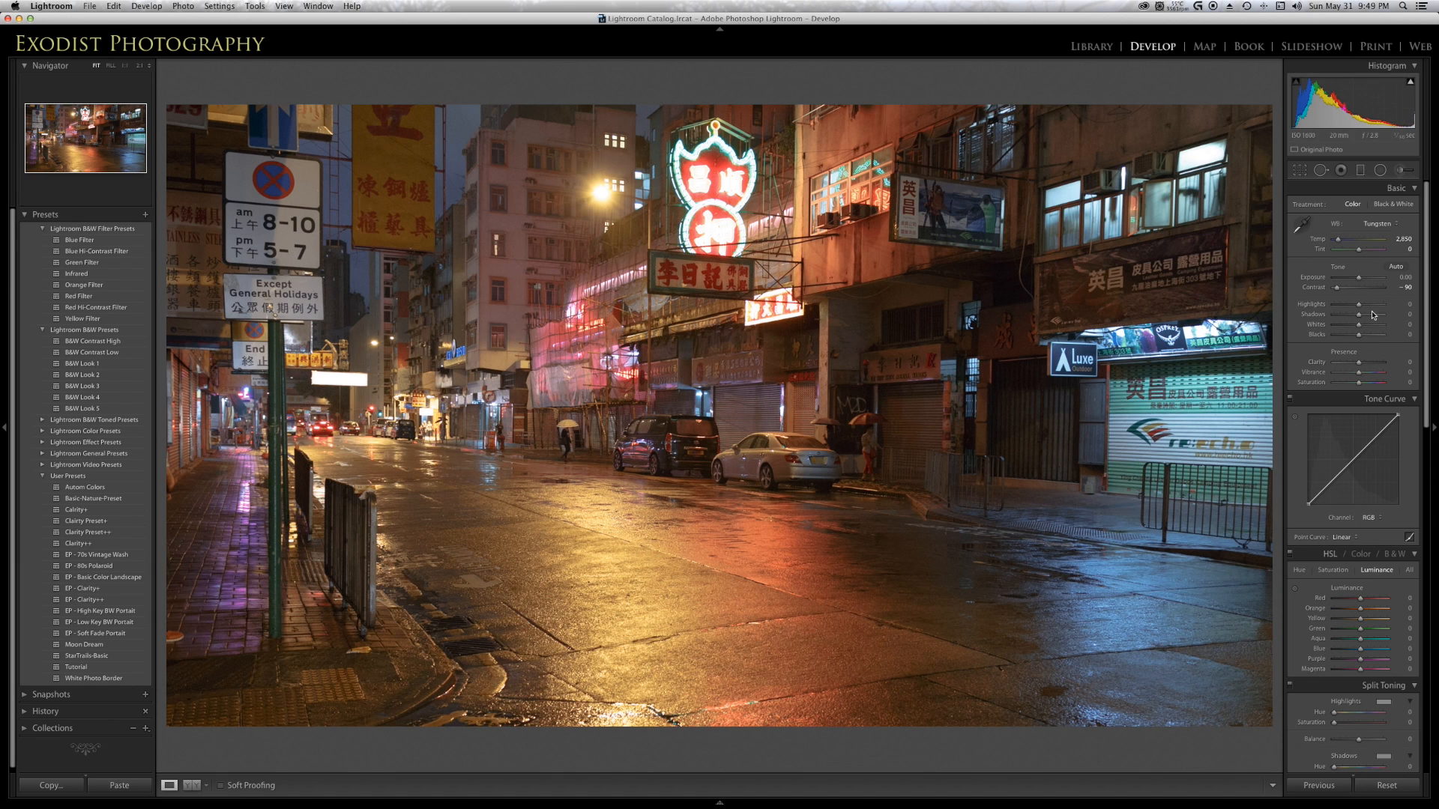
Pull highlights down to -72 and lift shadows to about +75
{"action": "left_click_drag", "start_coordinate": [1367, 304], "coordinate": [1345, 303]}
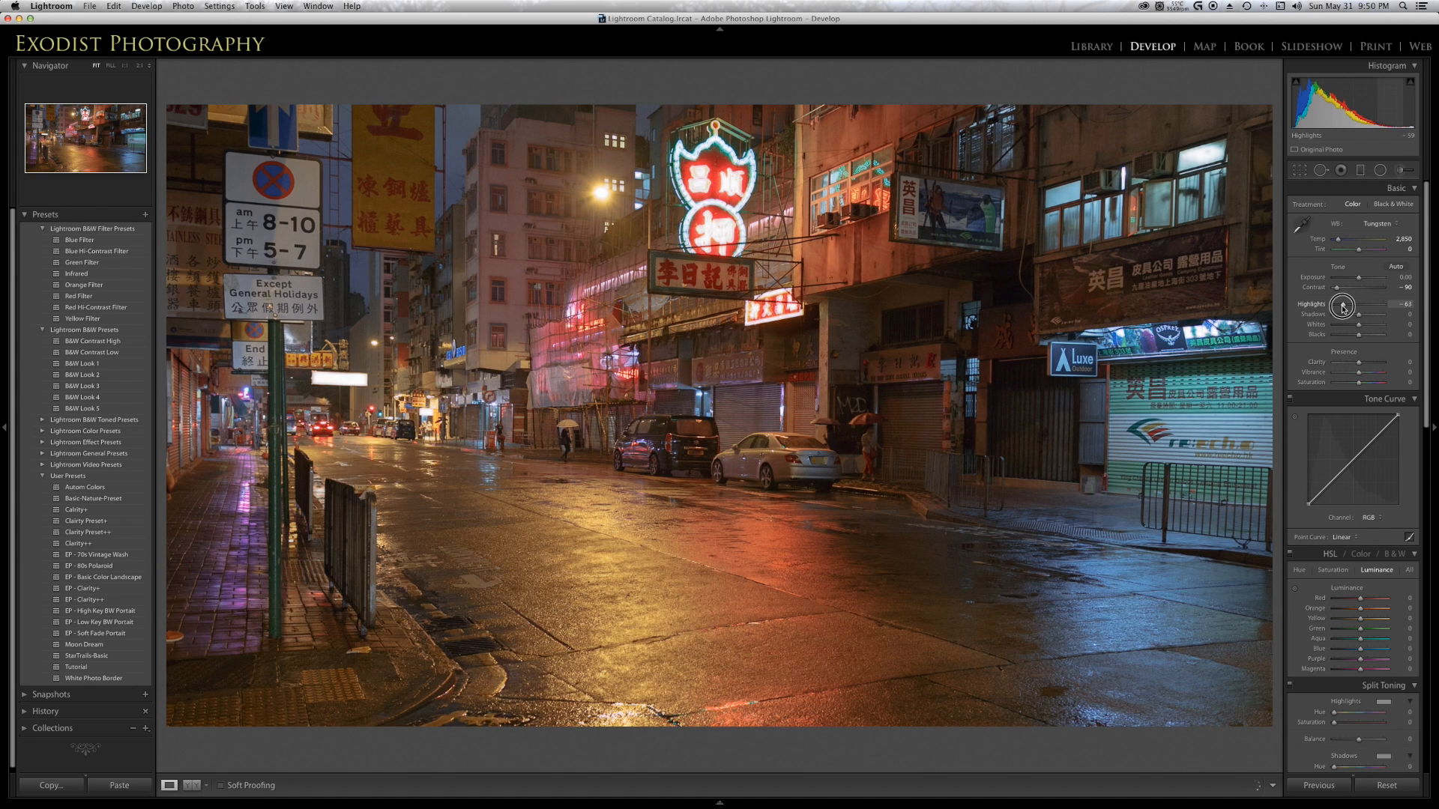
{"action": "left_click_drag", "start_coordinate": [1367, 305], "coordinate": [1341, 305]}
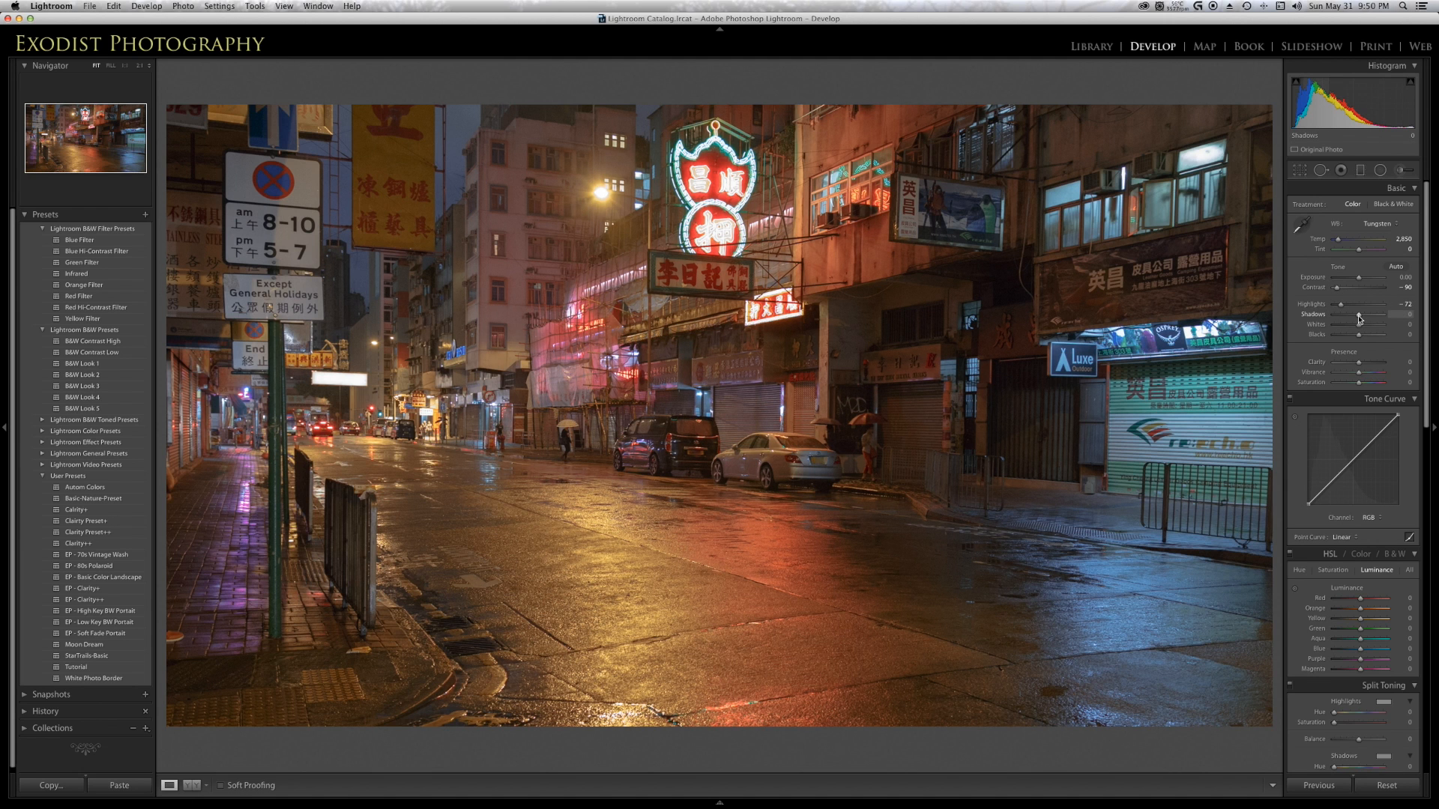
{"action": "left_click_drag", "start_coordinate": [1358, 314], "coordinate": [1377, 314]}
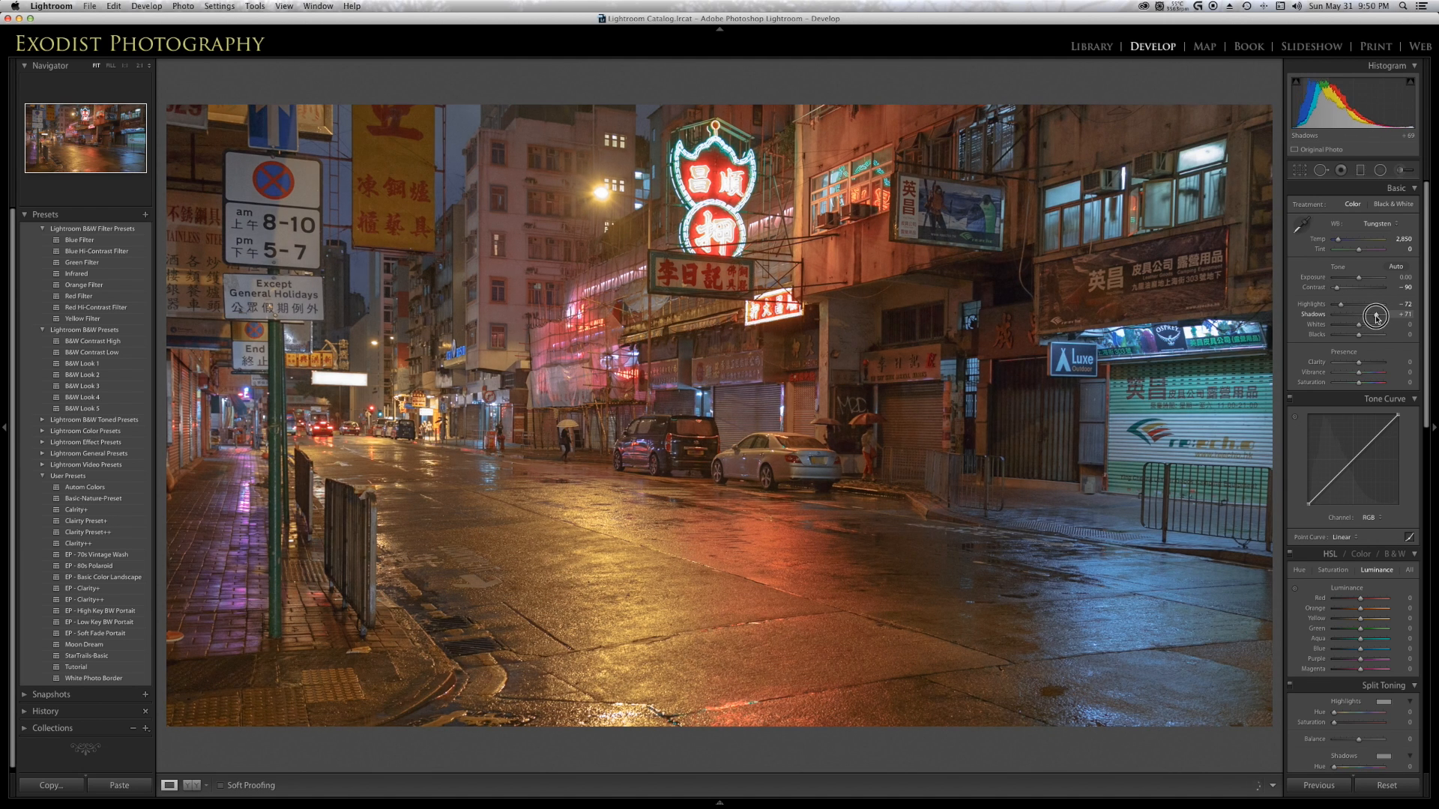
{"action": "left_click_drag", "start_coordinate": [1366, 315], "coordinate": [1372, 315]}
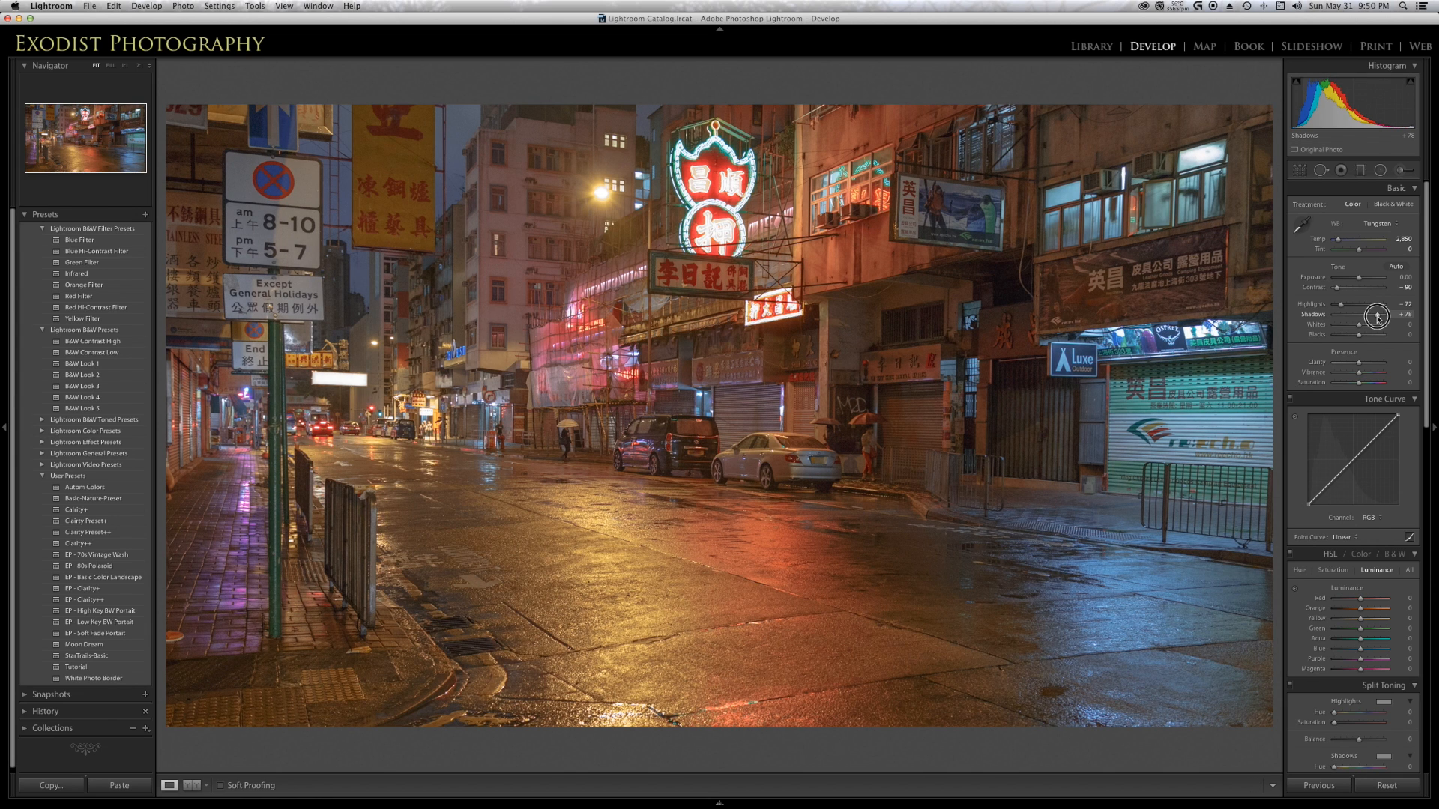
{"action": "left_click_drag", "start_coordinate": [1379, 315], "coordinate": [1377, 314]}
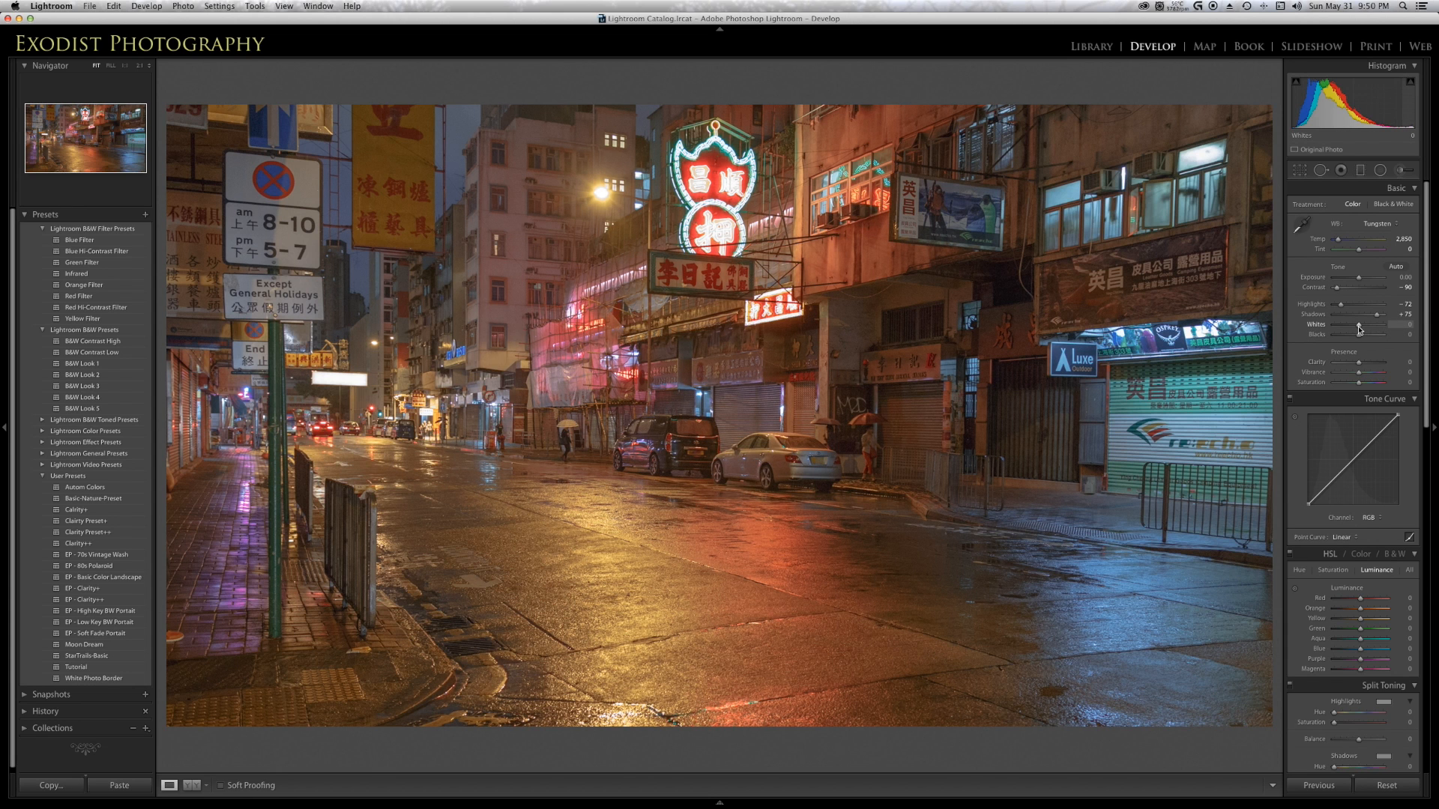
Set Whites to about +8 and lower Blacks to around -18
{"action": "left_click_drag", "start_coordinate": [1357, 328], "coordinate": [1370, 328]}
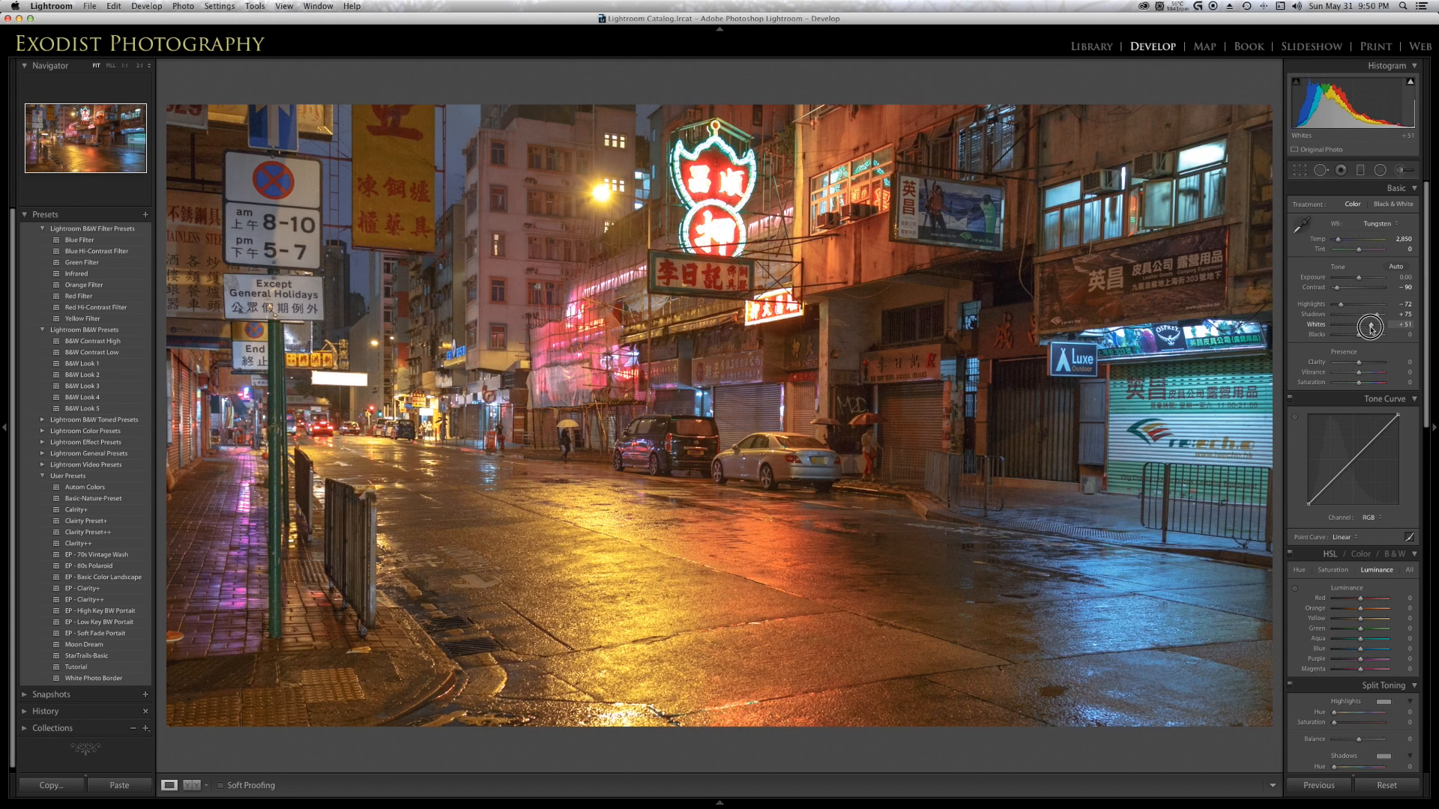
{"action": "left_click_drag", "start_coordinate": [1370, 326], "coordinate": [1363, 326]}
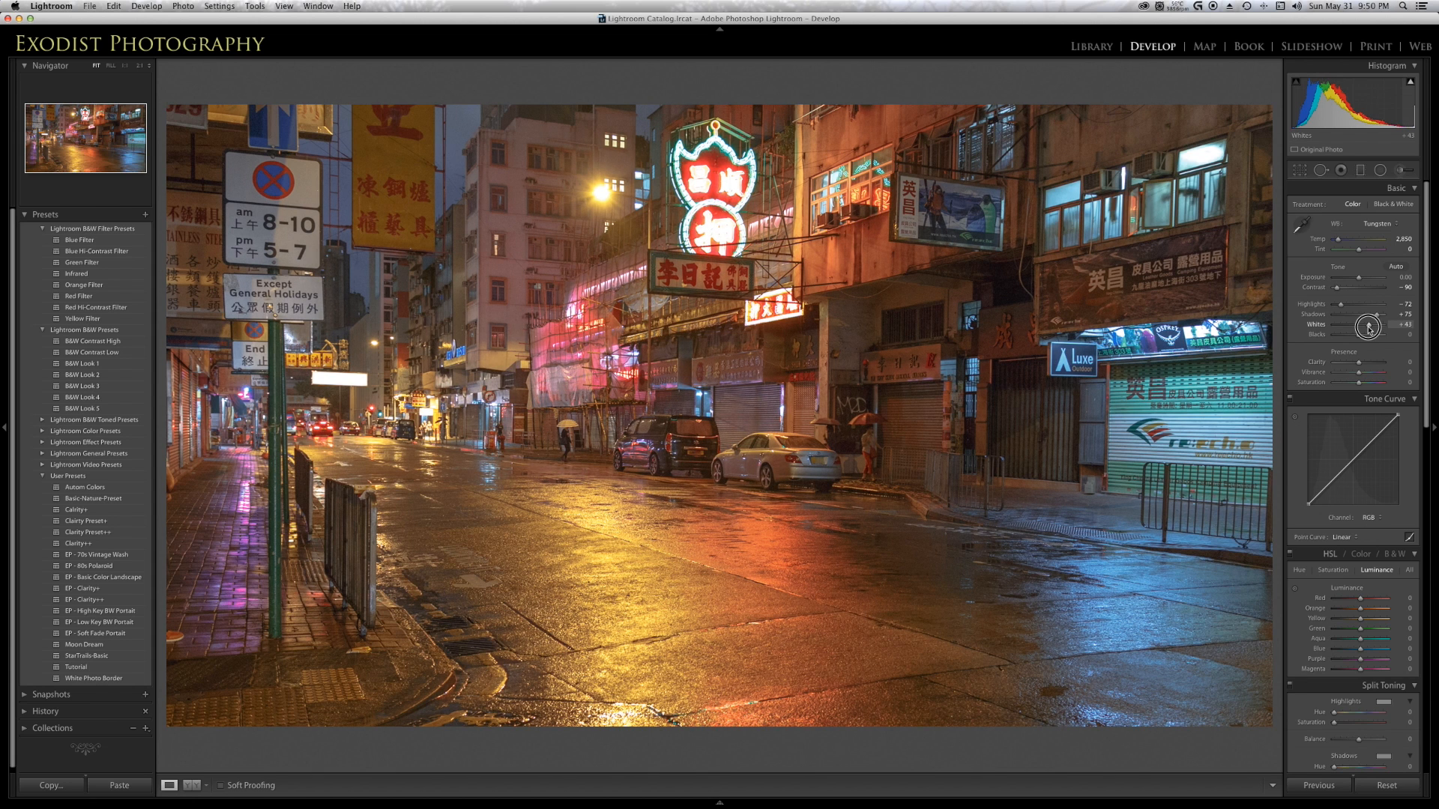
{"action": "left_click_drag", "start_coordinate": [1367, 328], "coordinate": [1363, 327]}
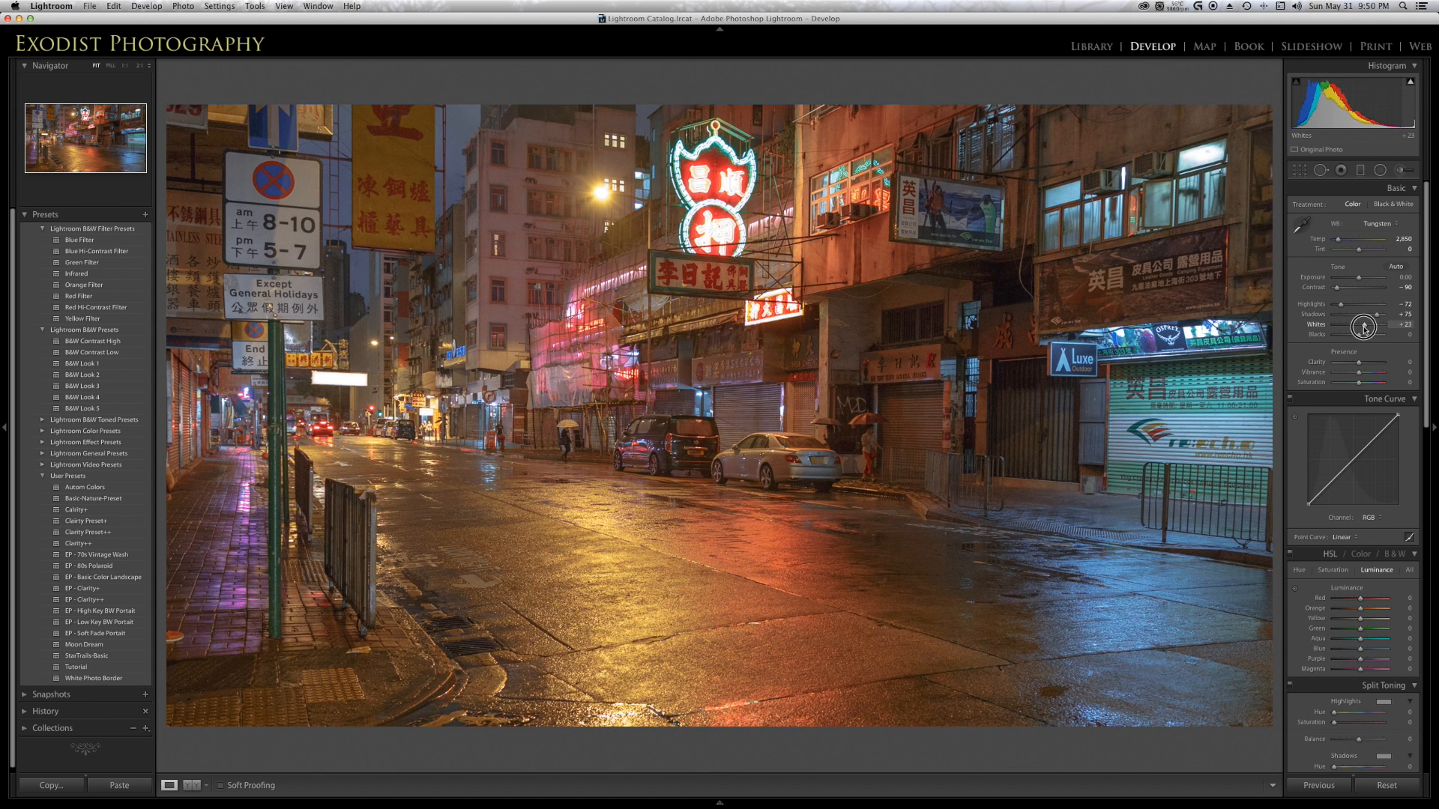
{"action": "left_click_drag", "start_coordinate": [1365, 324], "coordinate": [1361, 325]}
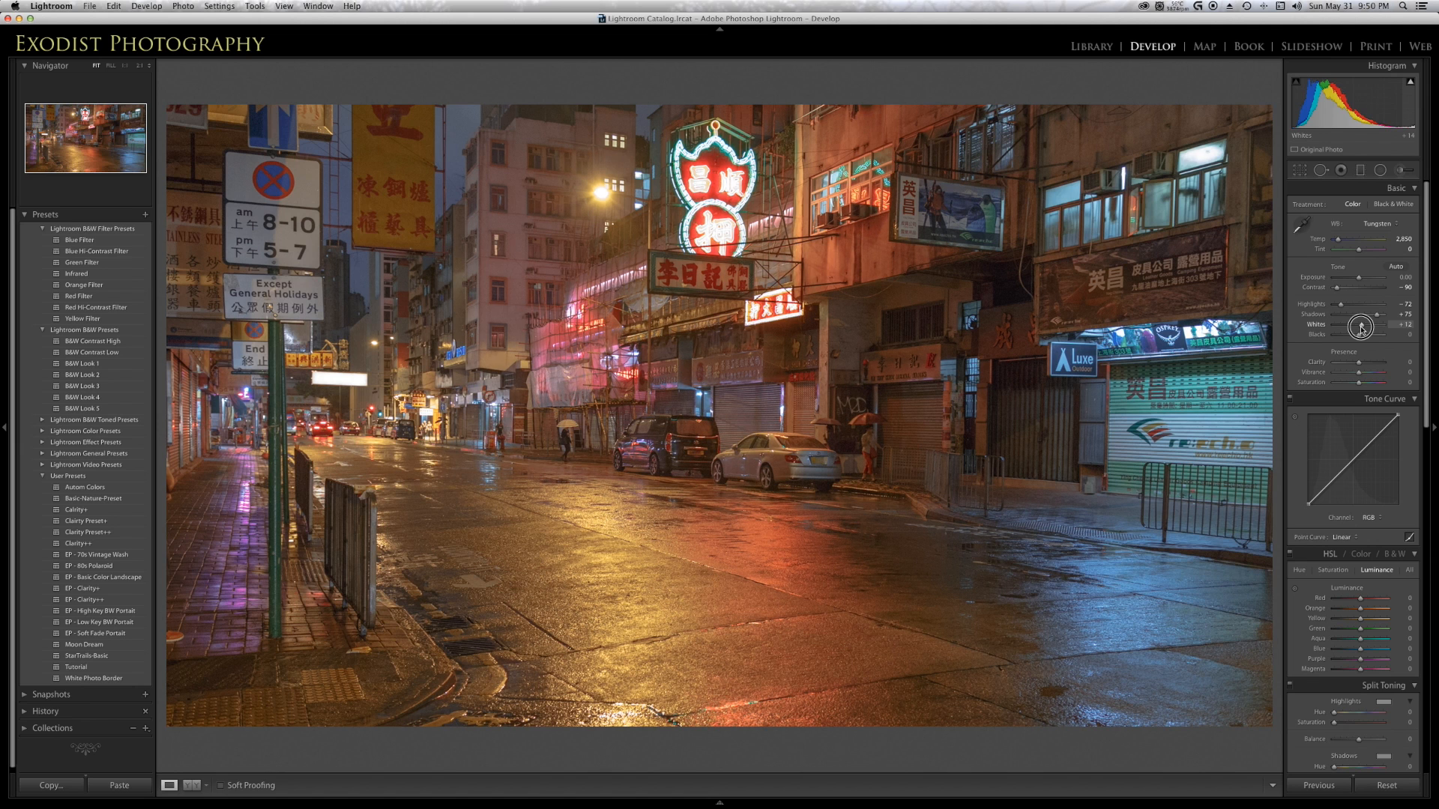
{"action": "left_click_drag", "start_coordinate": [1367, 328], "coordinate": [1359, 328]}
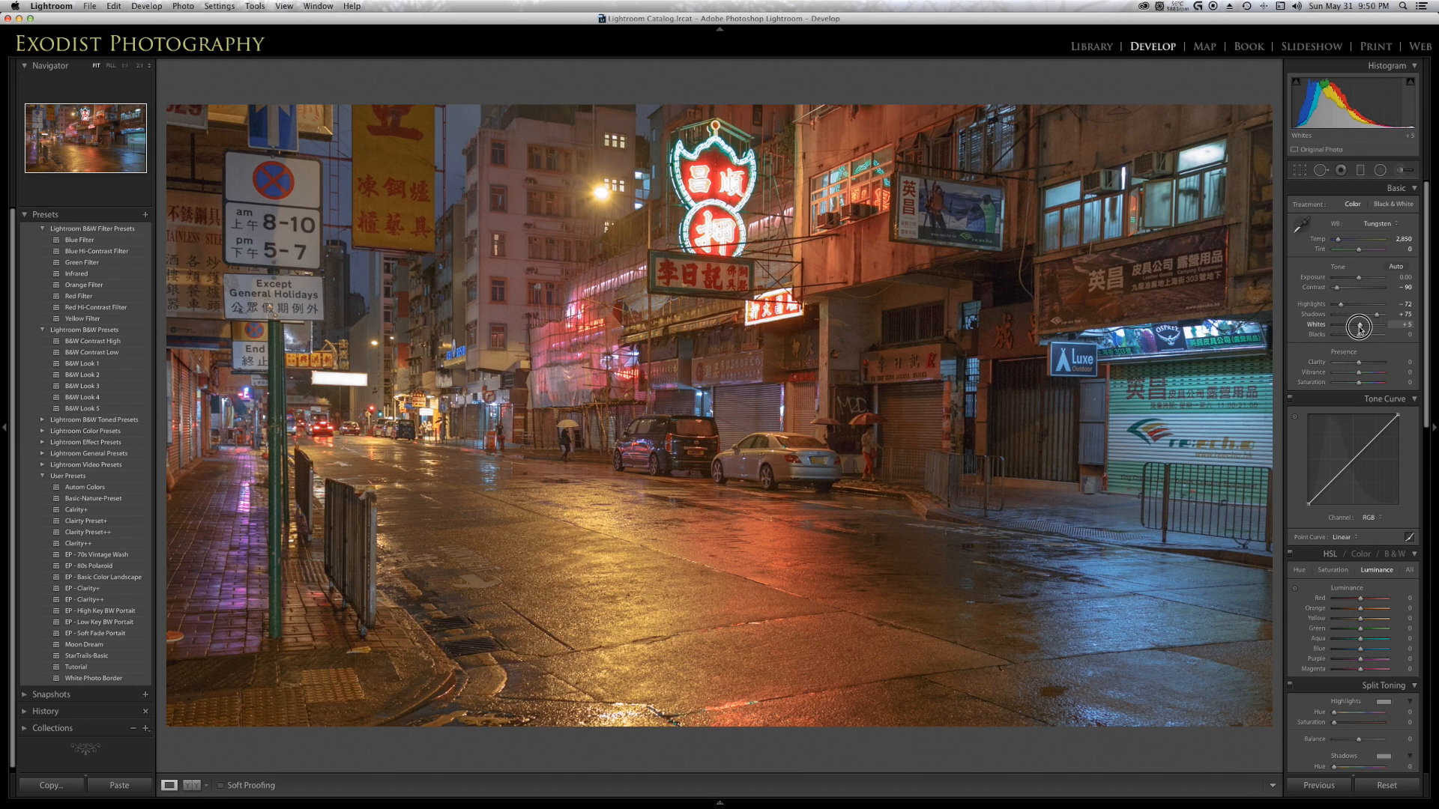
{"action": "left_click_drag", "start_coordinate": [1362, 327], "coordinate": [1367, 327]}
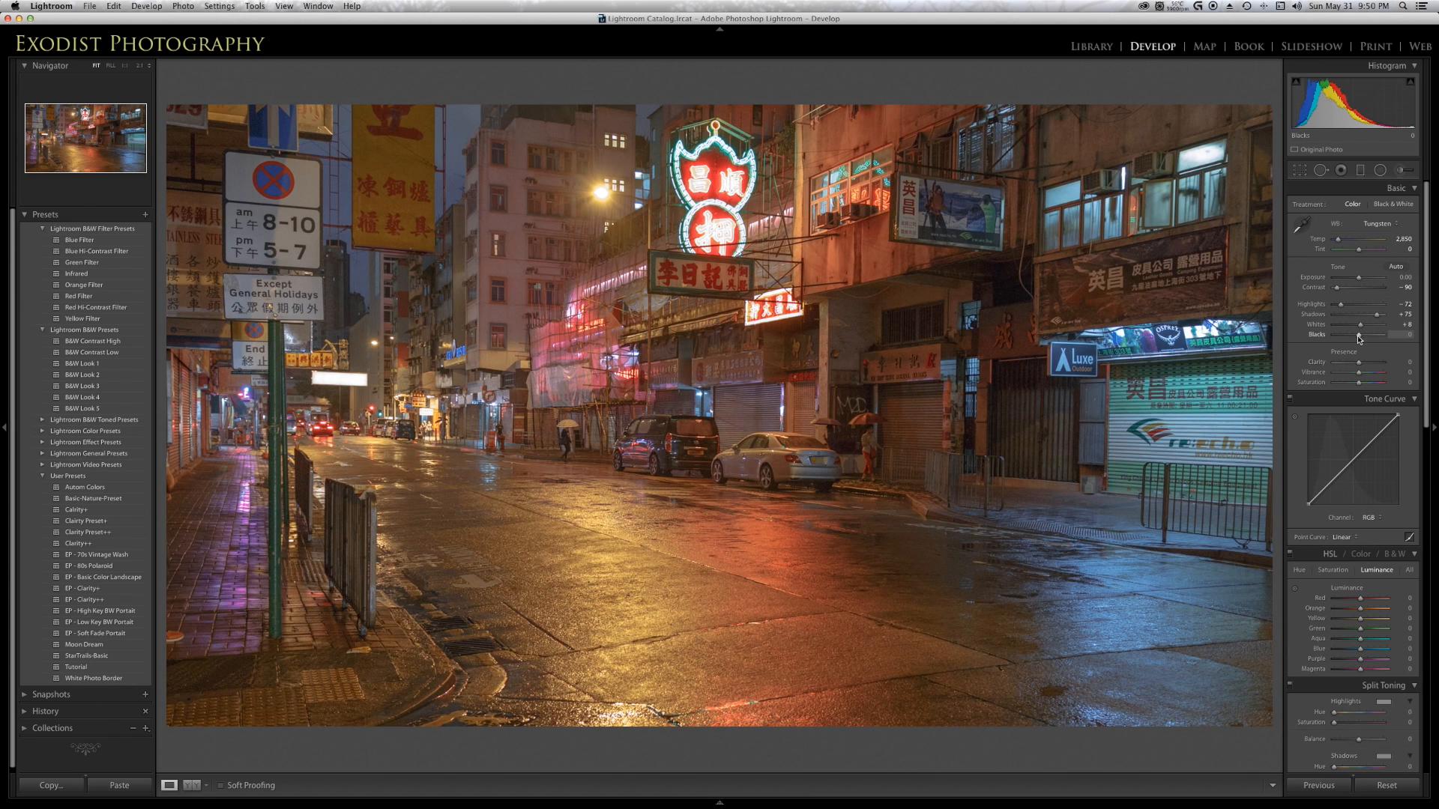
{"action": "left_click_drag", "start_coordinate": [1367, 335], "coordinate": [1354, 335]}
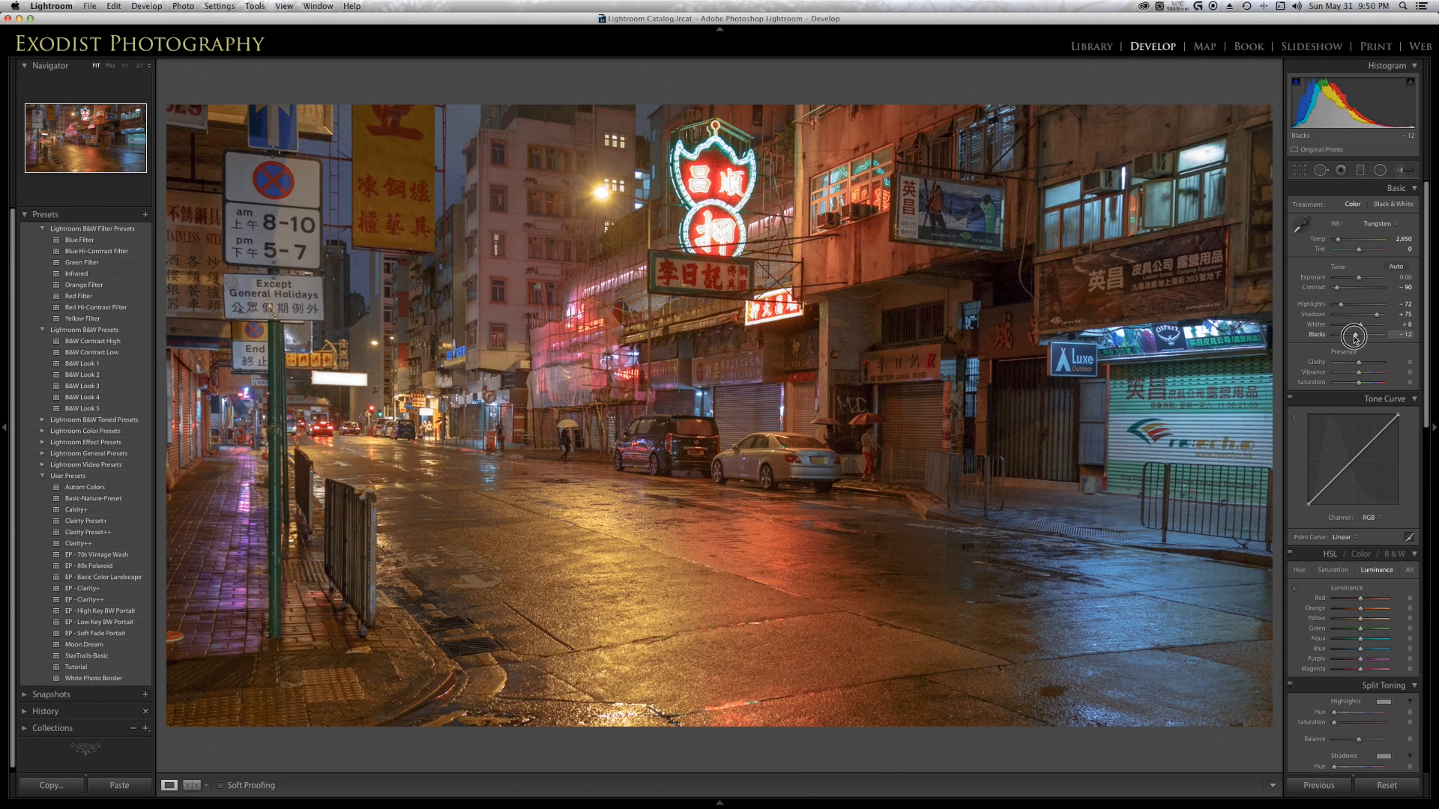
{"action": "left_click_drag", "start_coordinate": [1367, 335], "coordinate": [1357, 335]}
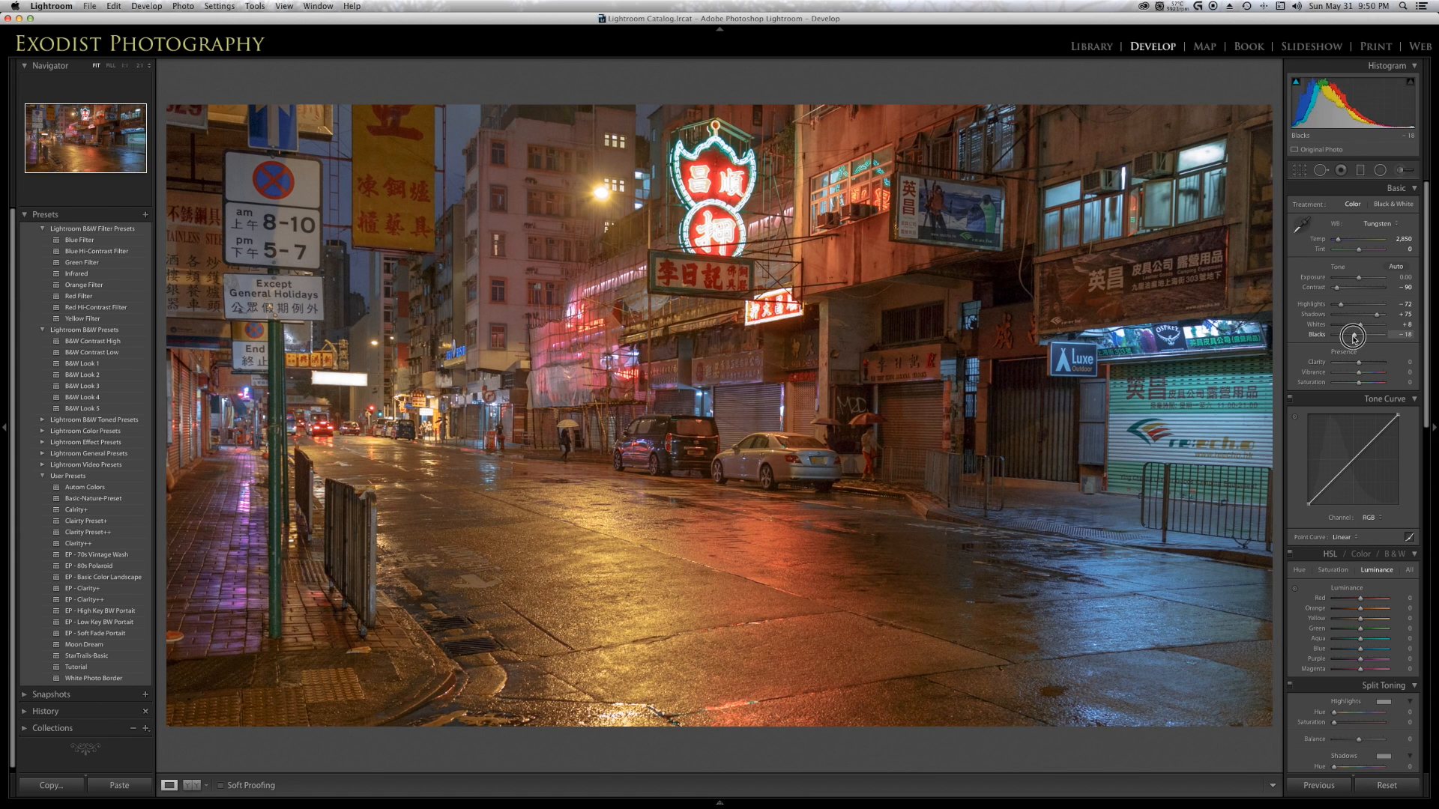
{"action": "mouse_move", "coordinate": [1362, 346]}
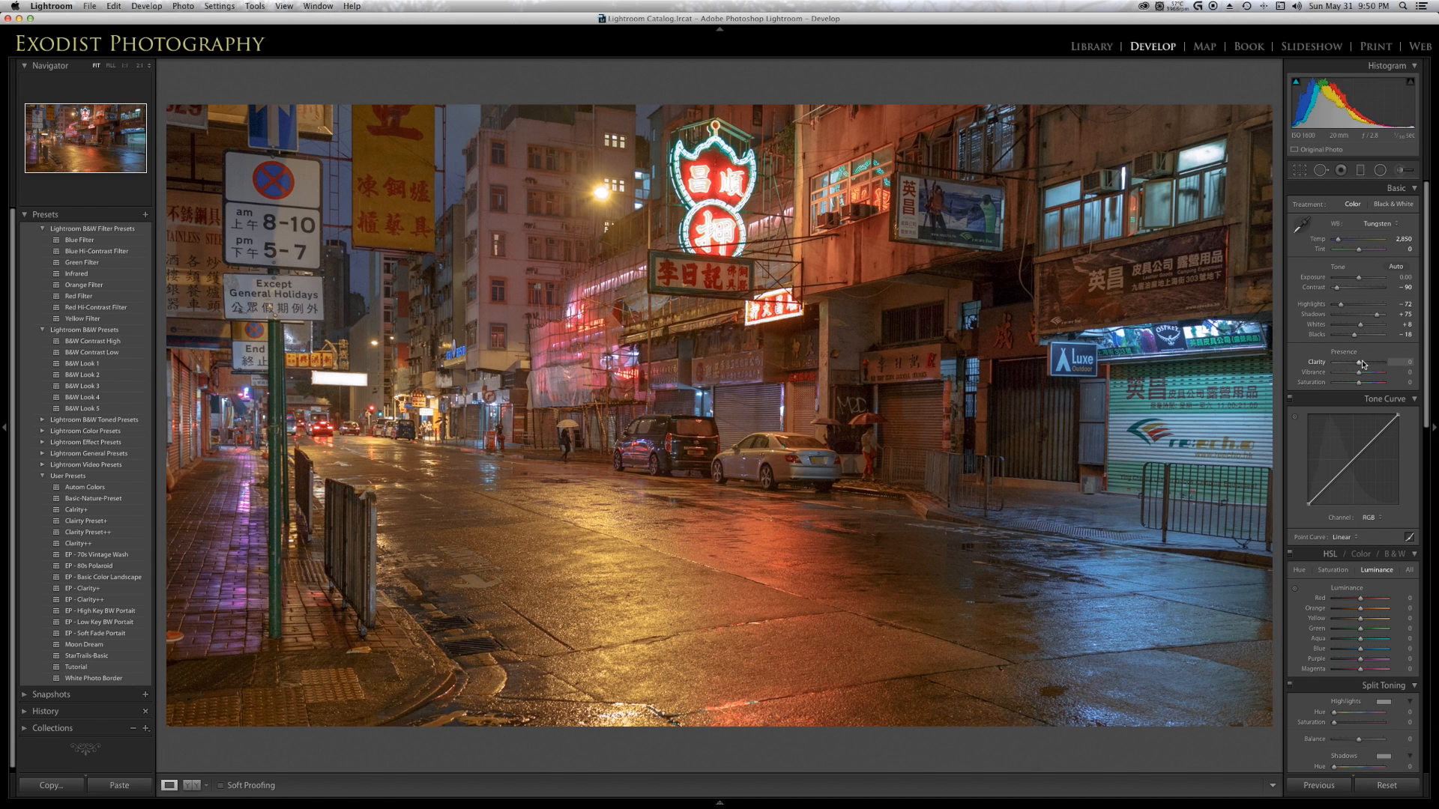
Drag Clarity in the Presence section to the maximum +100
{"action": "left_click_drag", "start_coordinate": [1361, 363], "coordinate": [1395, 363]}
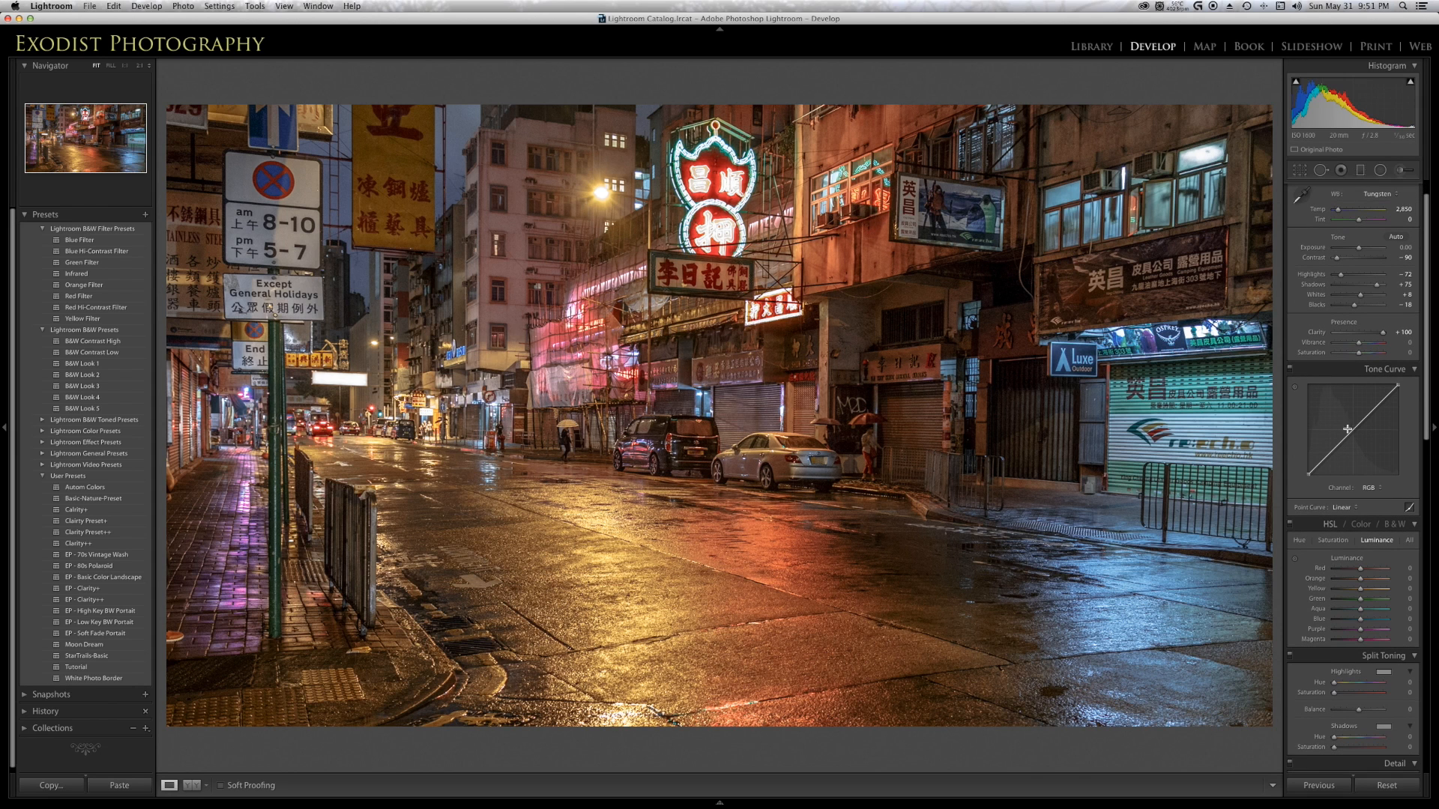
{"action": "mouse_move", "coordinate": [1365, 484]}
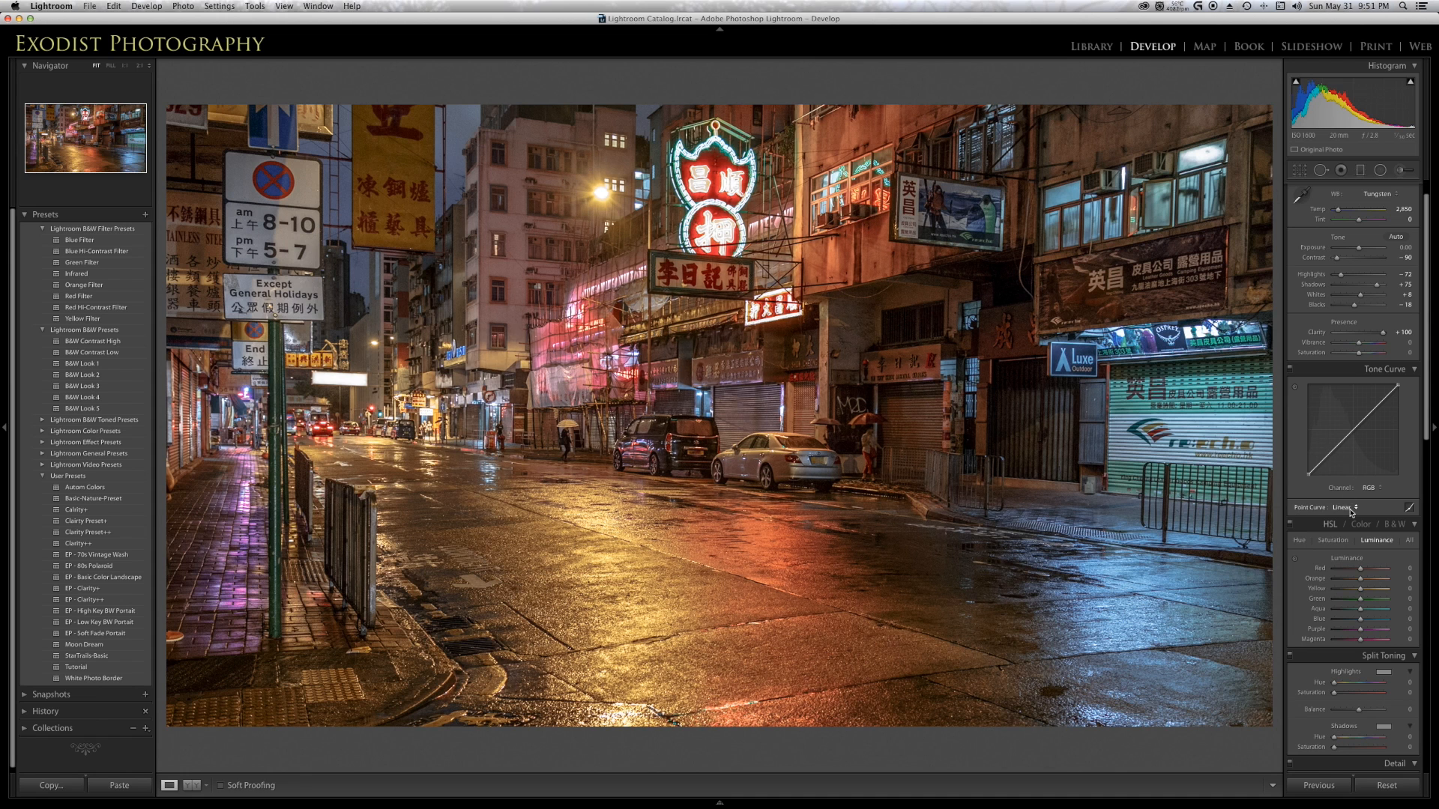
Choose the Medium Contrast preset in the Tone Curve's Point Curve list
{"action": "left_click", "coordinate": [1348, 506]}
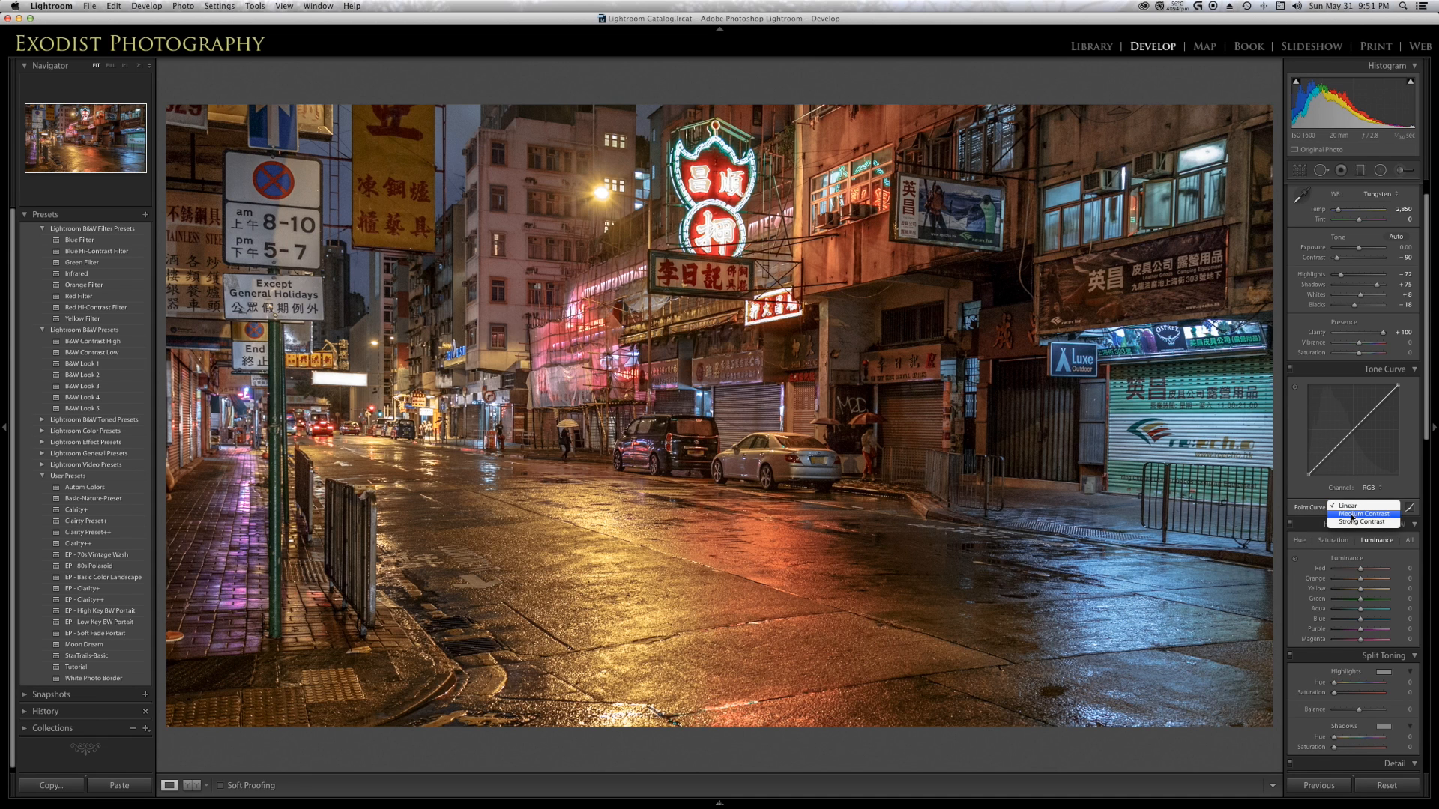
{"action": "left_click", "coordinate": [1358, 513]}
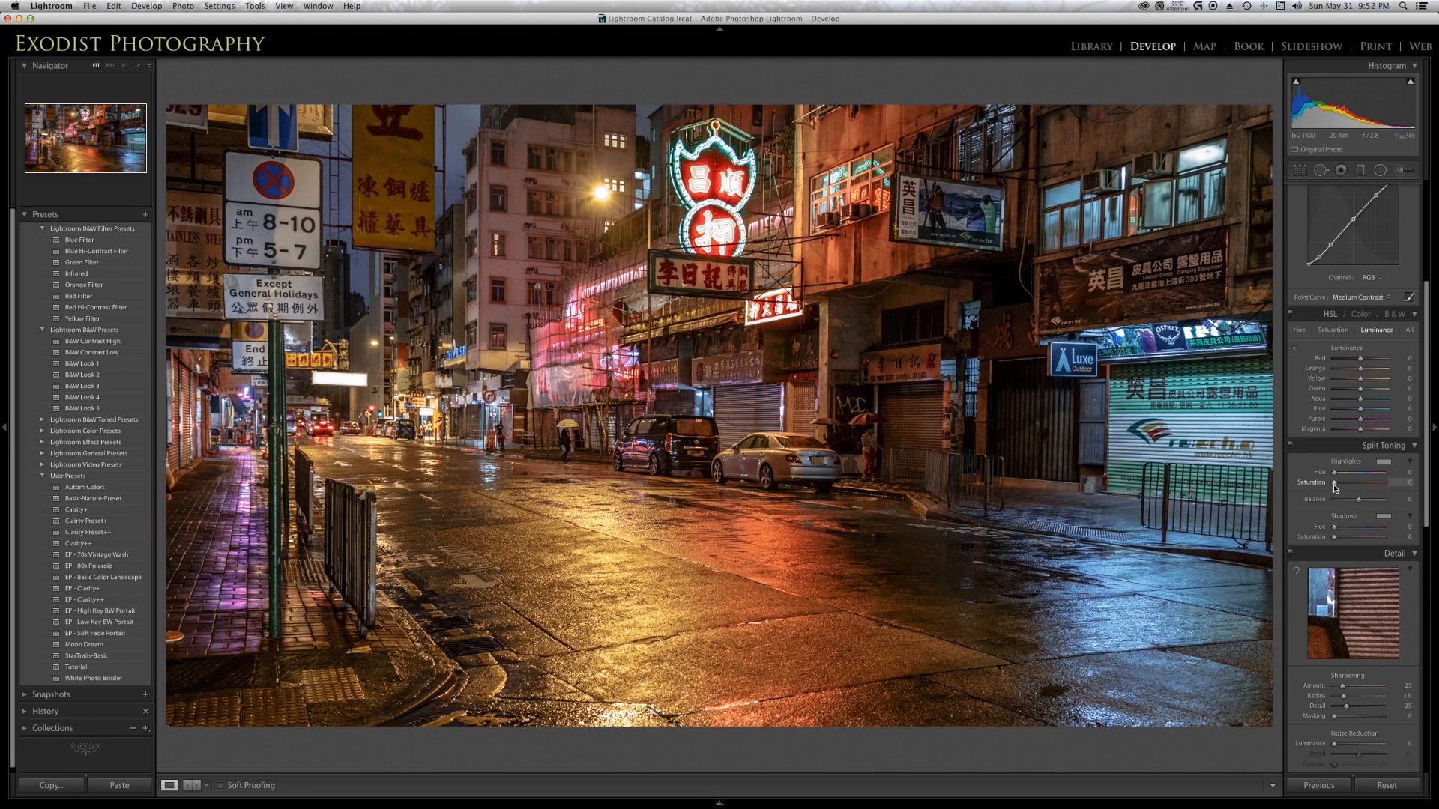
Pick a red-orange Highlights hue in Split Toning and set saturation to about 38
{"action": "left_click", "coordinate": [1383, 461]}
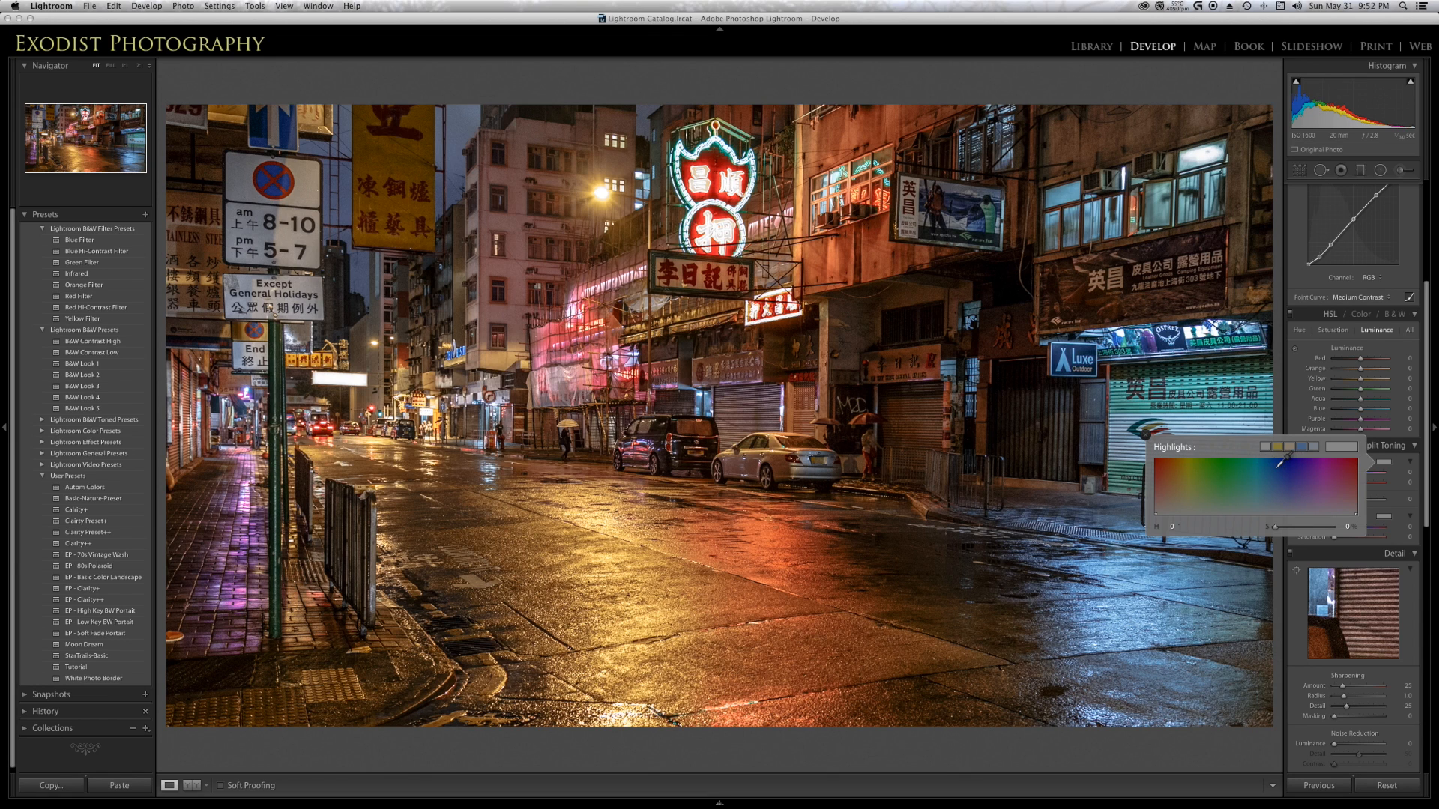
{"action": "left_click_drag", "start_coordinate": [1279, 464], "coordinate": [1297, 457]}
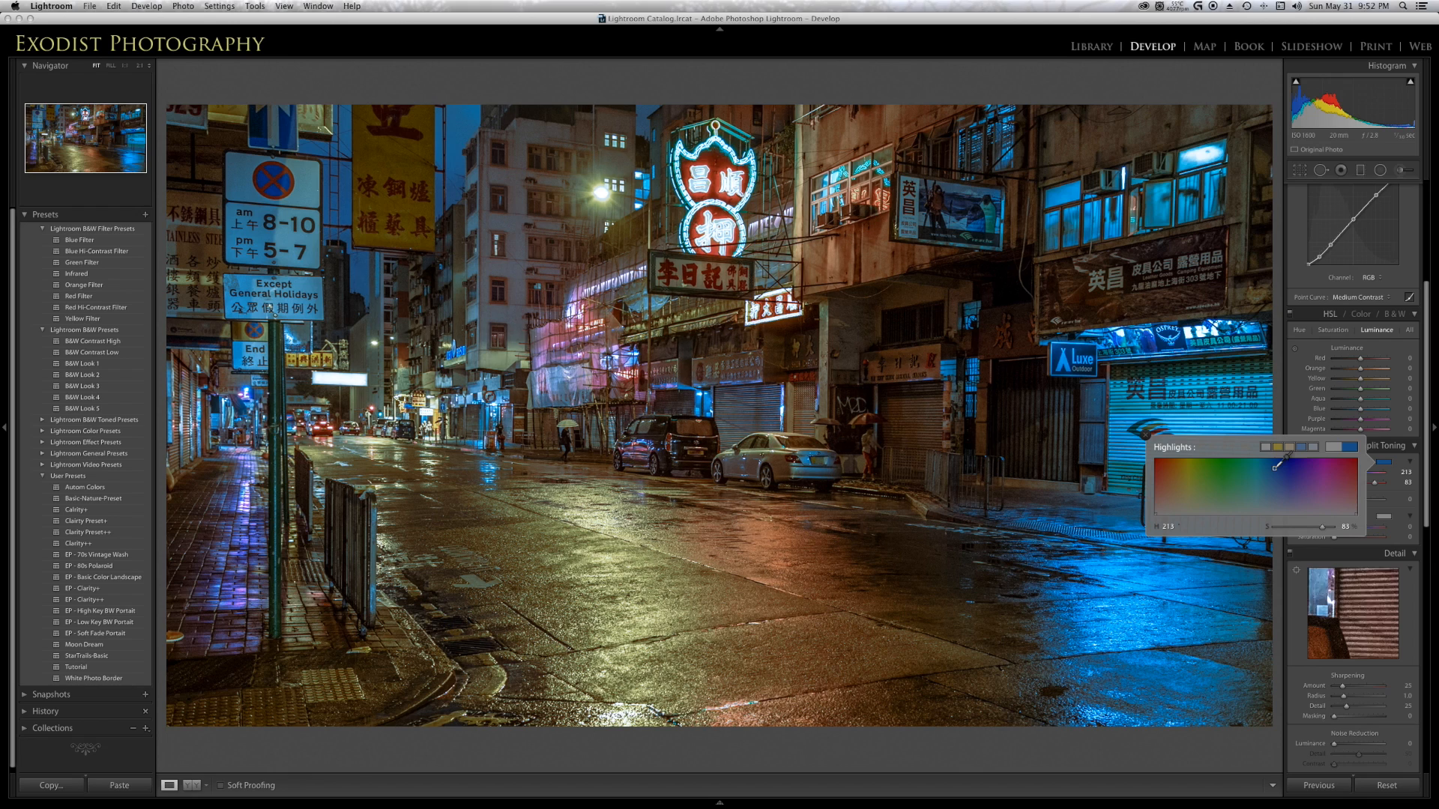
{"action": "left_click_drag", "start_coordinate": [1275, 468], "coordinate": [1284, 470]}
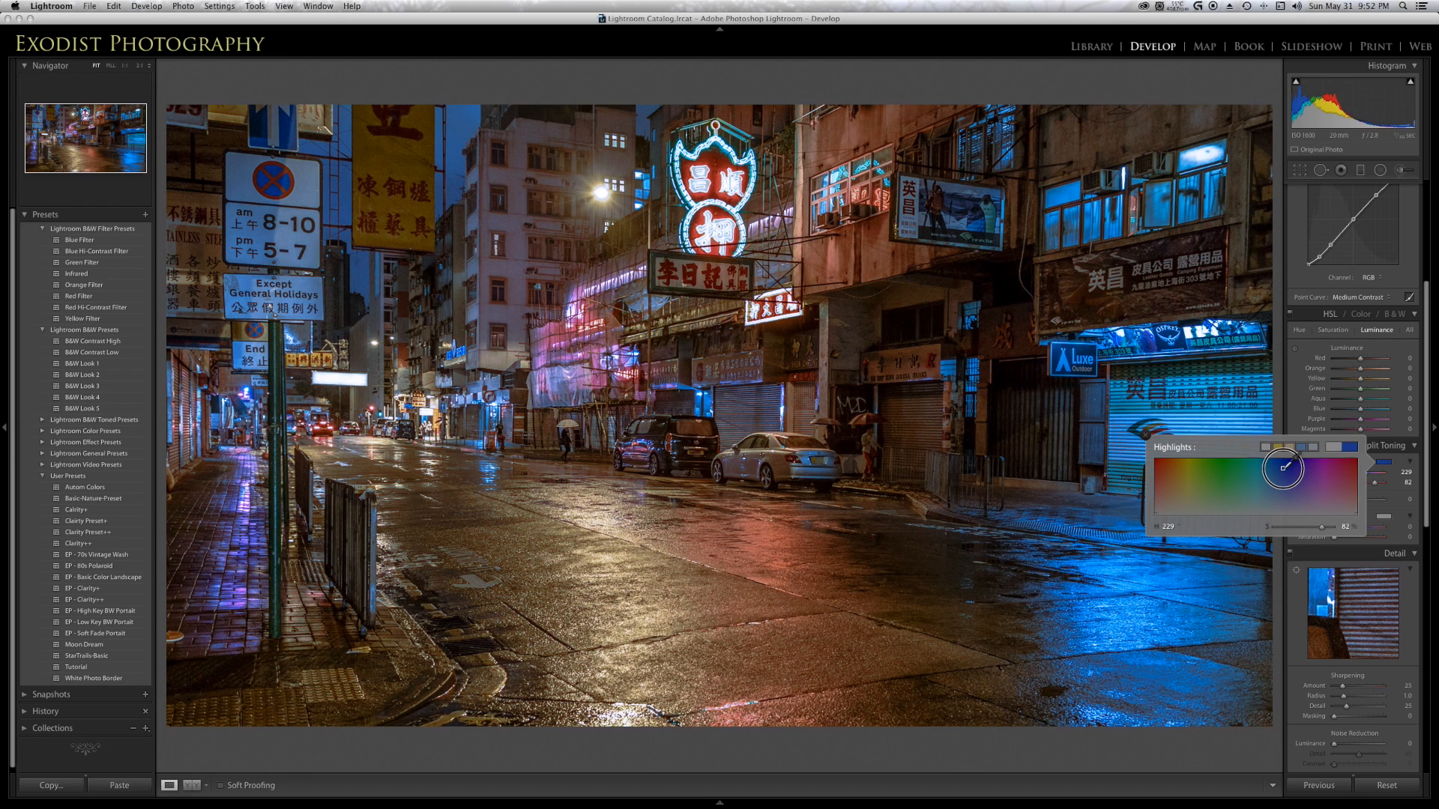
{"action": "left_click_drag", "start_coordinate": [1283, 467], "coordinate": [1233, 467]}
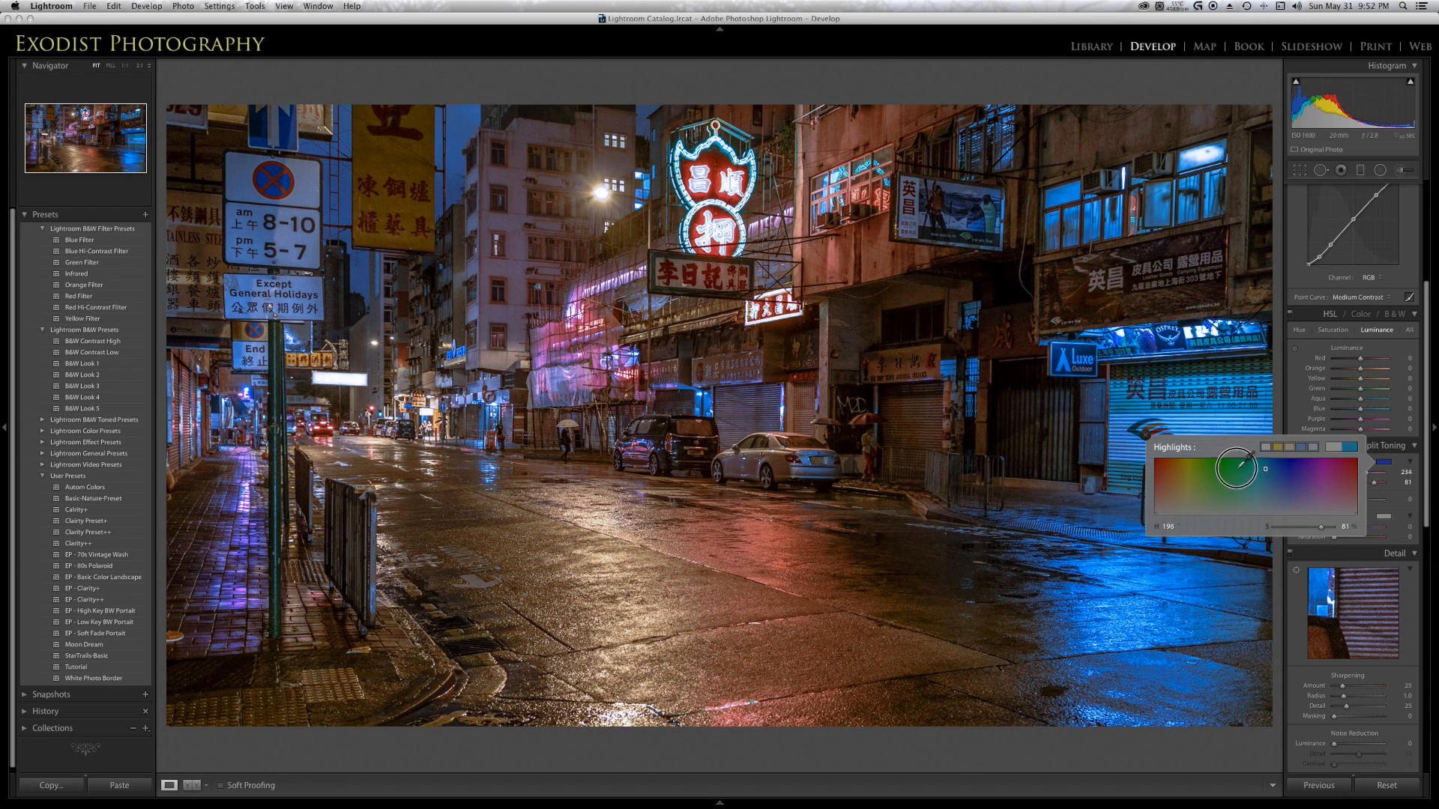
{"action": "left_click_drag", "start_coordinate": [1229, 468], "coordinate": [1157, 463]}
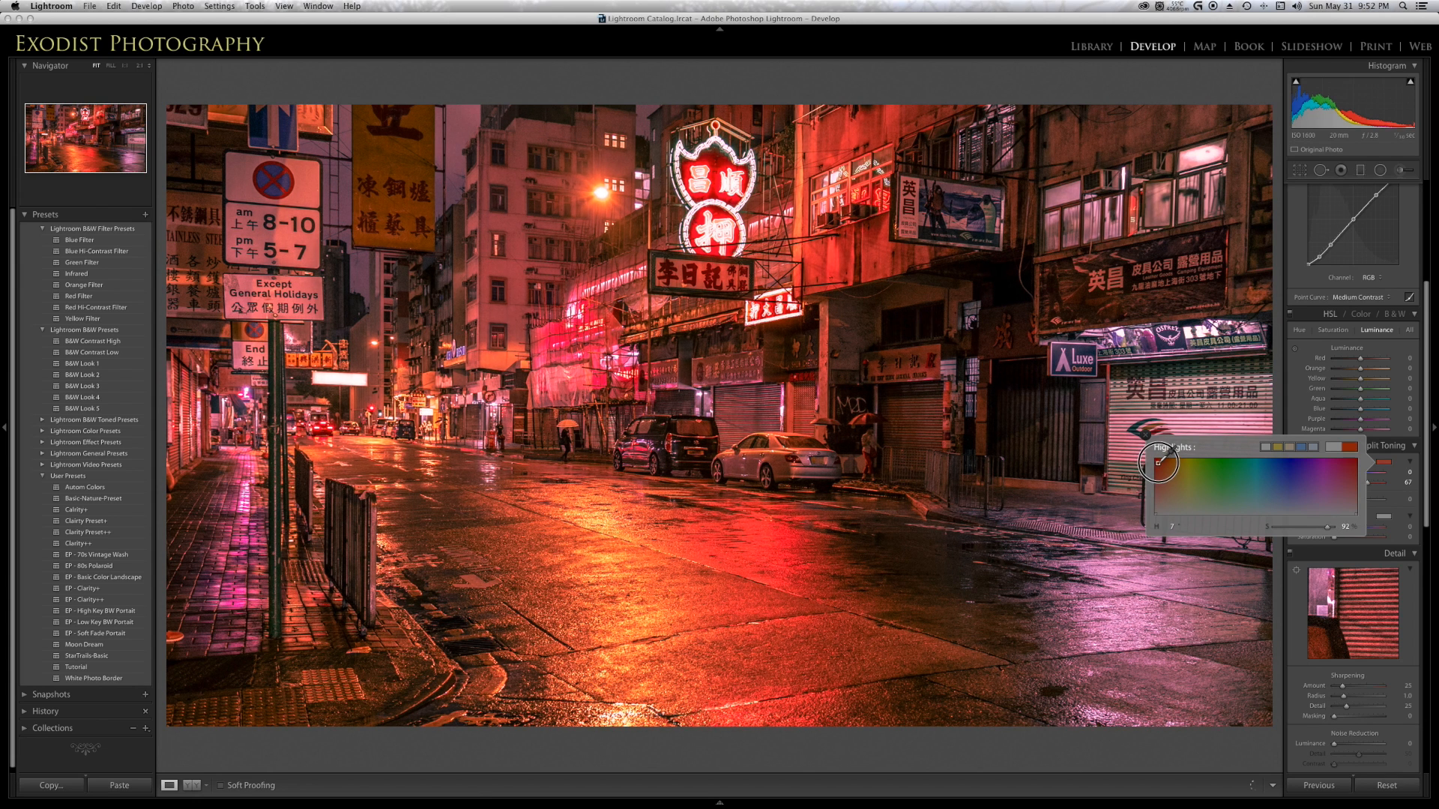
{"action": "left_click_drag", "start_coordinate": [1161, 462], "coordinate": [1158, 467]}
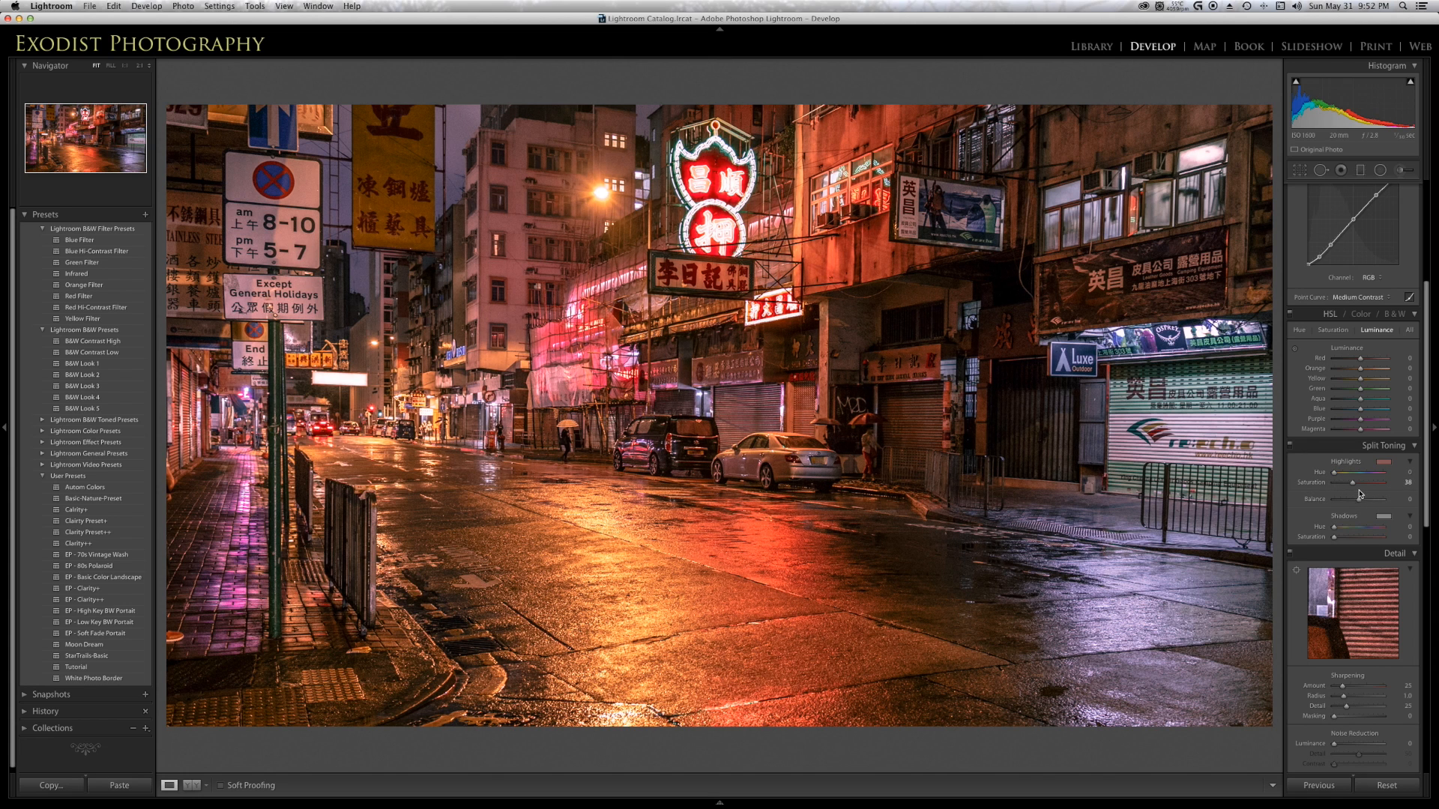
{"action": "left_click_drag", "start_coordinate": [1363, 482], "coordinate": [1358, 482]}
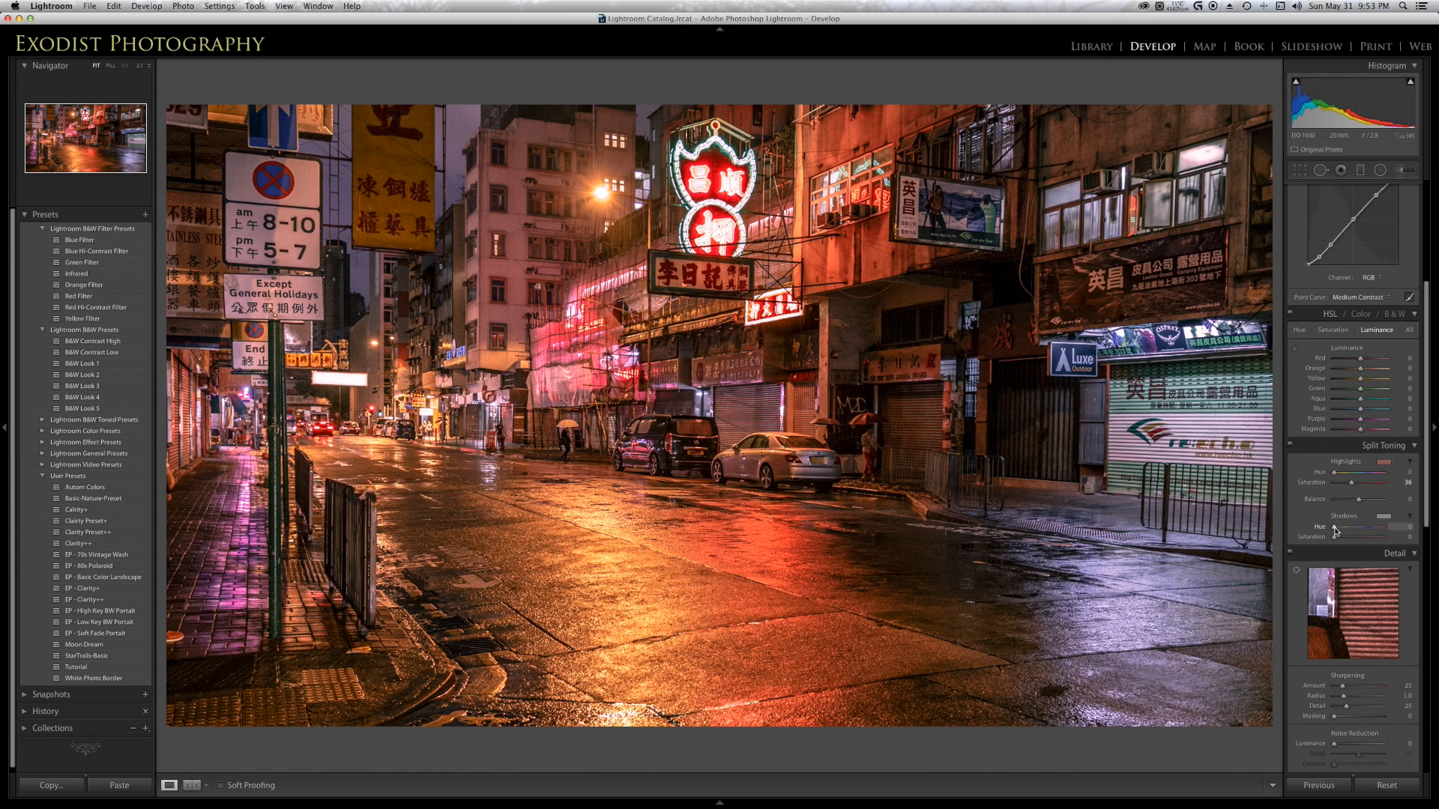
Set the Shadows split tone to a blue hue near 240 with saturation 63
{"action": "left_click_drag", "start_coordinate": [1358, 527], "coordinate": [1386, 528]}
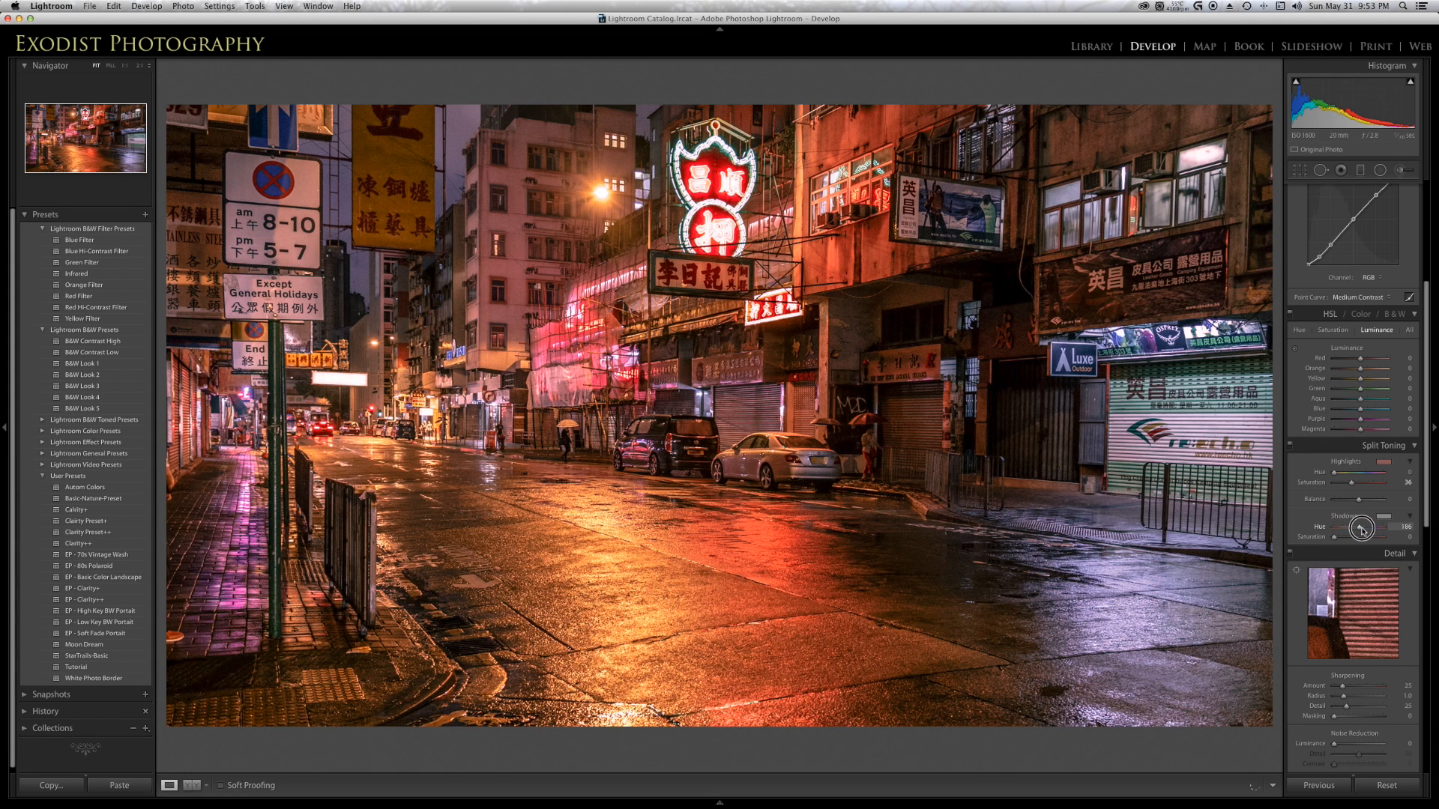
{"action": "left_click_drag", "start_coordinate": [1363, 526], "coordinate": [1390, 527]}
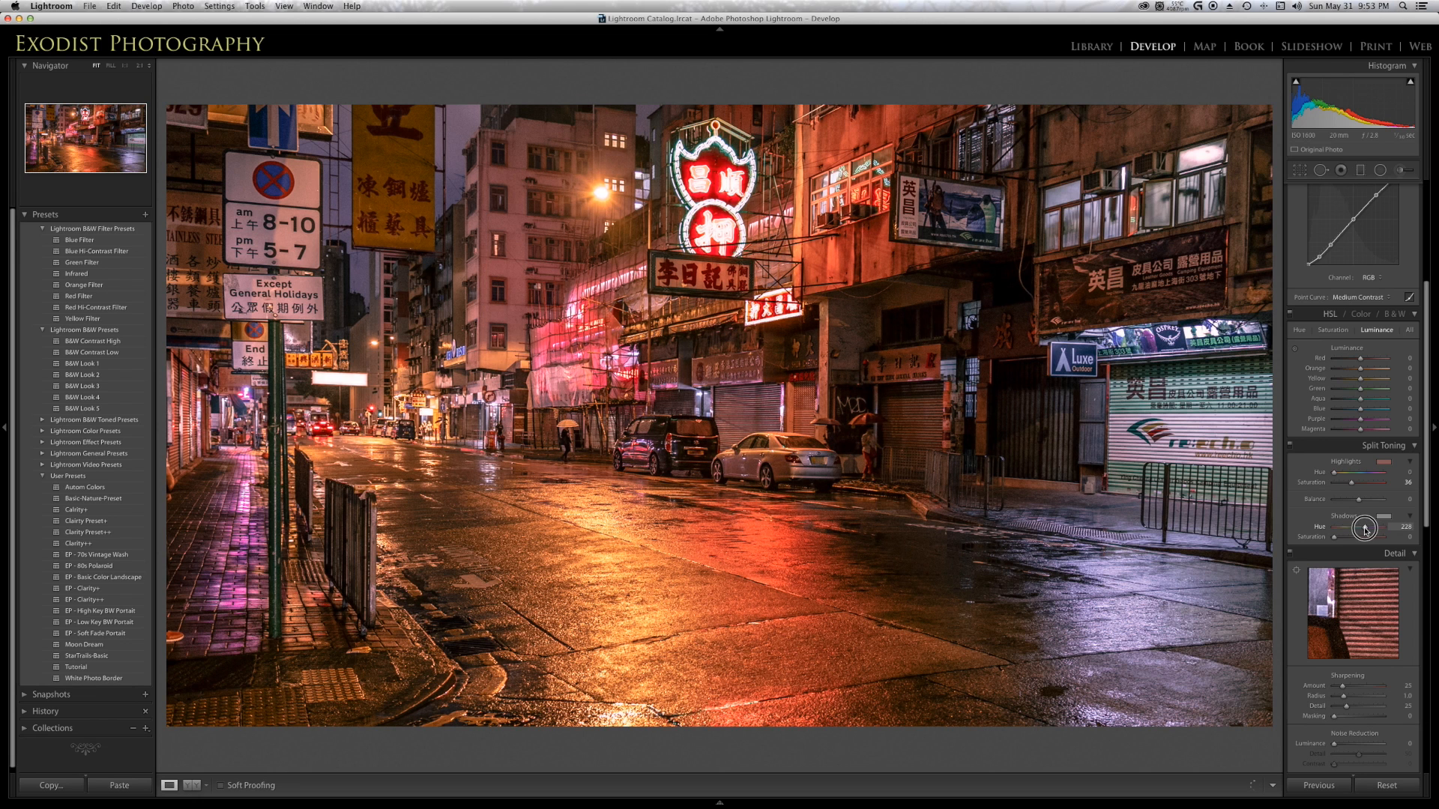
{"action": "left_click_drag", "start_coordinate": [1367, 528], "coordinate": [1372, 528]}
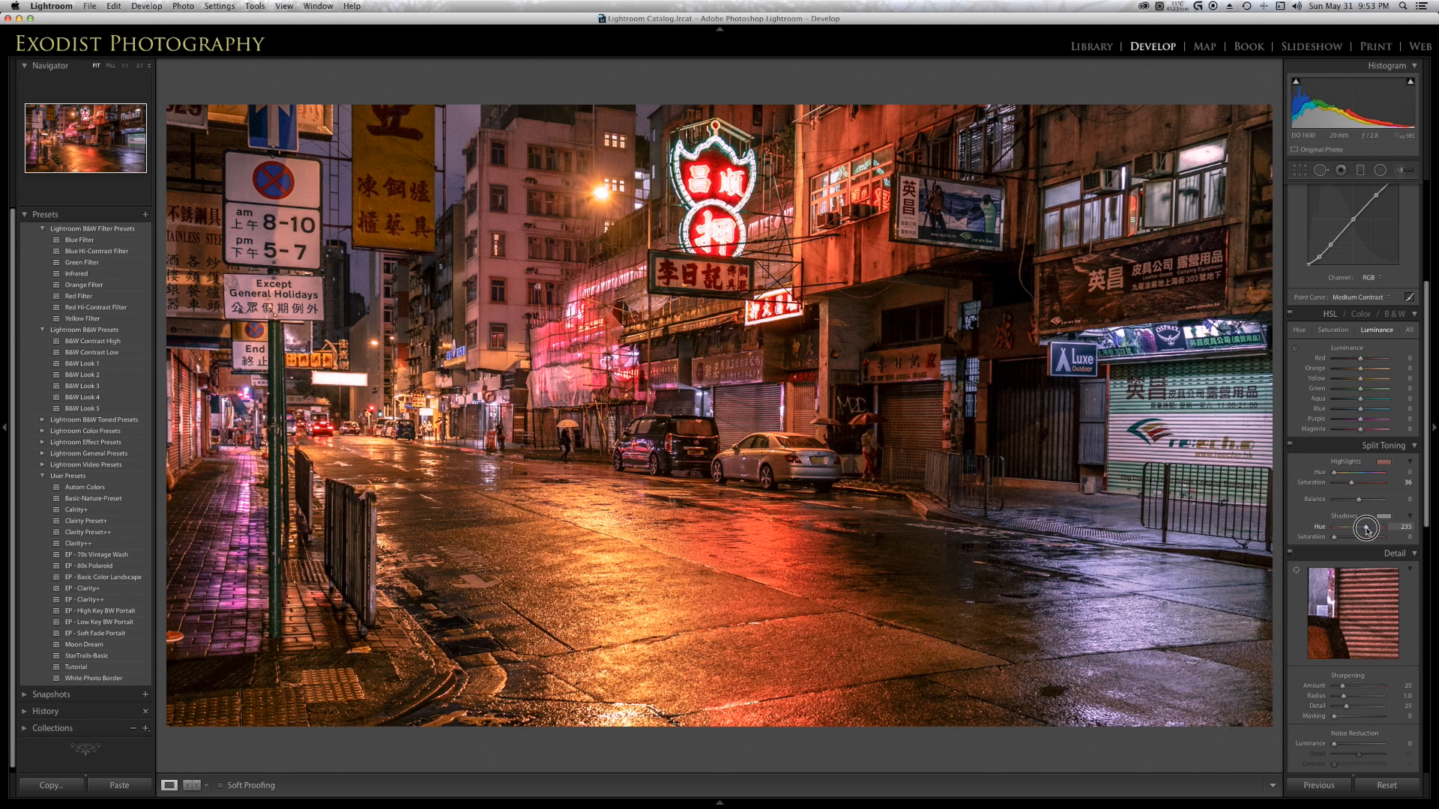
{"action": "left_click_drag", "start_coordinate": [1366, 527], "coordinate": [1369, 528]}
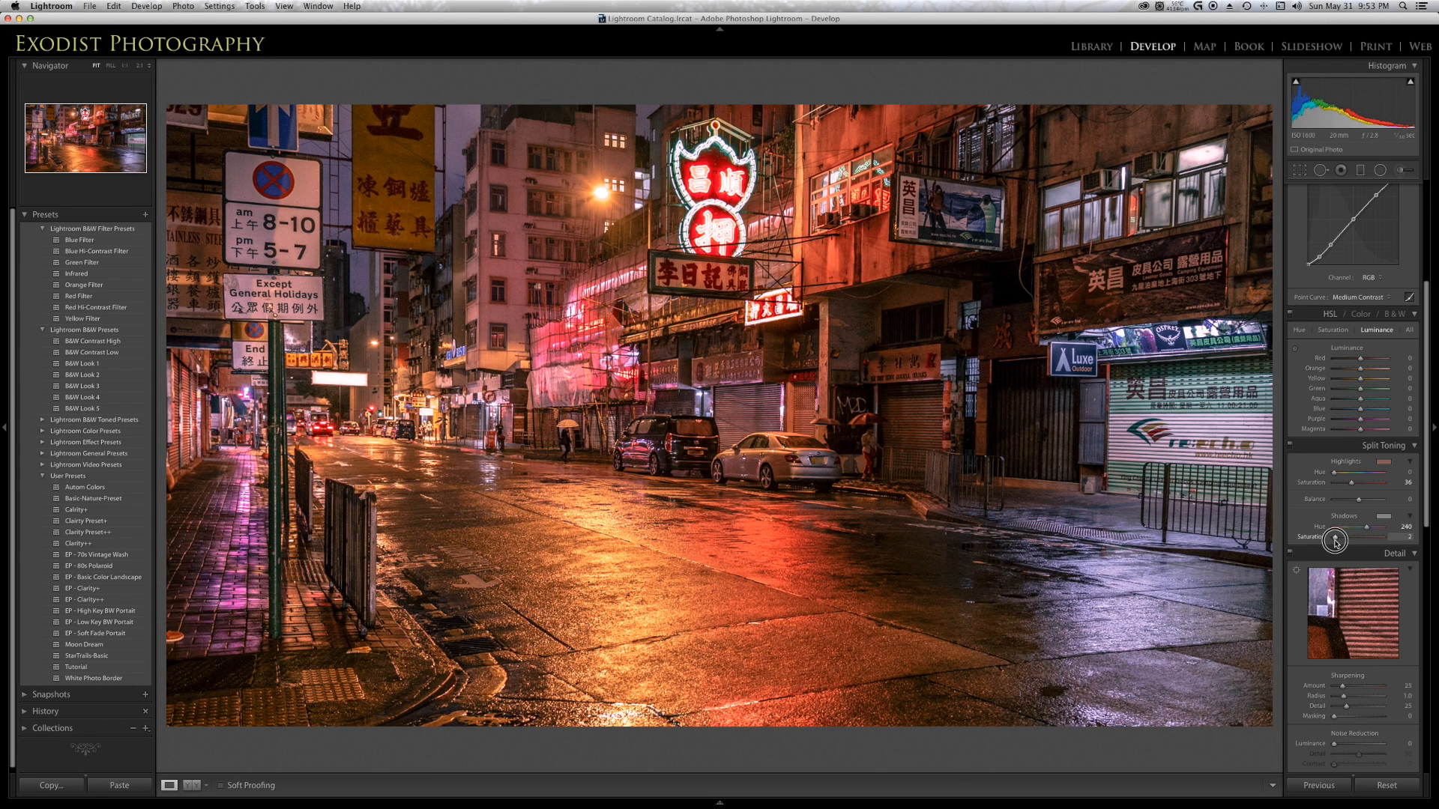
{"action": "left_click_drag", "start_coordinate": [1338, 540], "coordinate": [1342, 540]}
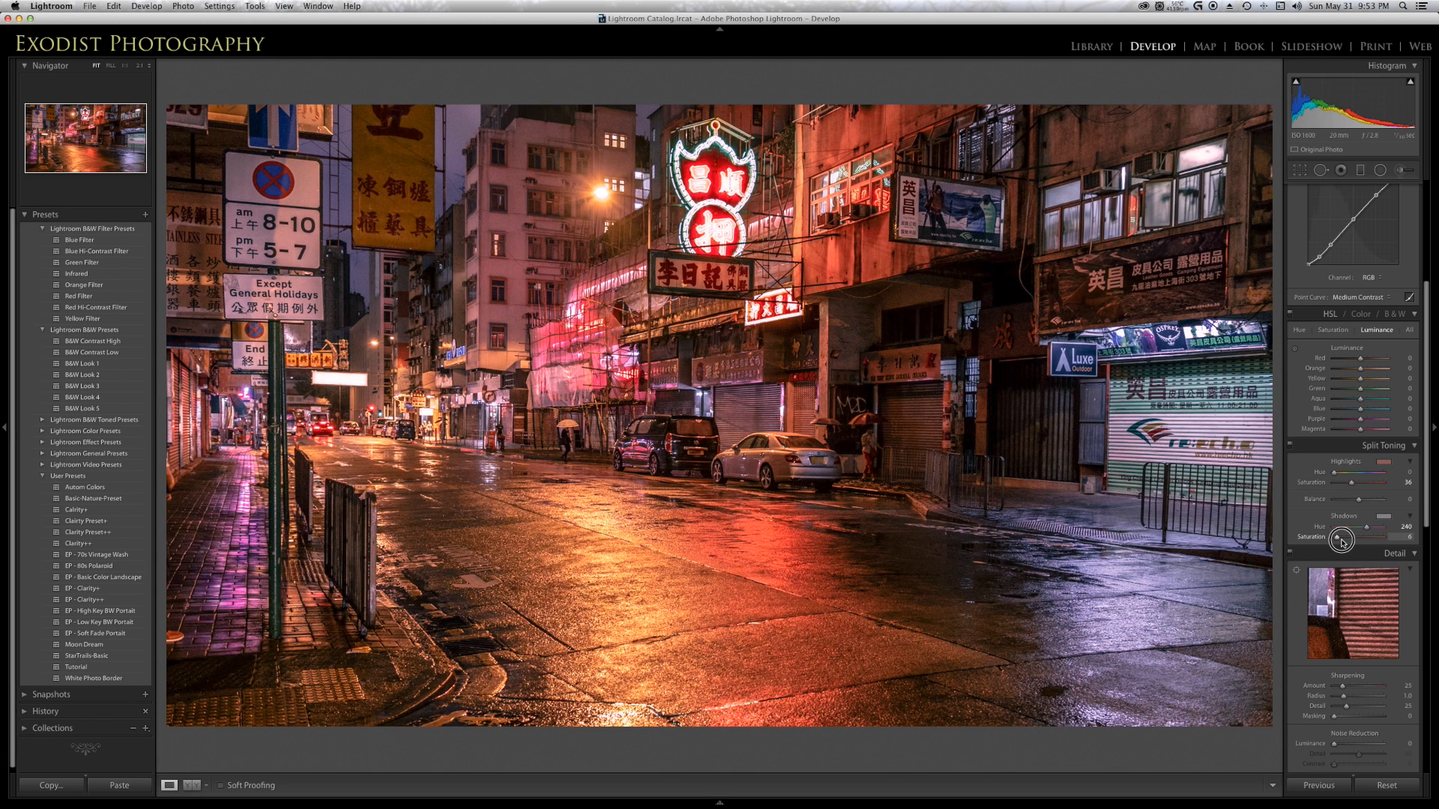
{"action": "left_click_drag", "start_coordinate": [1342, 540], "coordinate": [1357, 539]}
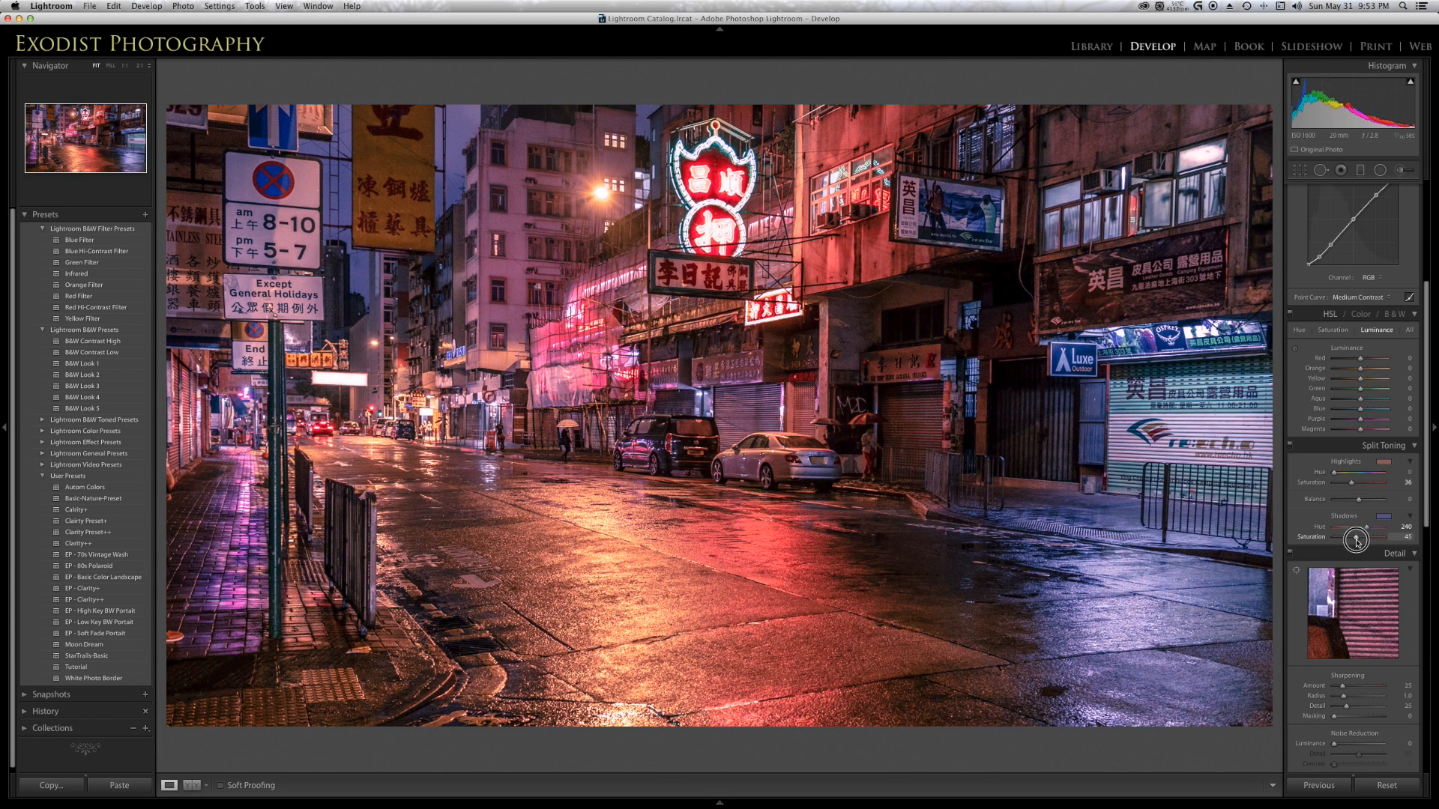
{"action": "left_click_drag", "start_coordinate": [1357, 536], "coordinate": [1368, 537]}
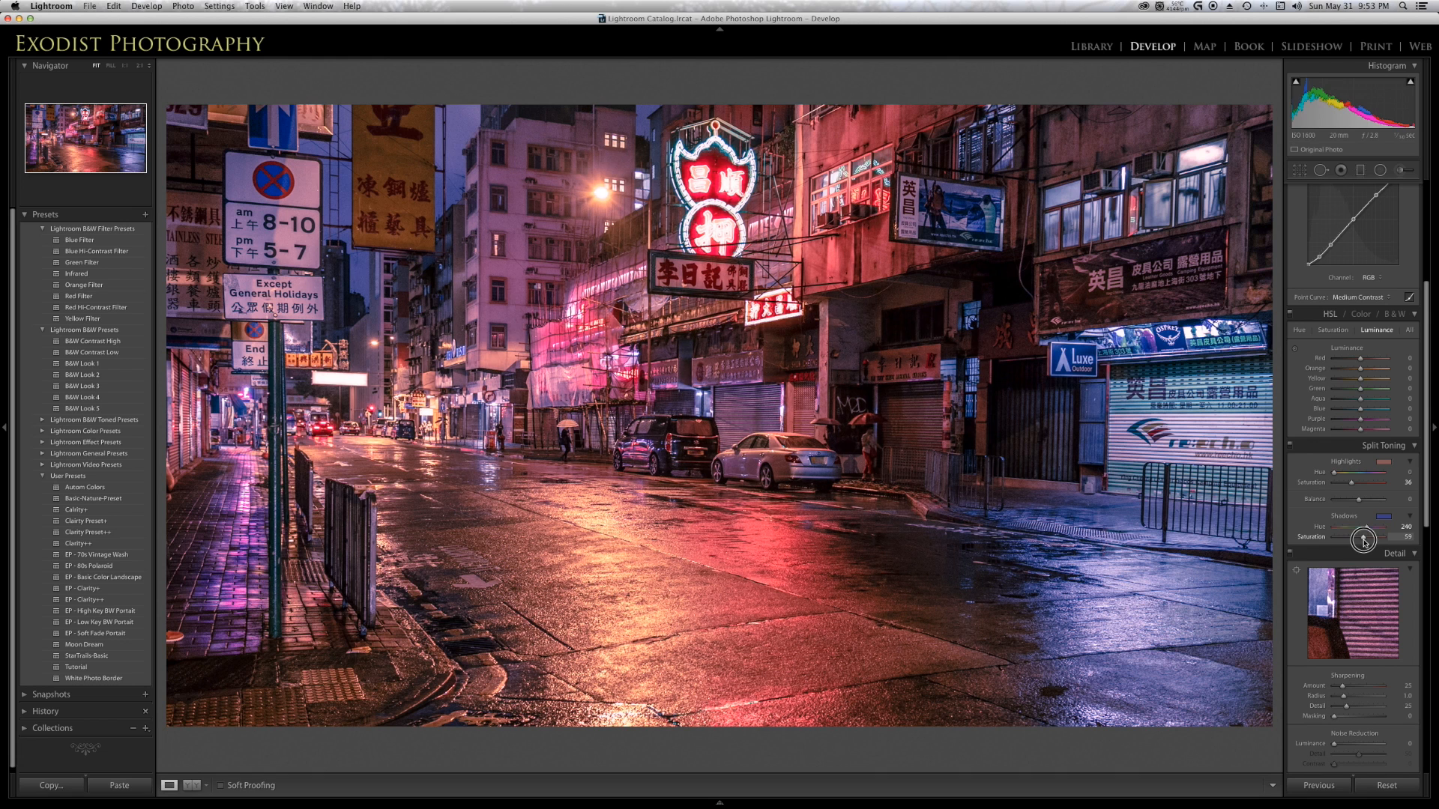
{"action": "left_click_drag", "start_coordinate": [1363, 538], "coordinate": [1367, 538]}
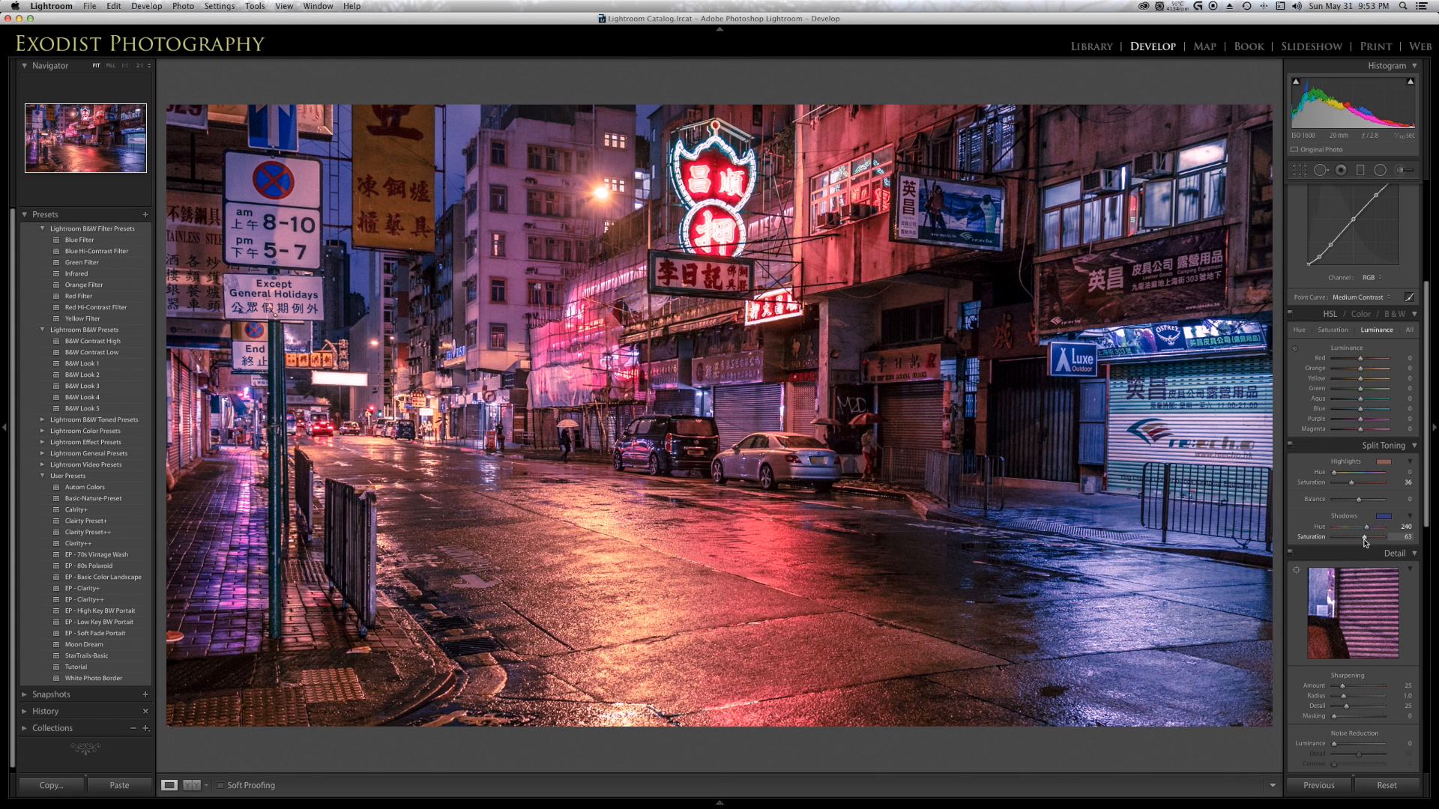
{"action": "mouse_move", "coordinate": [624, 634]}
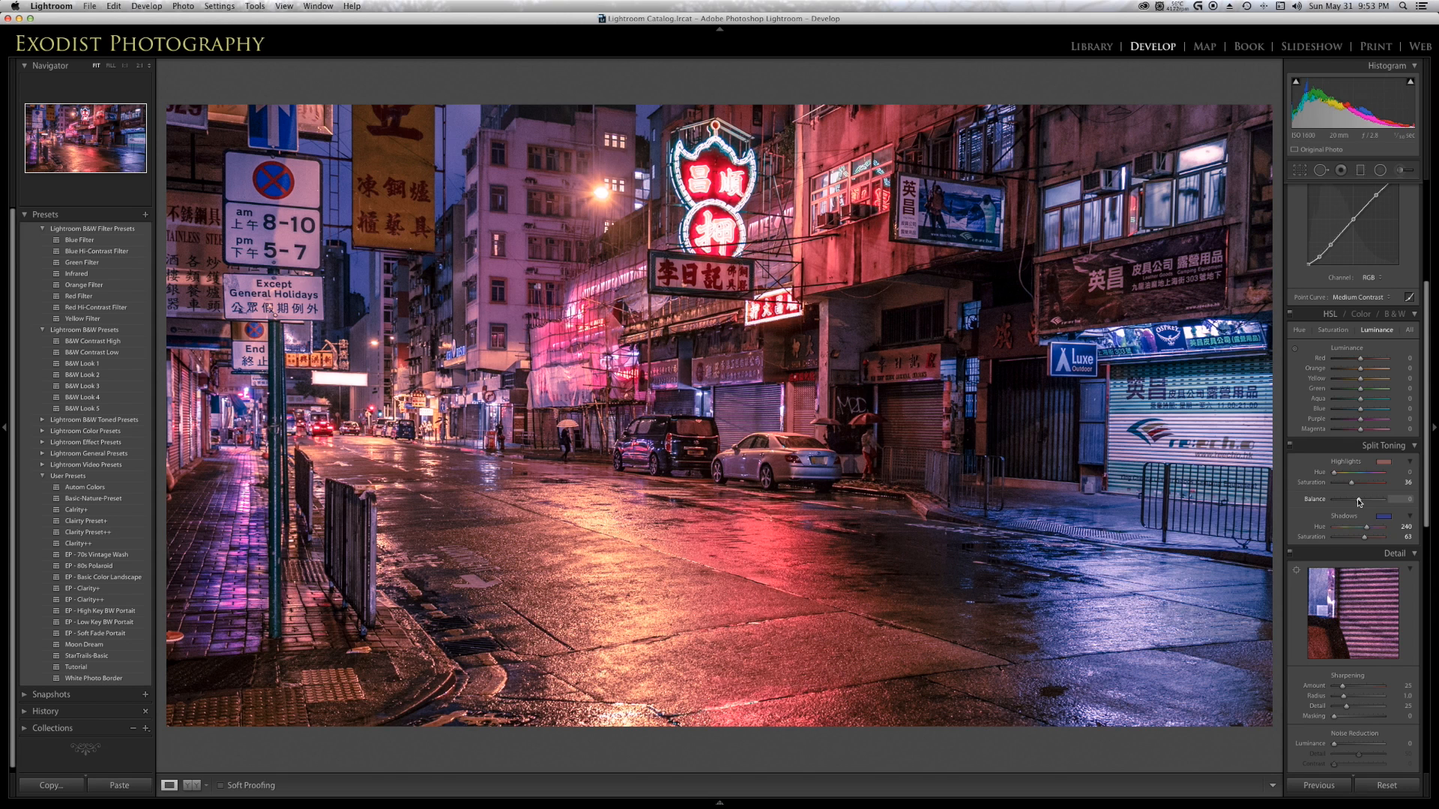
Set the Split Toning Balance slider to -23, favouring the blue shadow tint
{"action": "left_click_drag", "start_coordinate": [1386, 499], "coordinate": [1349, 499]}
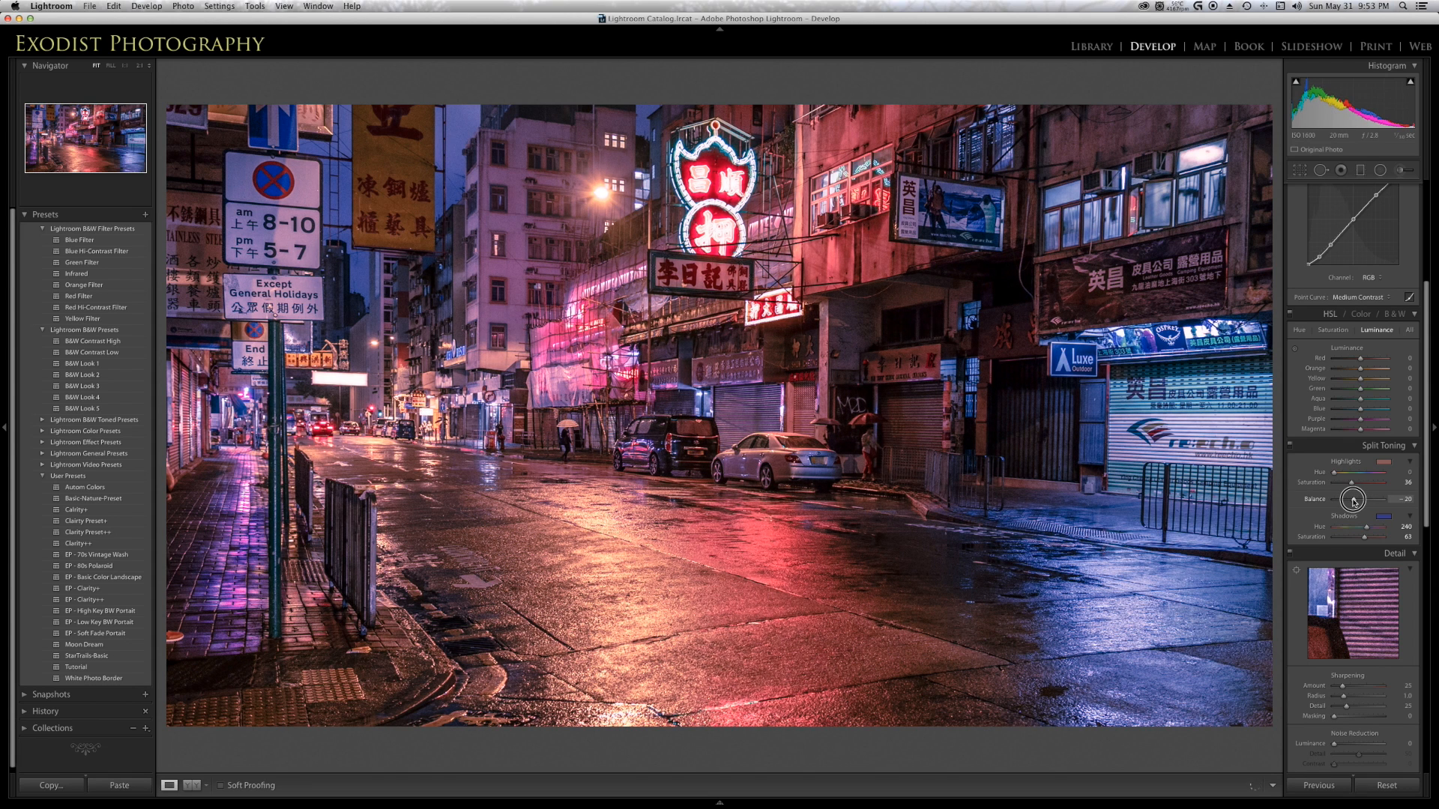
{"action": "left_click_drag", "start_coordinate": [1358, 500], "coordinate": [1367, 500]}
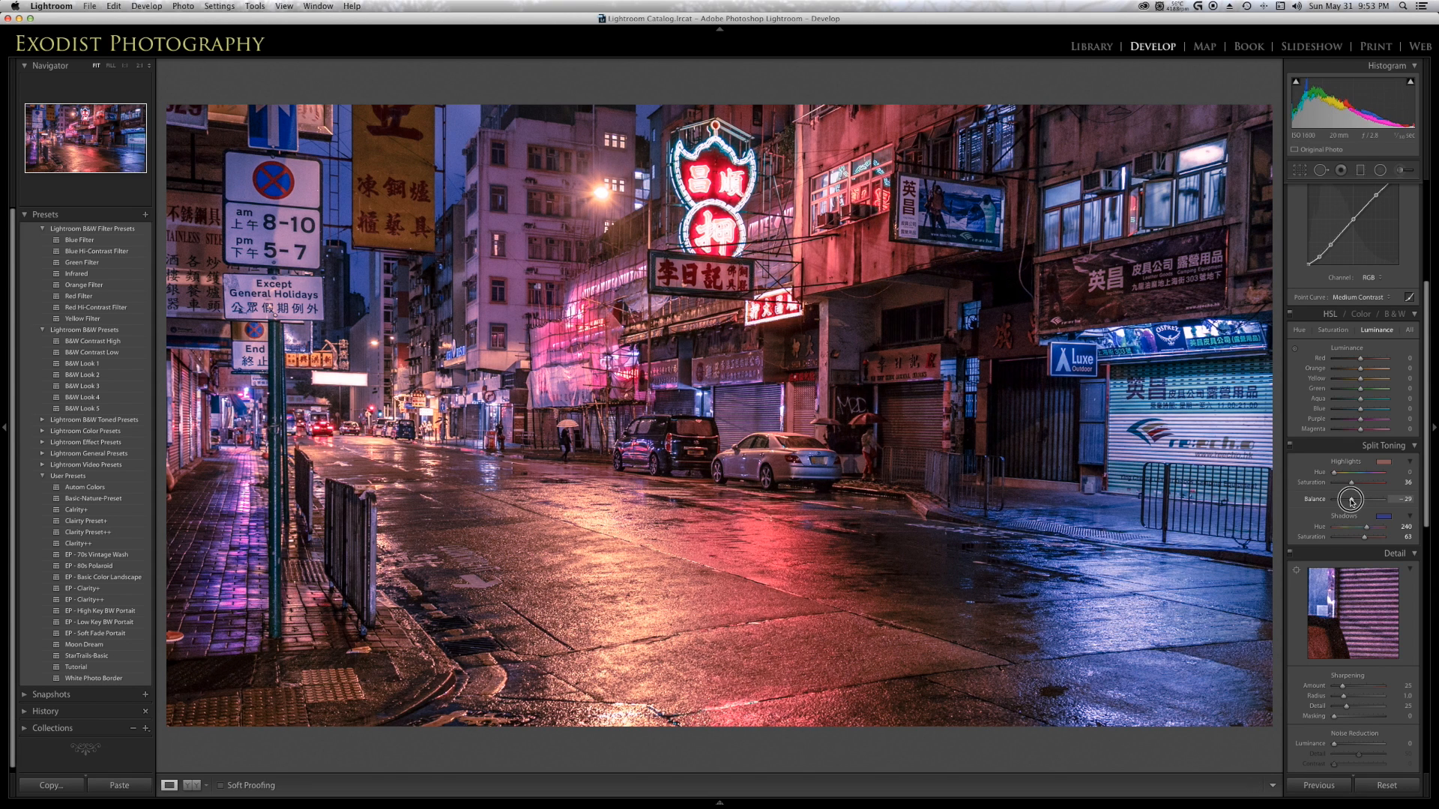
{"action": "left_click_drag", "start_coordinate": [1358, 498], "coordinate": [1350, 498]}
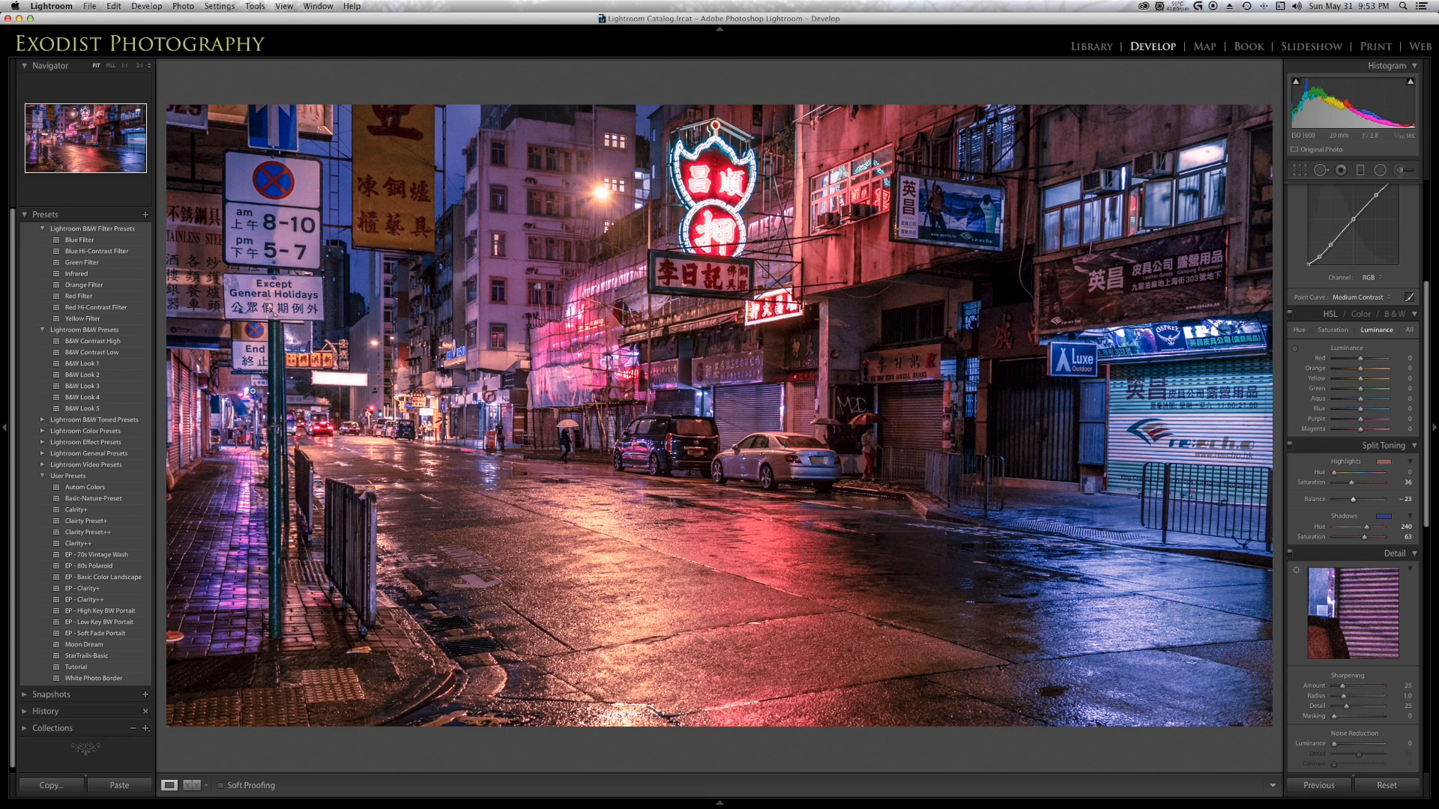
{"action": "mouse_move", "coordinate": [821, 537]}
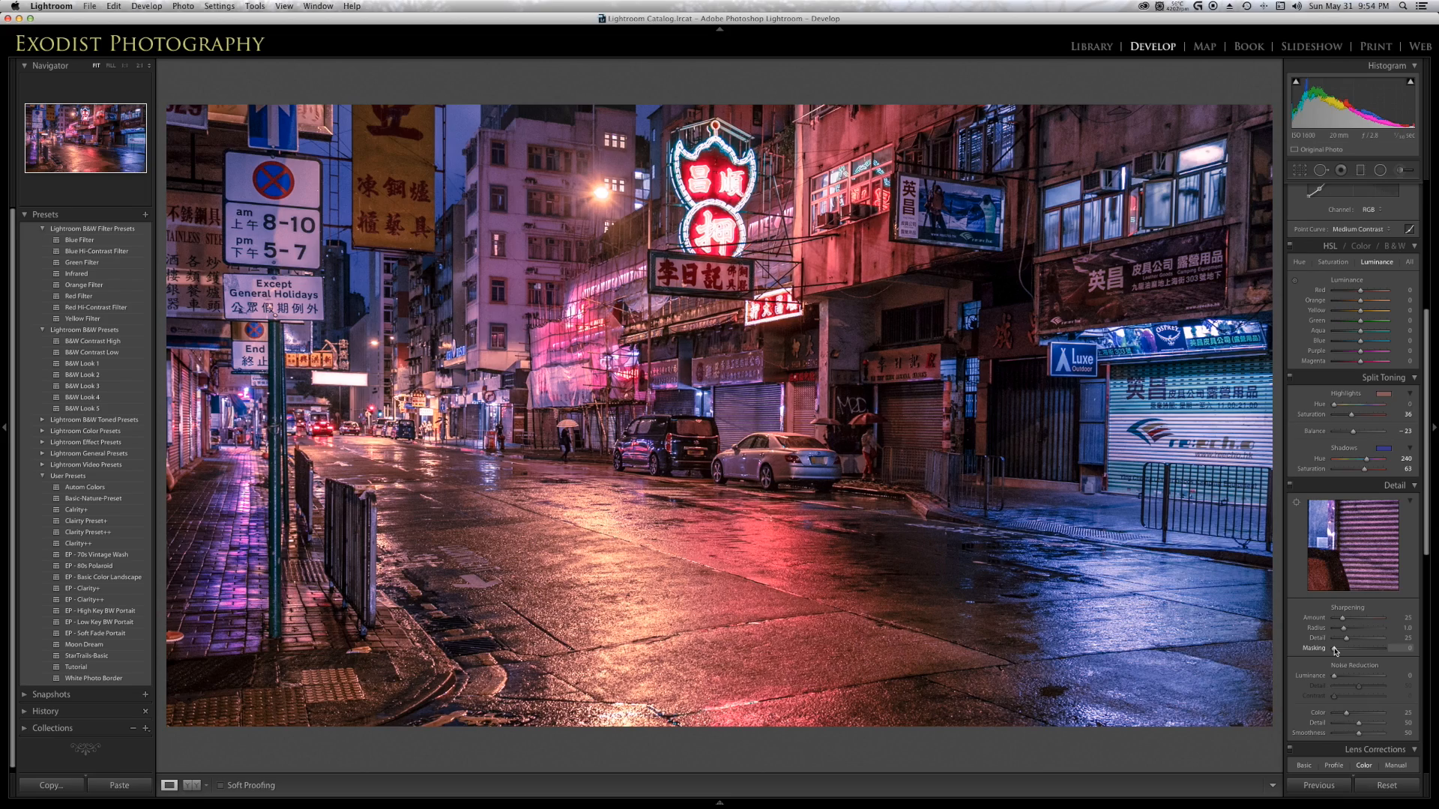
Raise Detail sharpening Masking to about 96 while previewing the edge mask
{"action": "left_click_drag", "start_coordinate": [1363, 649], "coordinate": [1358, 649]}
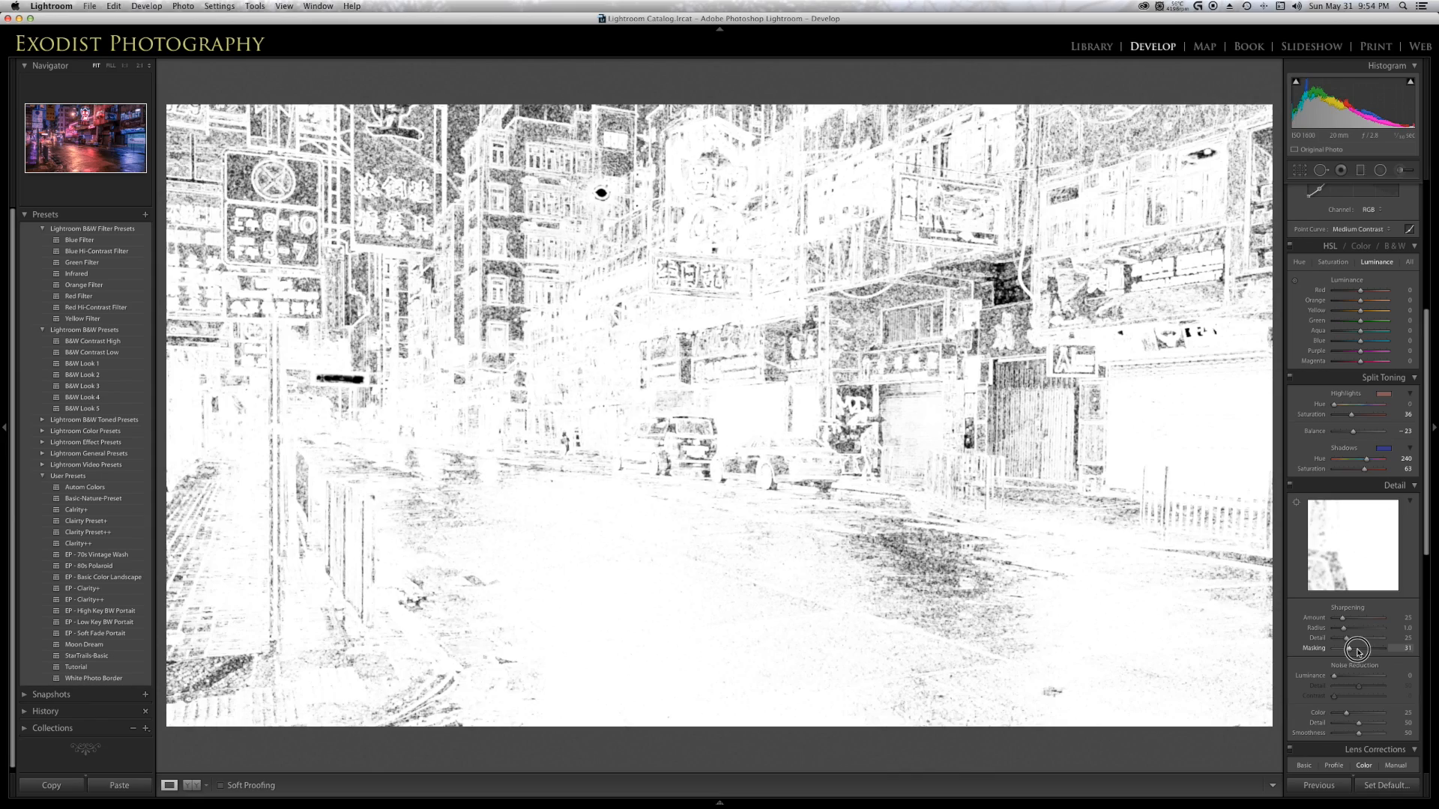
{"action": "left_click_drag", "start_coordinate": [1357, 650], "coordinate": [1374, 649]}
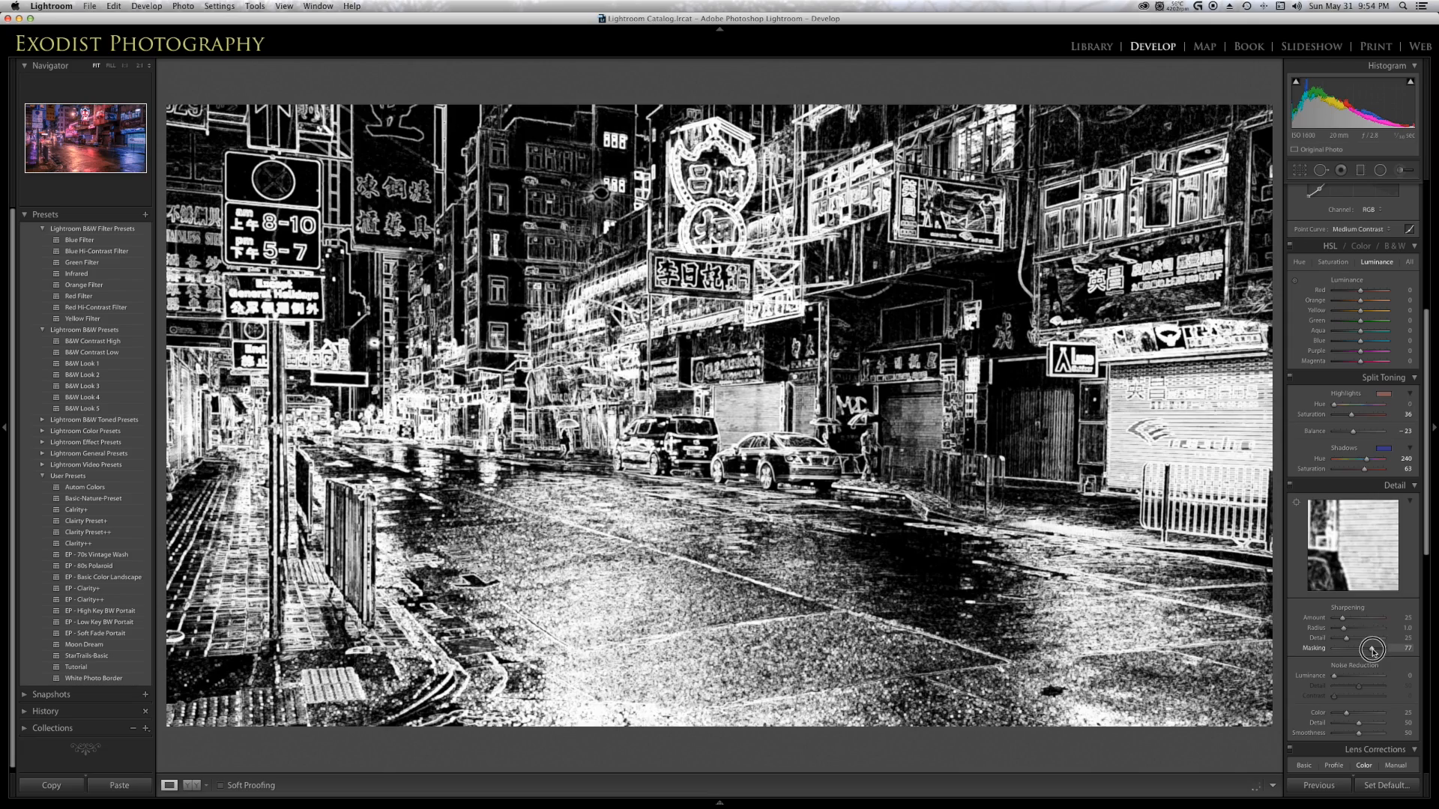
{"action": "left_click_drag", "start_coordinate": [1369, 649], "coordinate": [1385, 649]}
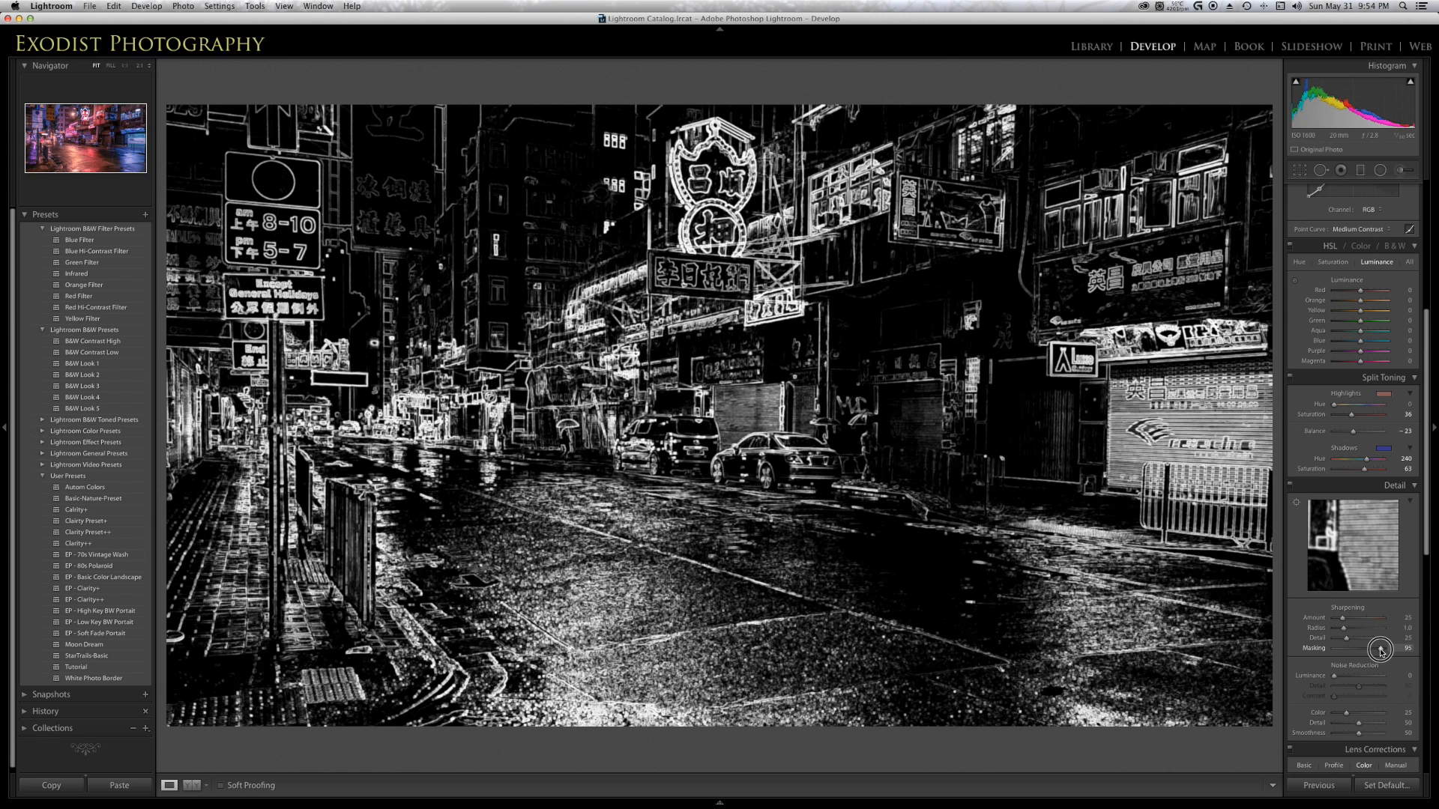
{"action": "left_click_drag", "start_coordinate": [1386, 649], "coordinate": [1382, 649]}
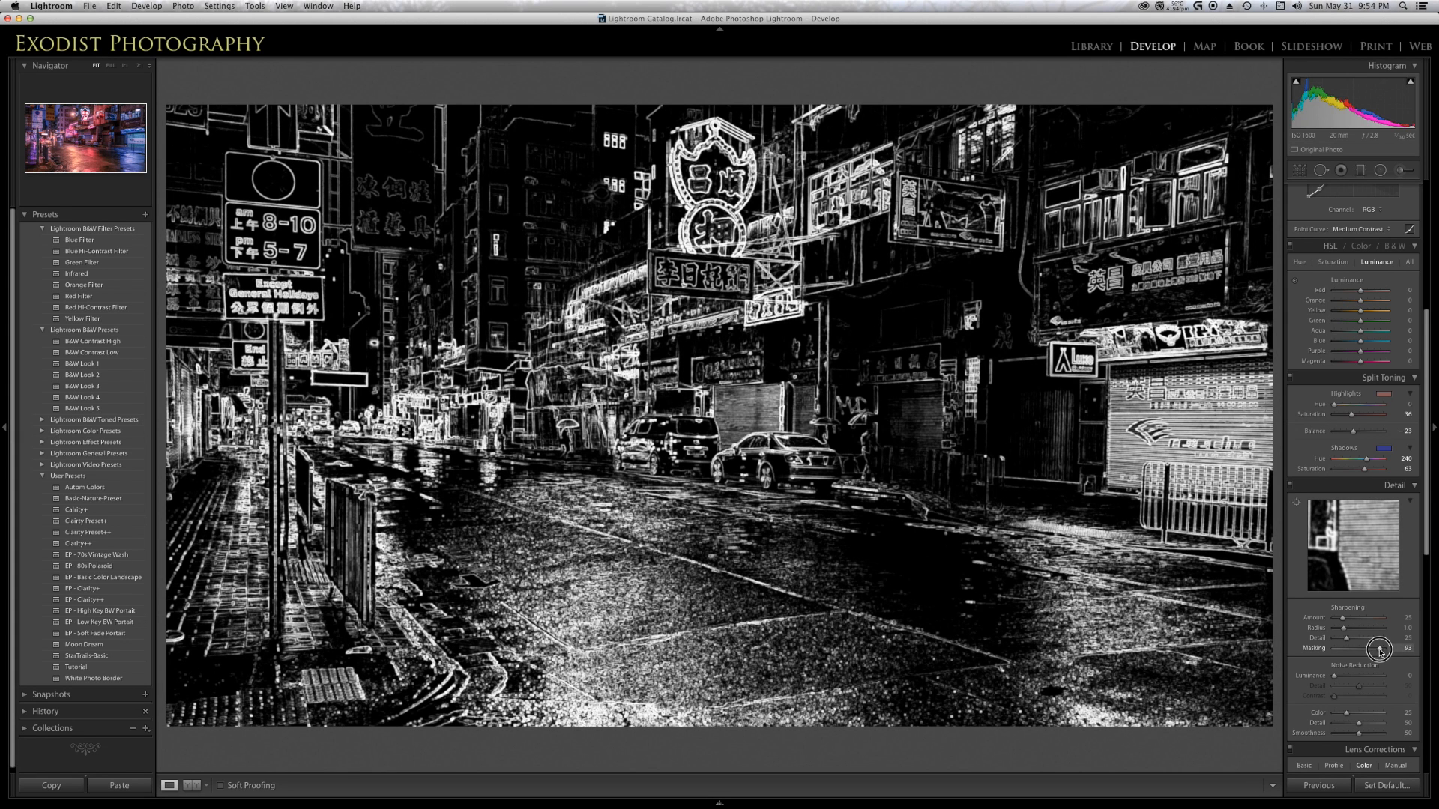
{"action": "left_click_drag", "start_coordinate": [1381, 649], "coordinate": [1376, 649]}
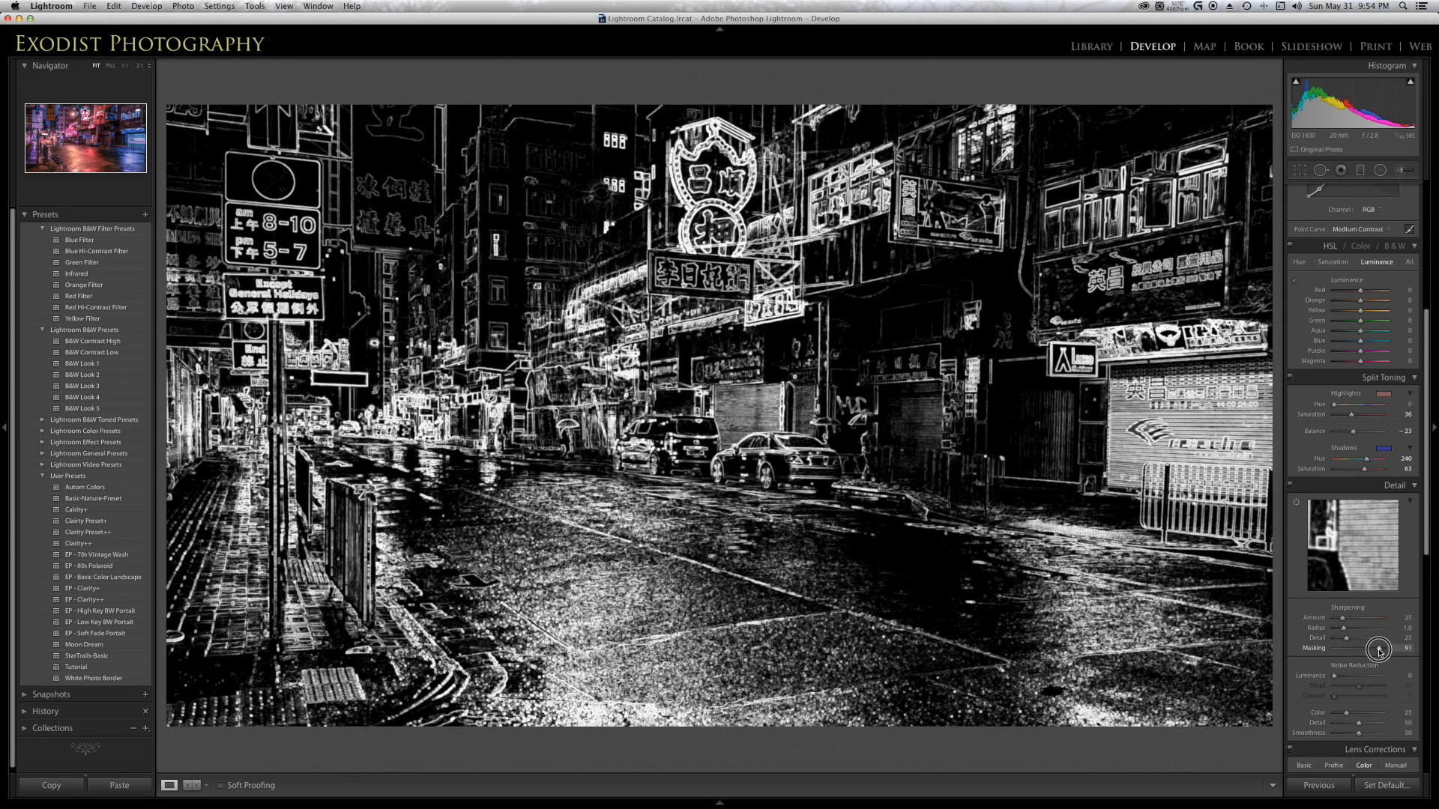
{"action": "left_click_drag", "start_coordinate": [1375, 649], "coordinate": [1381, 649]}
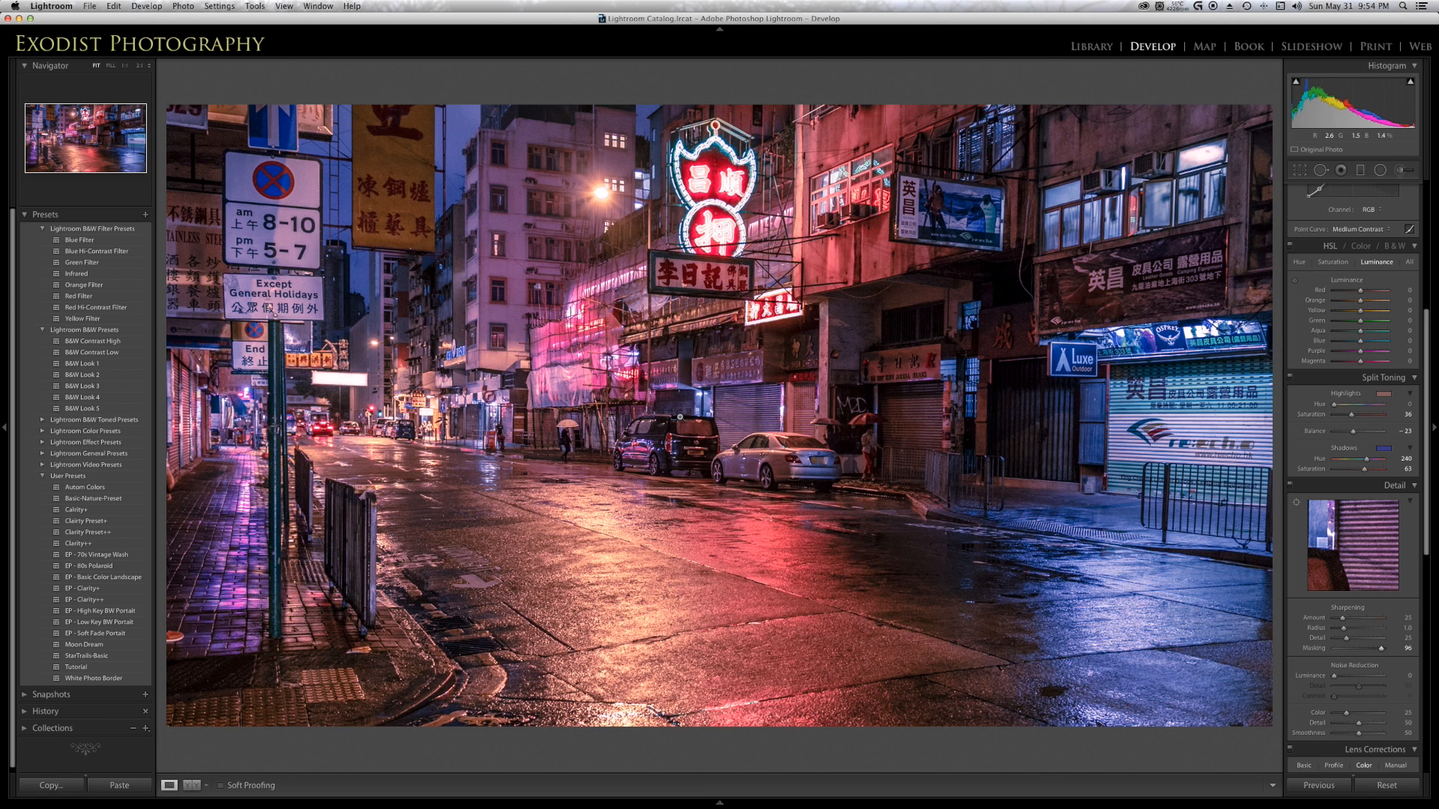
{"action": "scroll", "scroll_direction": "down", "scroll_amount": 3}
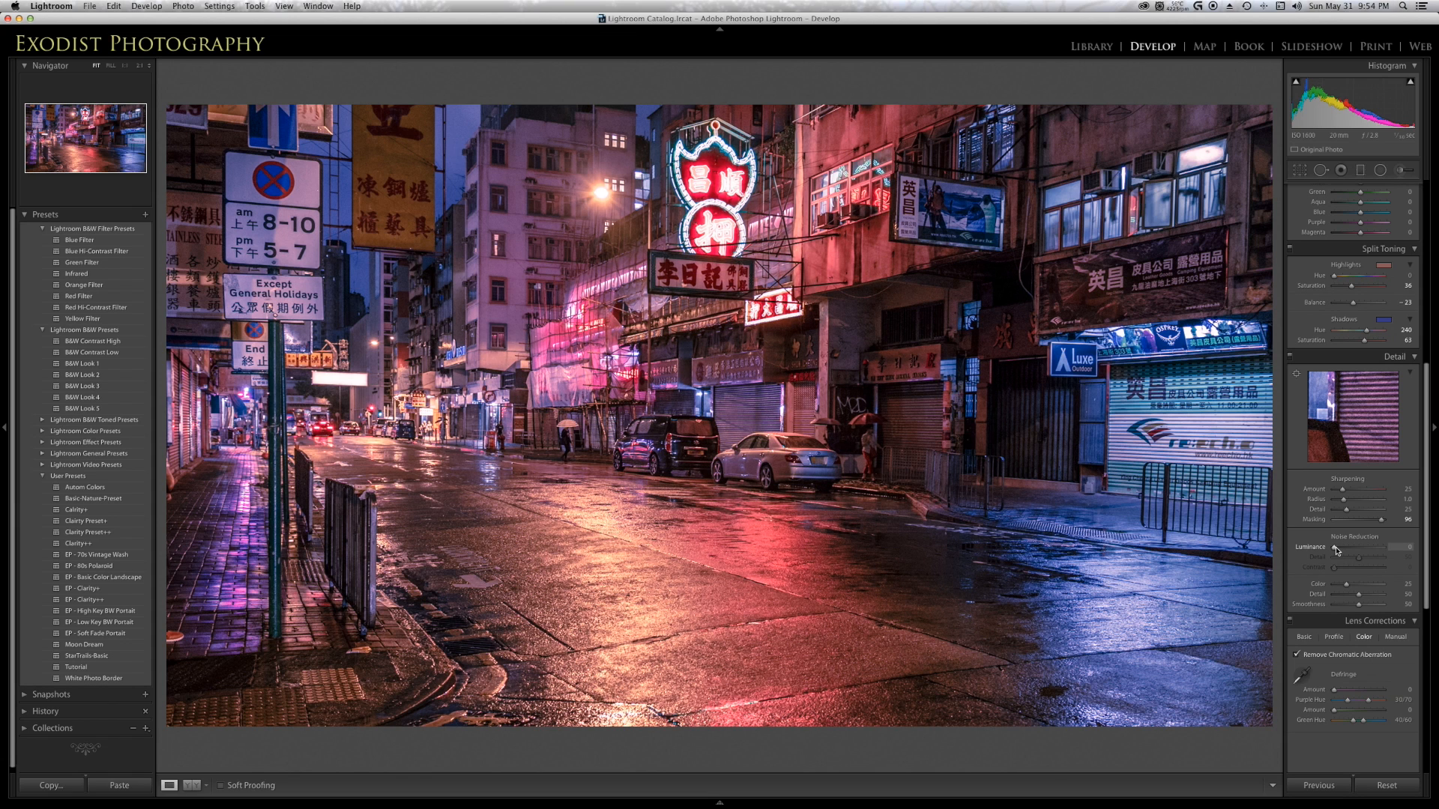
Nudge the Noise Reduction Luminance slider up slightly
{"action": "left_click_drag", "start_coordinate": [1353, 548], "coordinate": [1358, 547]}
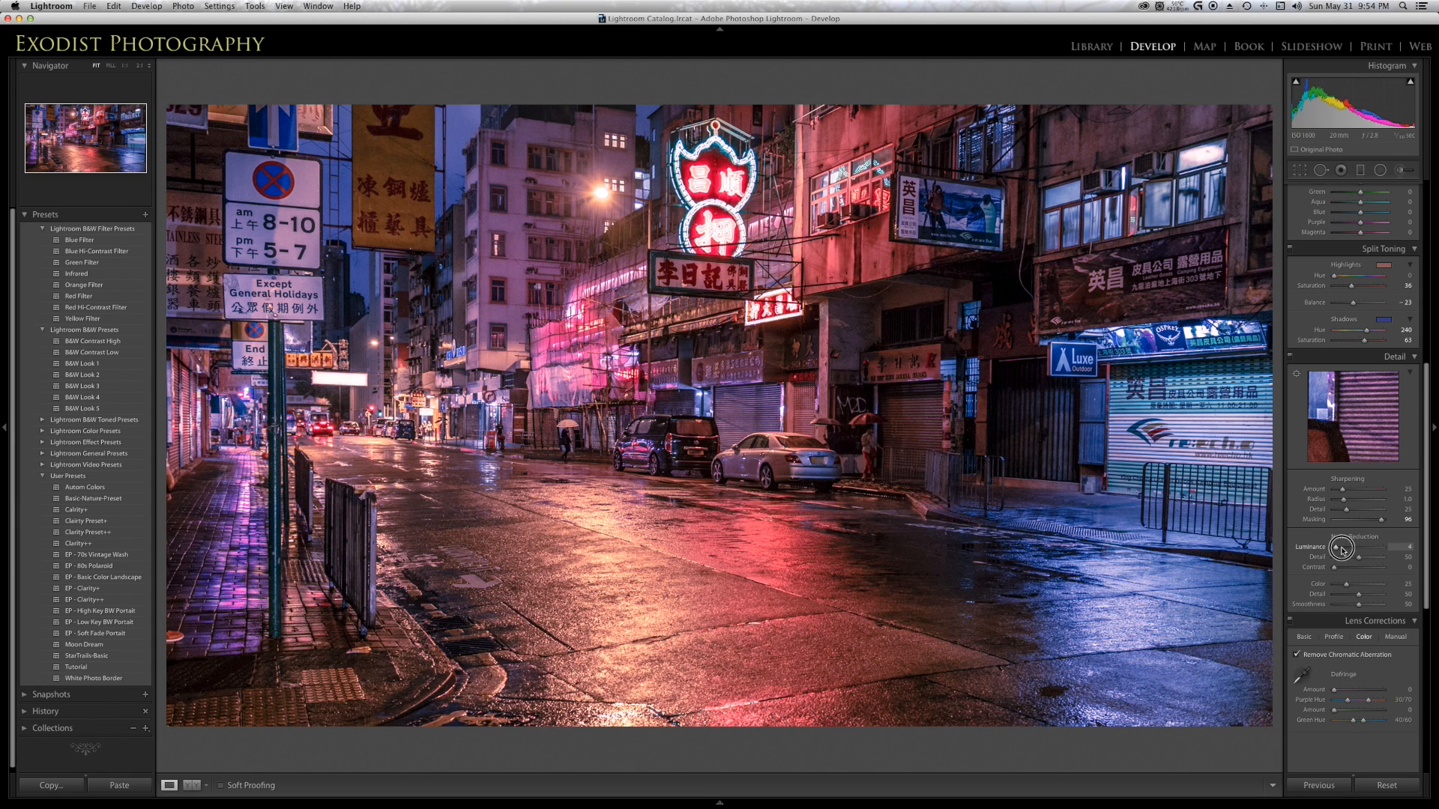
{"action": "left_click_drag", "start_coordinate": [1345, 546], "coordinate": [1370, 546]}
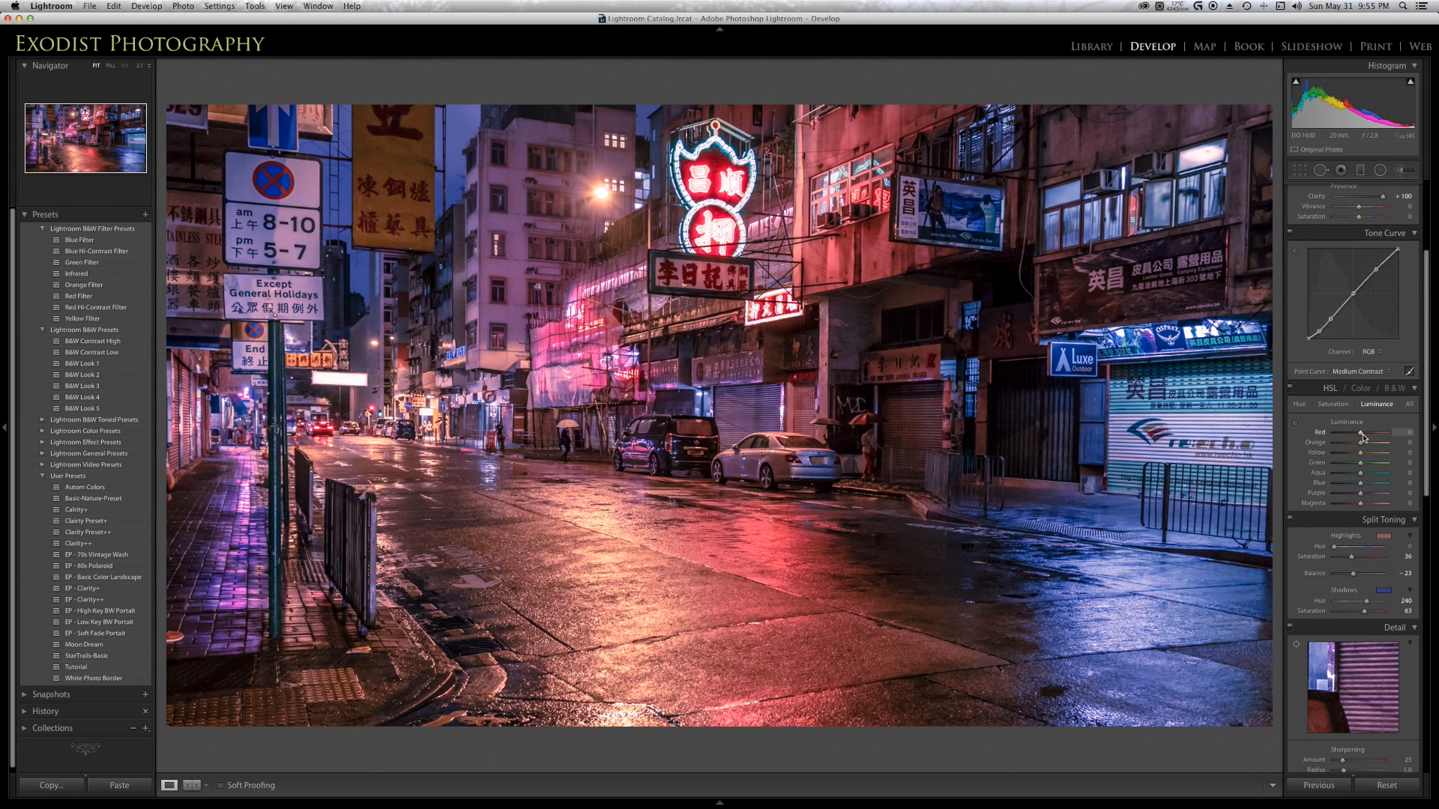
{"action": "mouse_move", "coordinate": [1366, 453]}
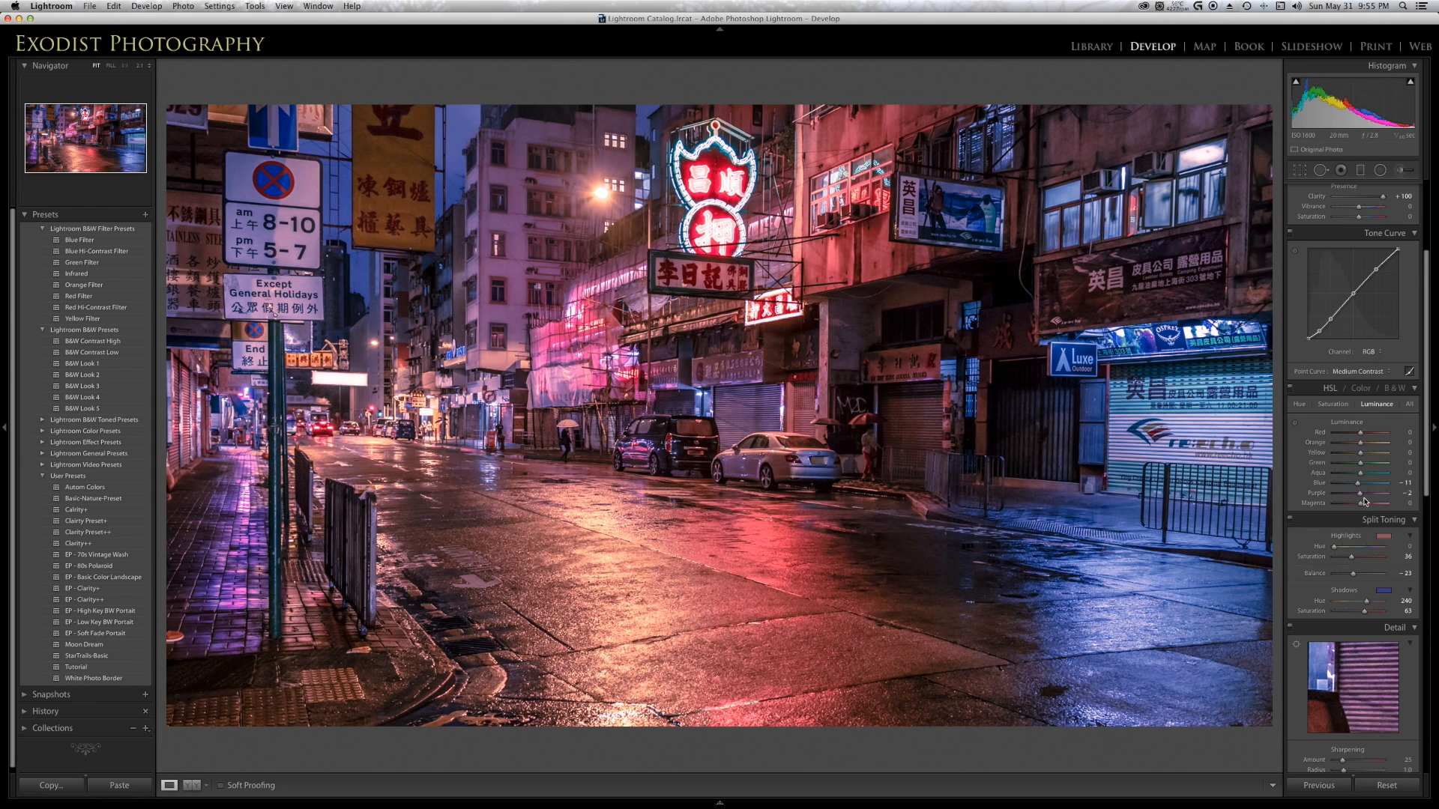
Darken purple luminance to -15 and blue luminance to about -13
{"action": "left_click_drag", "start_coordinate": [1382, 494], "coordinate": [1358, 493]}
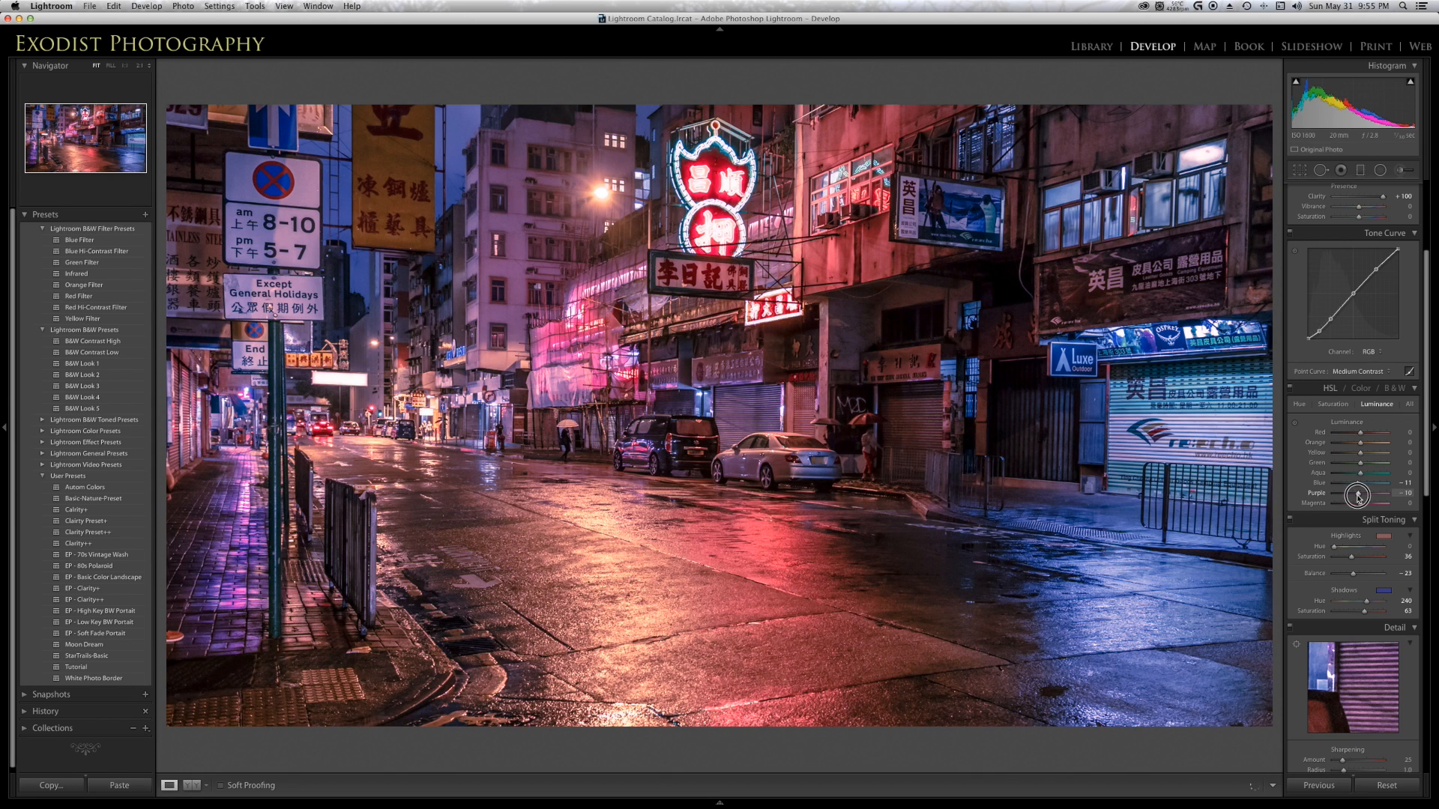
{"action": "left_click_drag", "start_coordinate": [1381, 495], "coordinate": [1367, 495]}
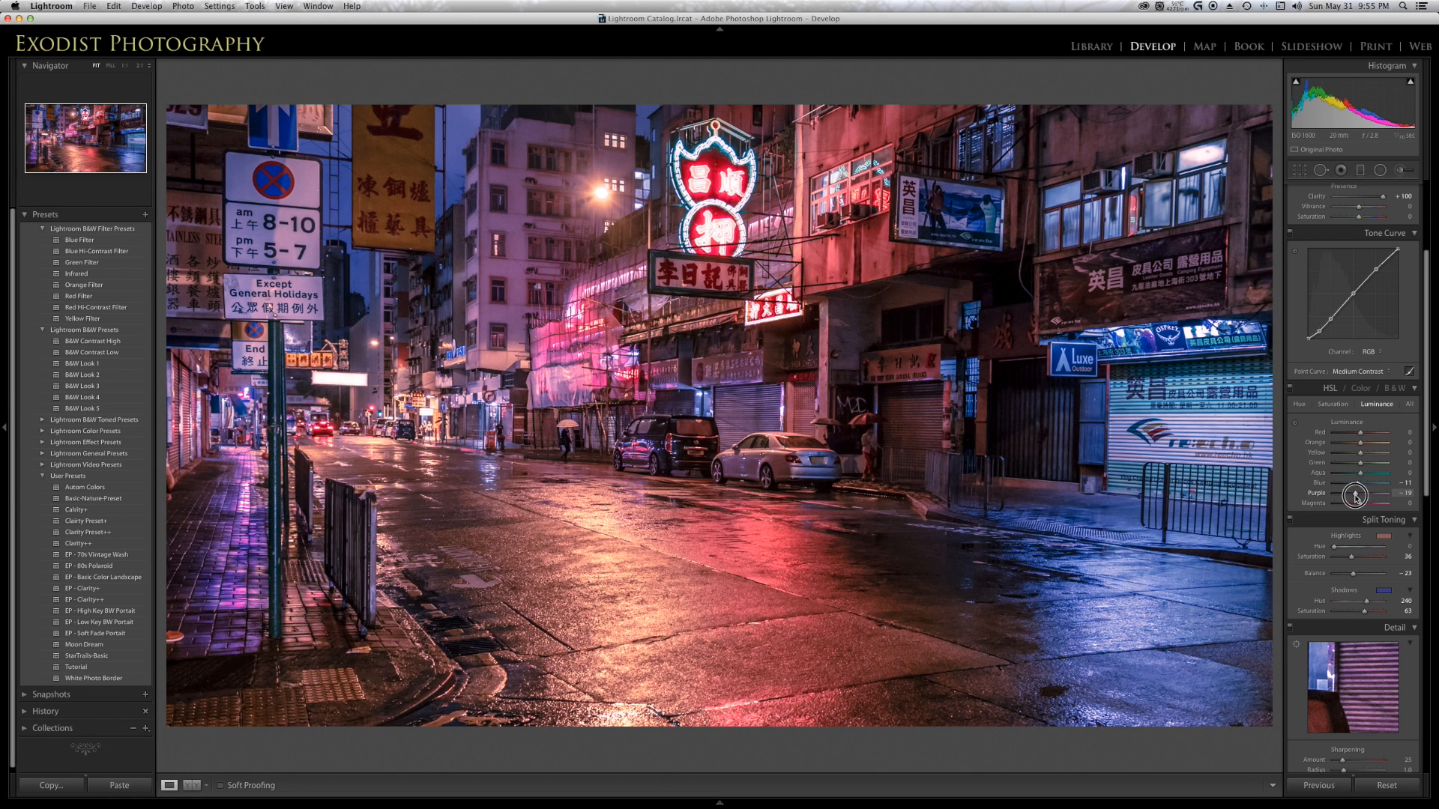
{"action": "left_click_drag", "start_coordinate": [1367, 494], "coordinate": [1361, 493]}
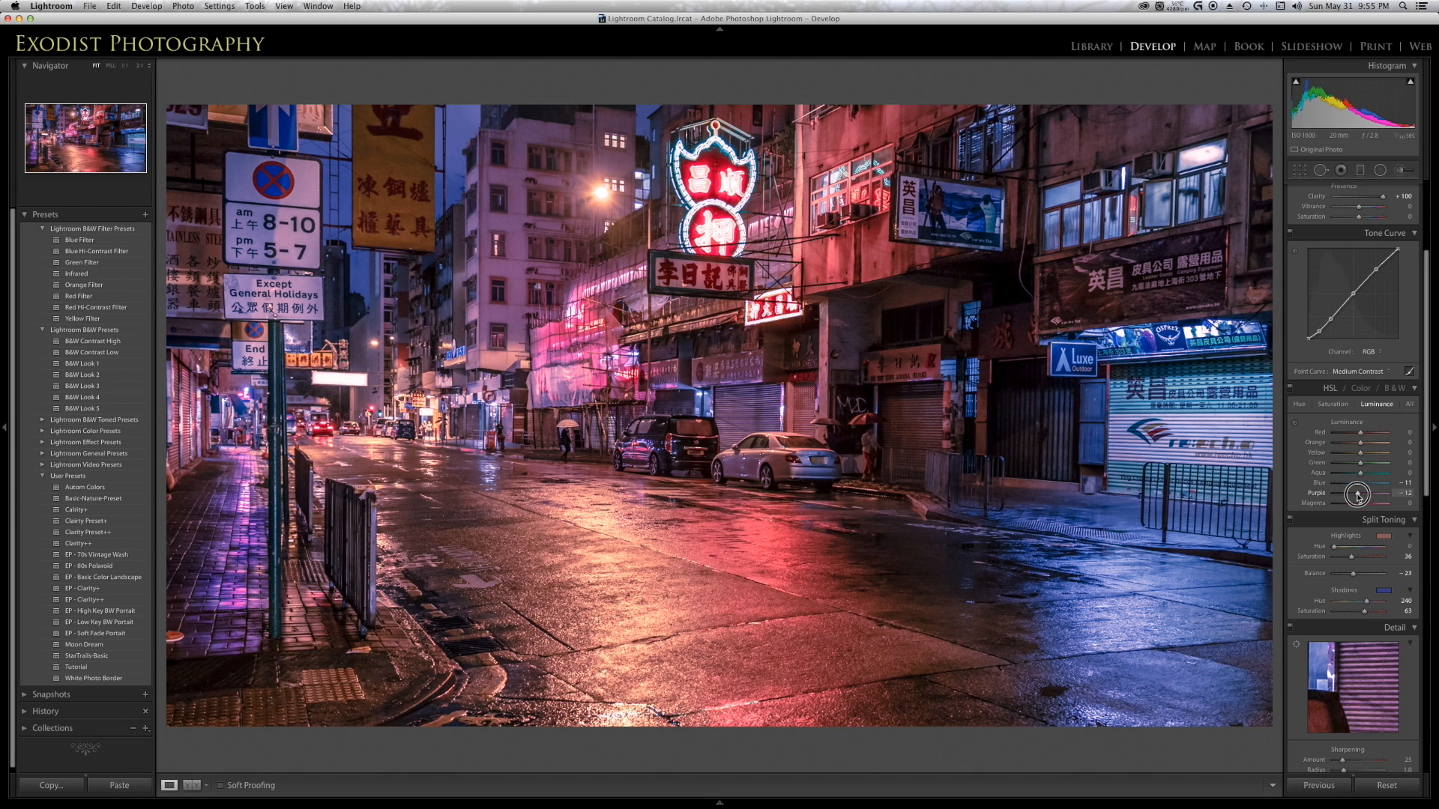
{"action": "left_click_drag", "start_coordinate": [1377, 493], "coordinate": [1367, 488]}
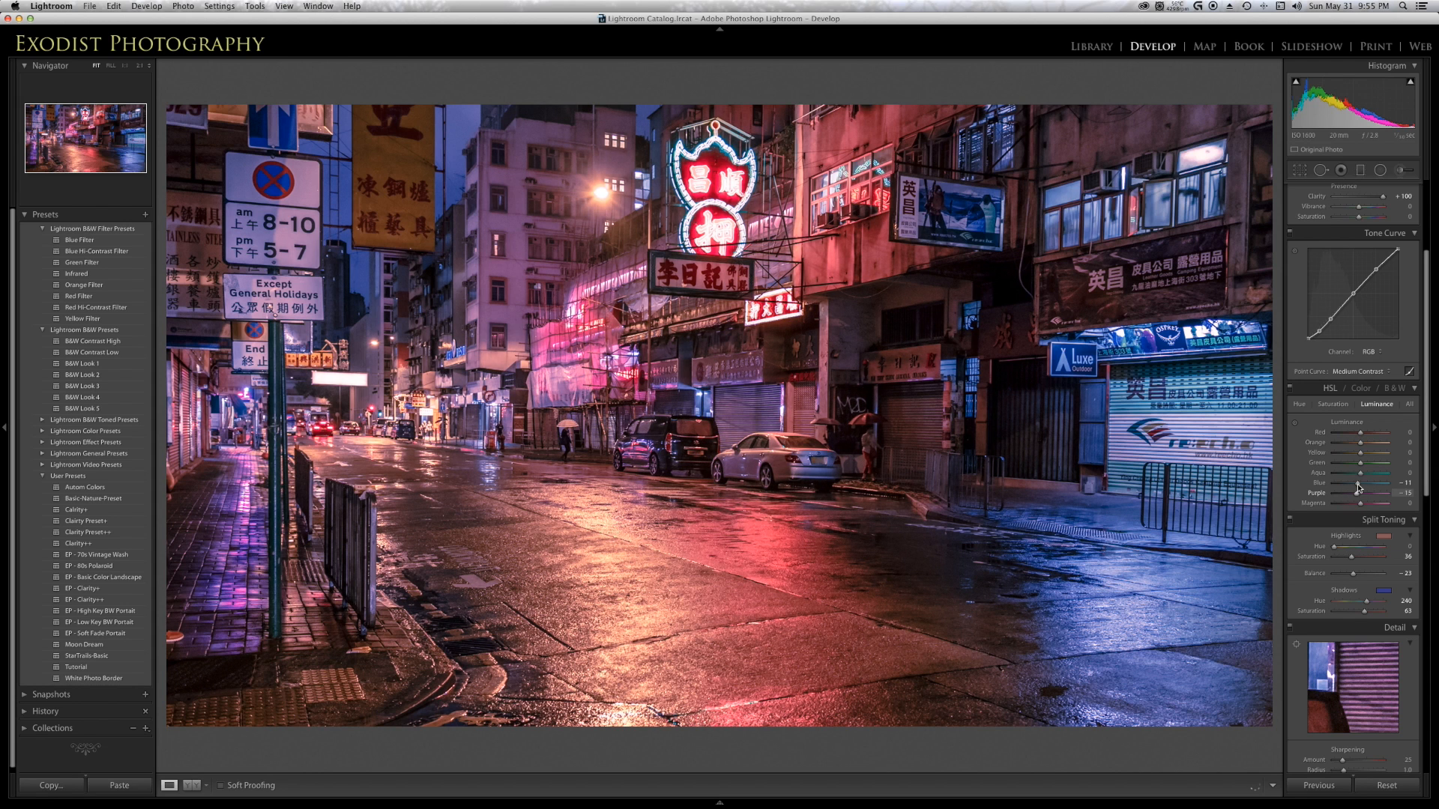
{"action": "left_click_drag", "start_coordinate": [1367, 483], "coordinate": [1356, 484]}
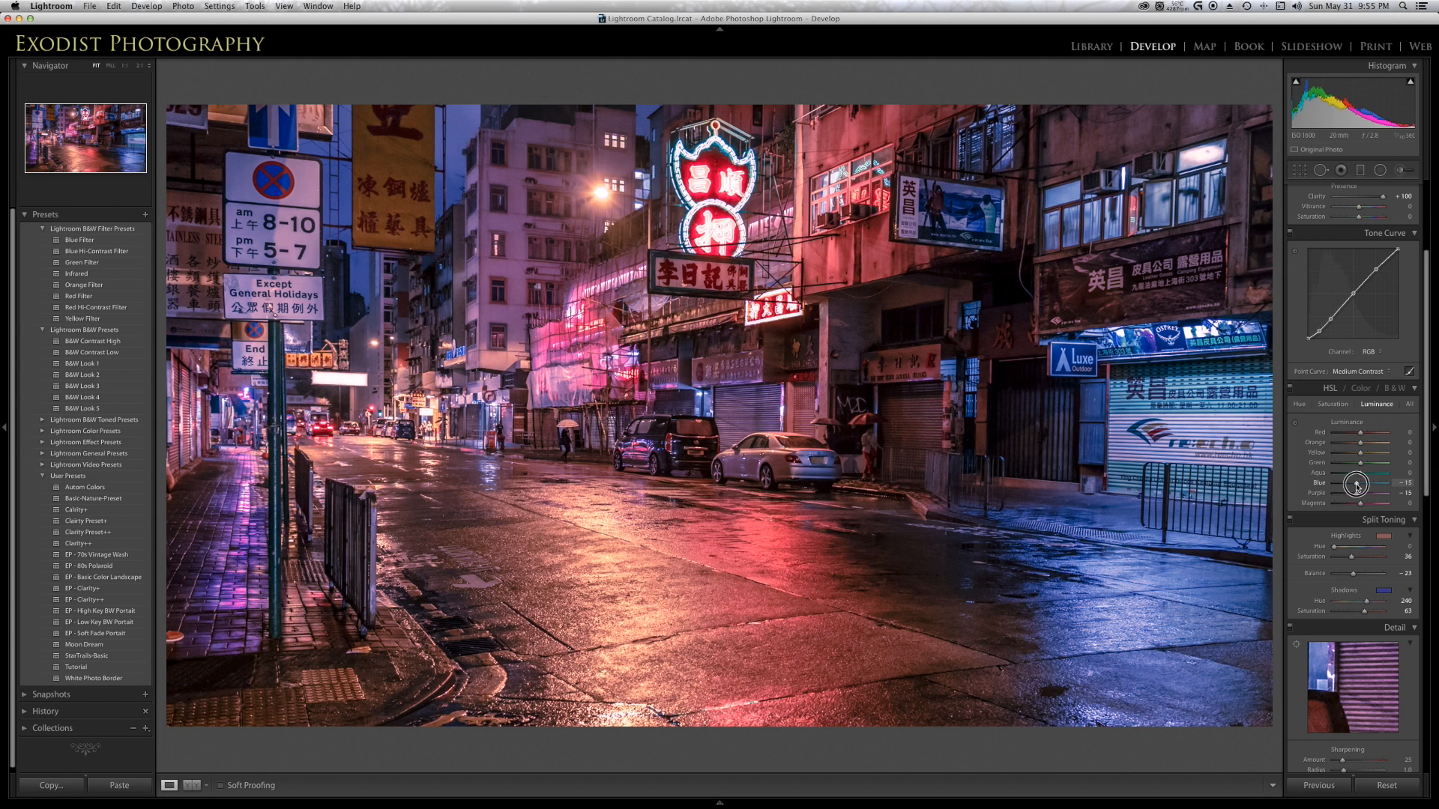
{"action": "left_click_drag", "start_coordinate": [1357, 484], "coordinate": [1364, 483]}
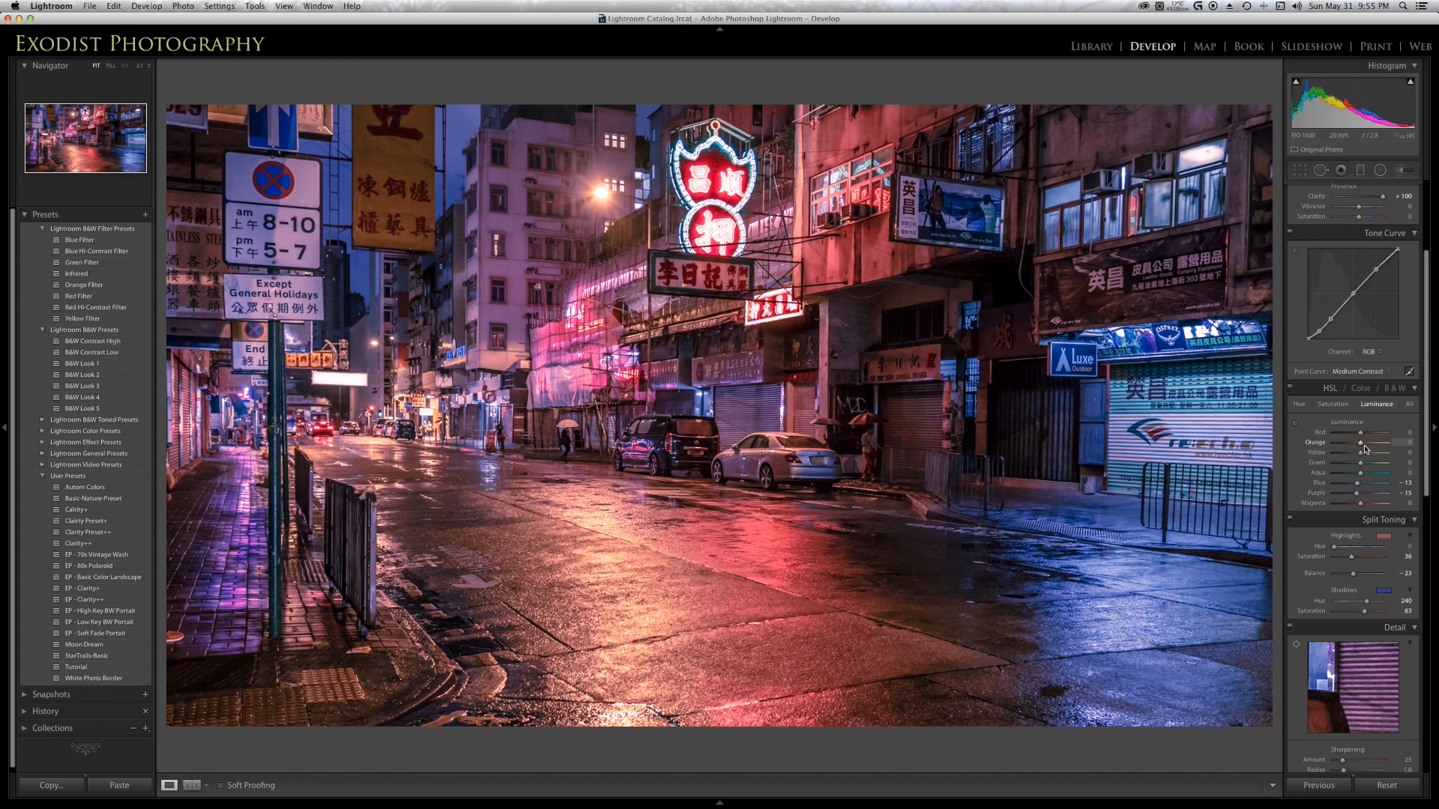
{"action": "mouse_move", "coordinate": [1361, 448]}
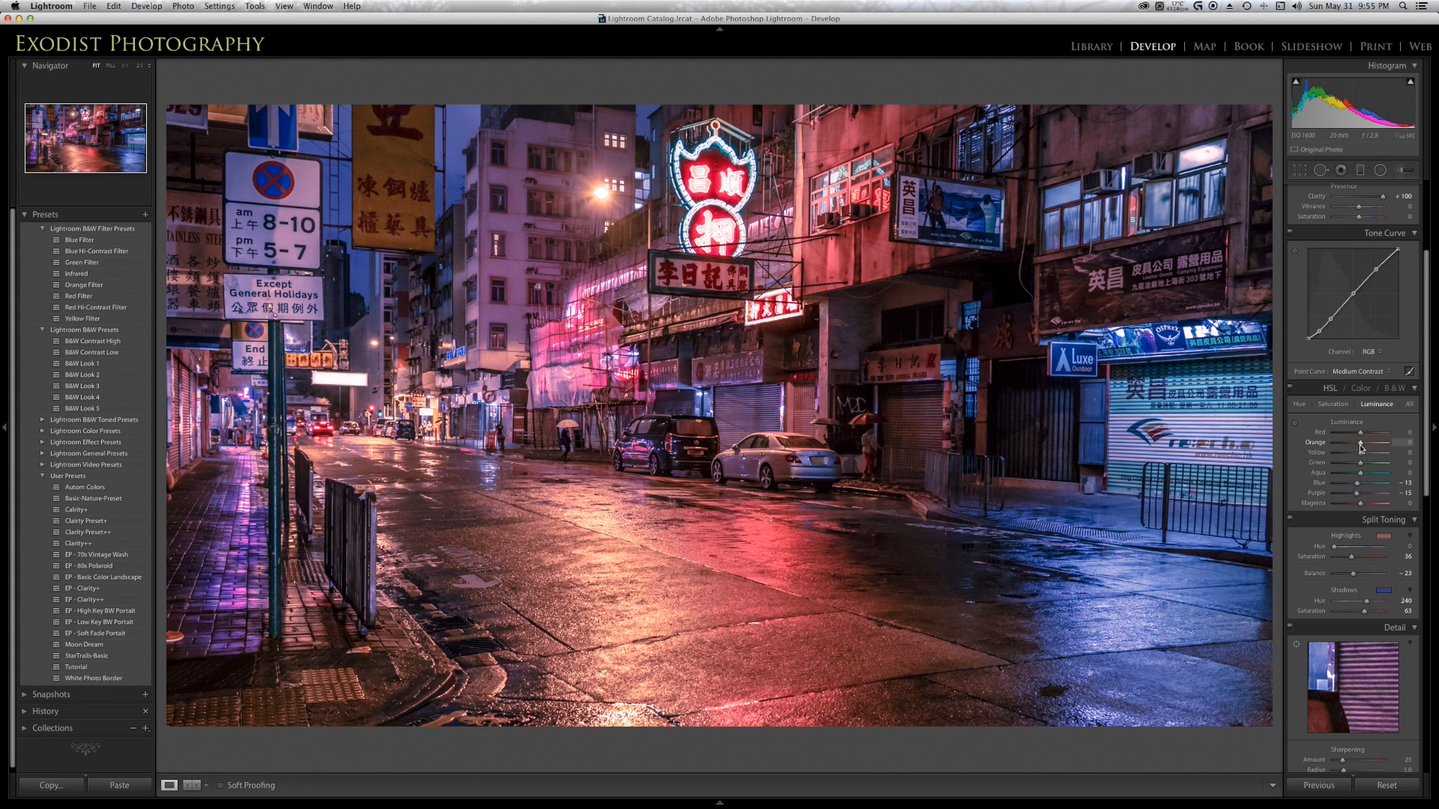
Darken orange luminance to about -21 and lower the yellow luminance
{"action": "left_click_drag", "start_coordinate": [1367, 447], "coordinate": [1357, 447]}
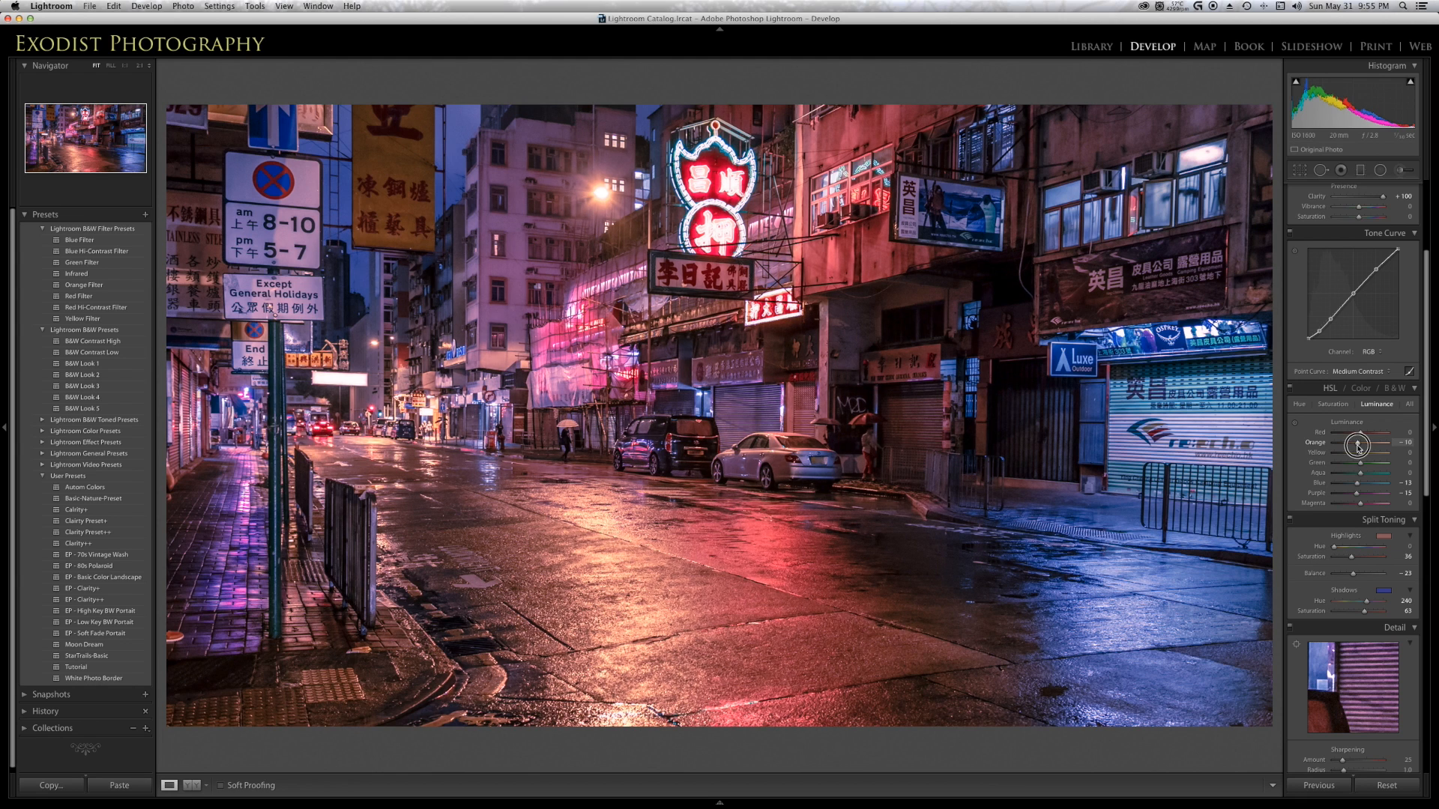
{"action": "left_click_drag", "start_coordinate": [1358, 446], "coordinate": [1358, 455]}
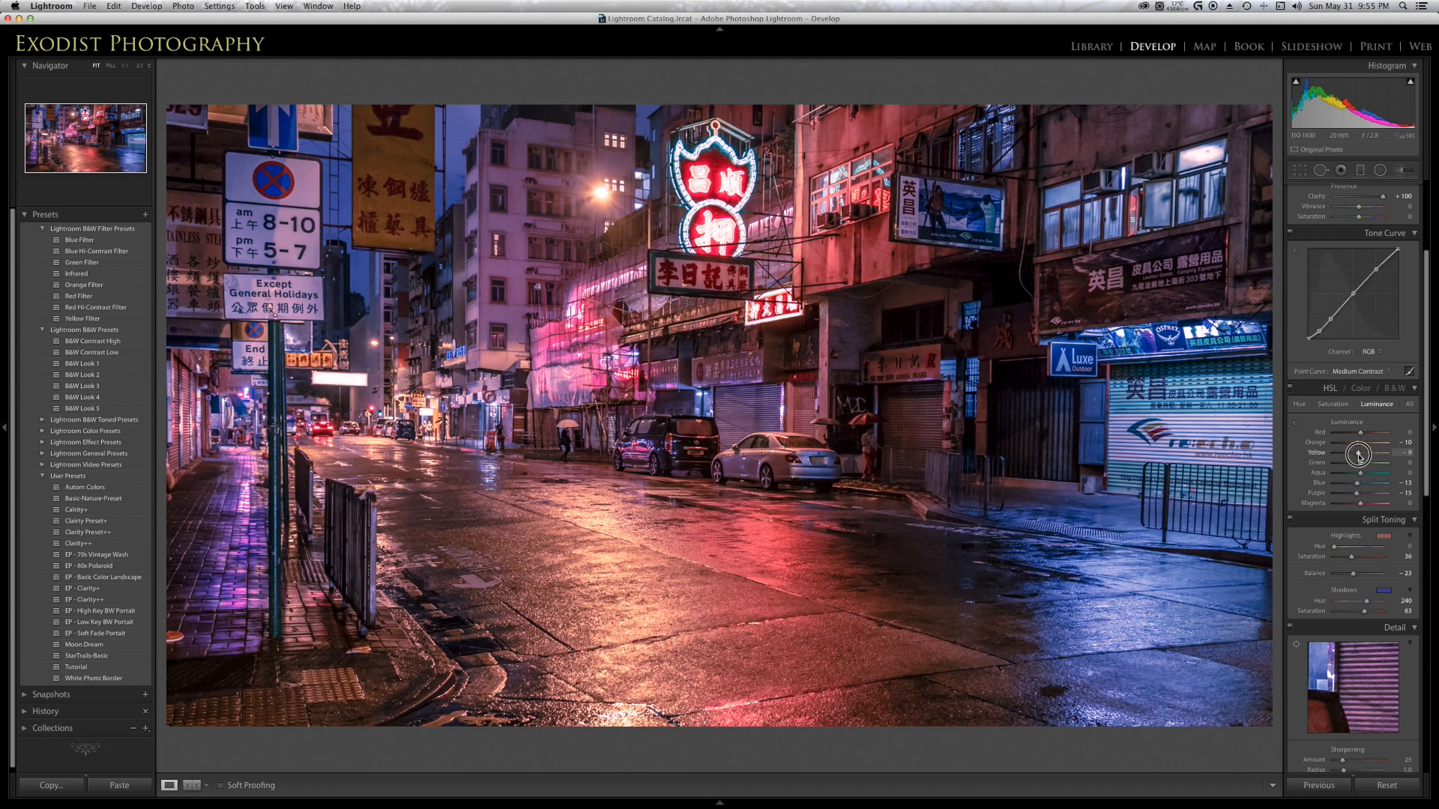
{"action": "left_click_drag", "start_coordinate": [1359, 453], "coordinate": [1365, 453]}
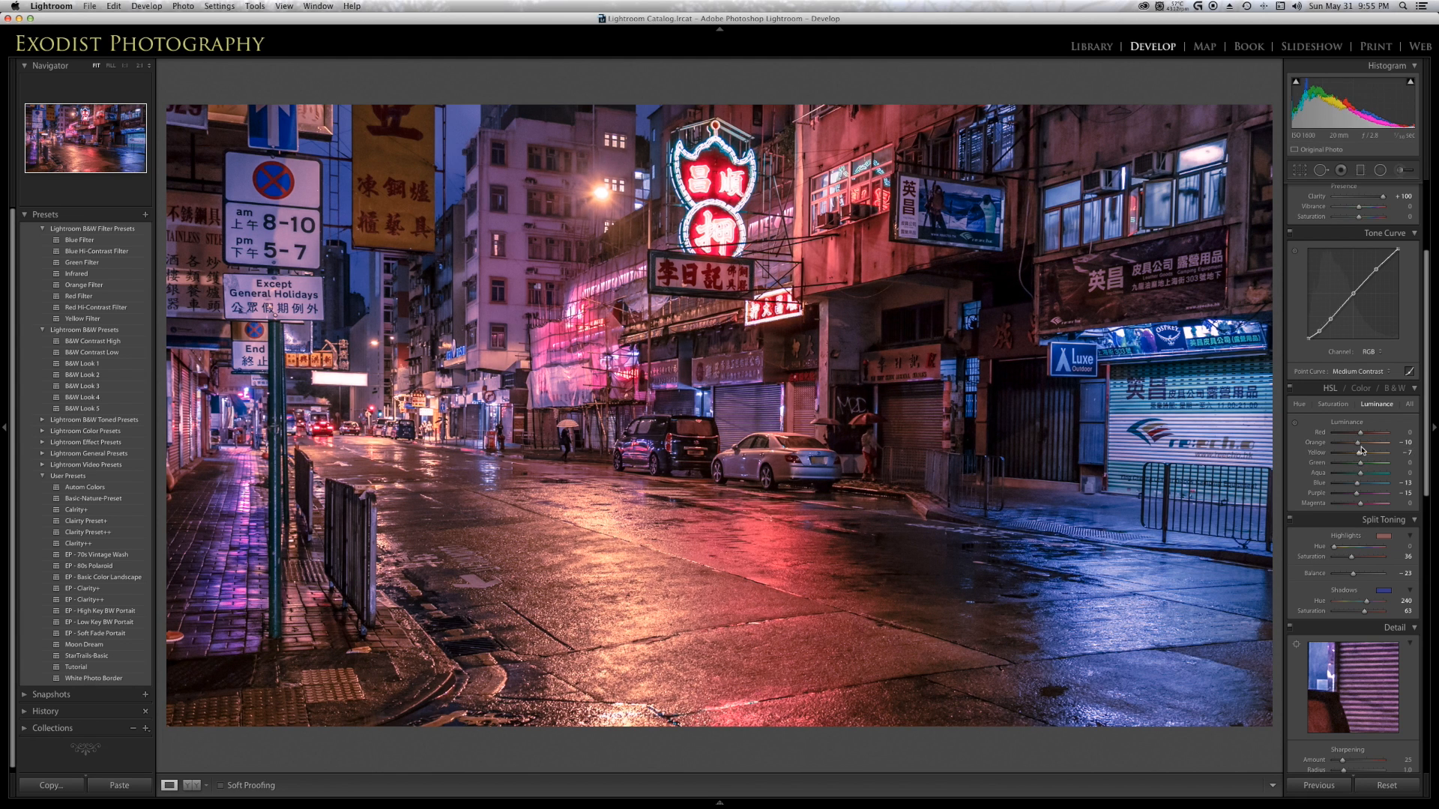
{"action": "left_click_drag", "start_coordinate": [1372, 451], "coordinate": [1356, 451]}
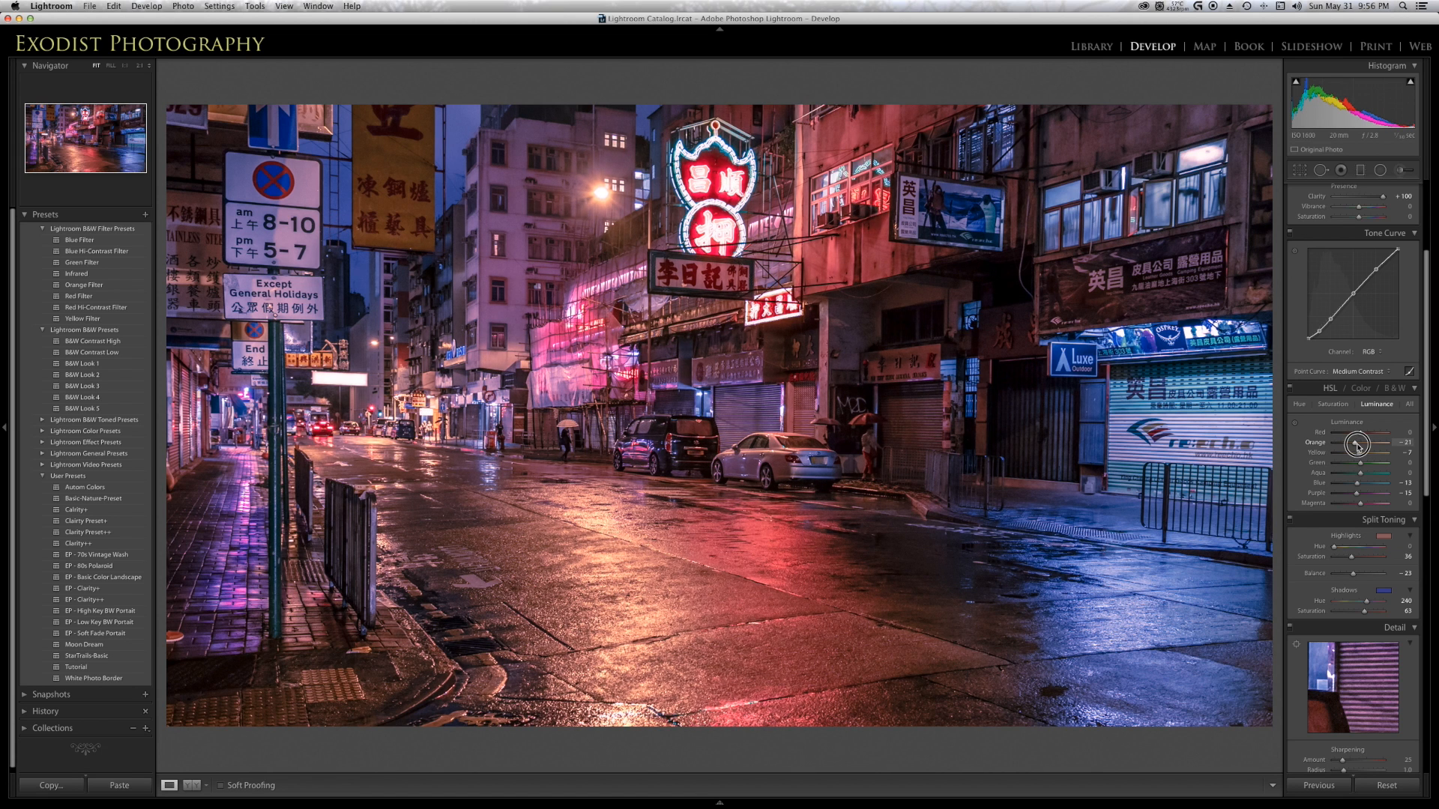
{"action": "left_click_drag", "start_coordinate": [1358, 445], "coordinate": [1363, 445]}
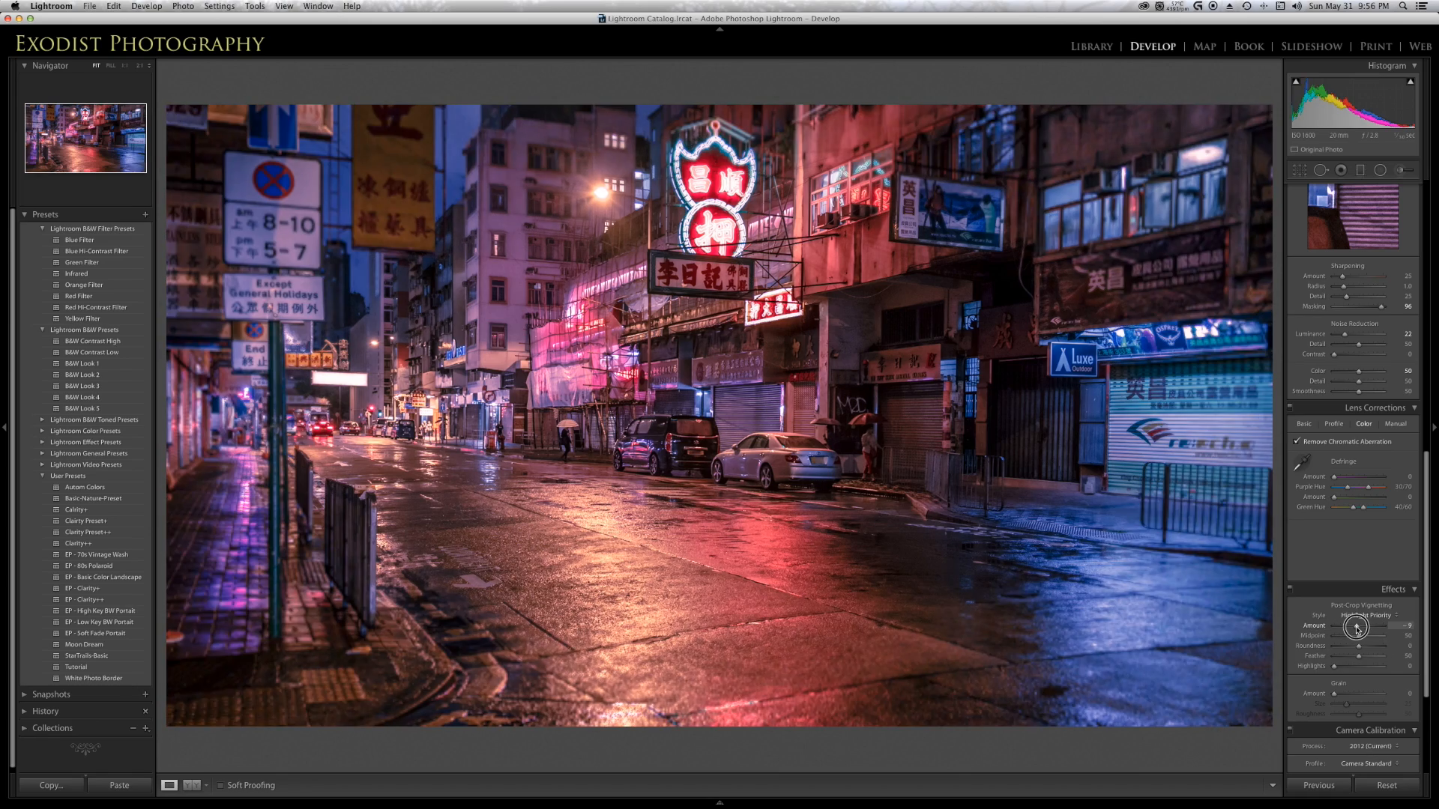
Set Post-Crop Vignetting Amount to about -21
{"action": "left_click_drag", "start_coordinate": [1367, 625], "coordinate": [1355, 625]}
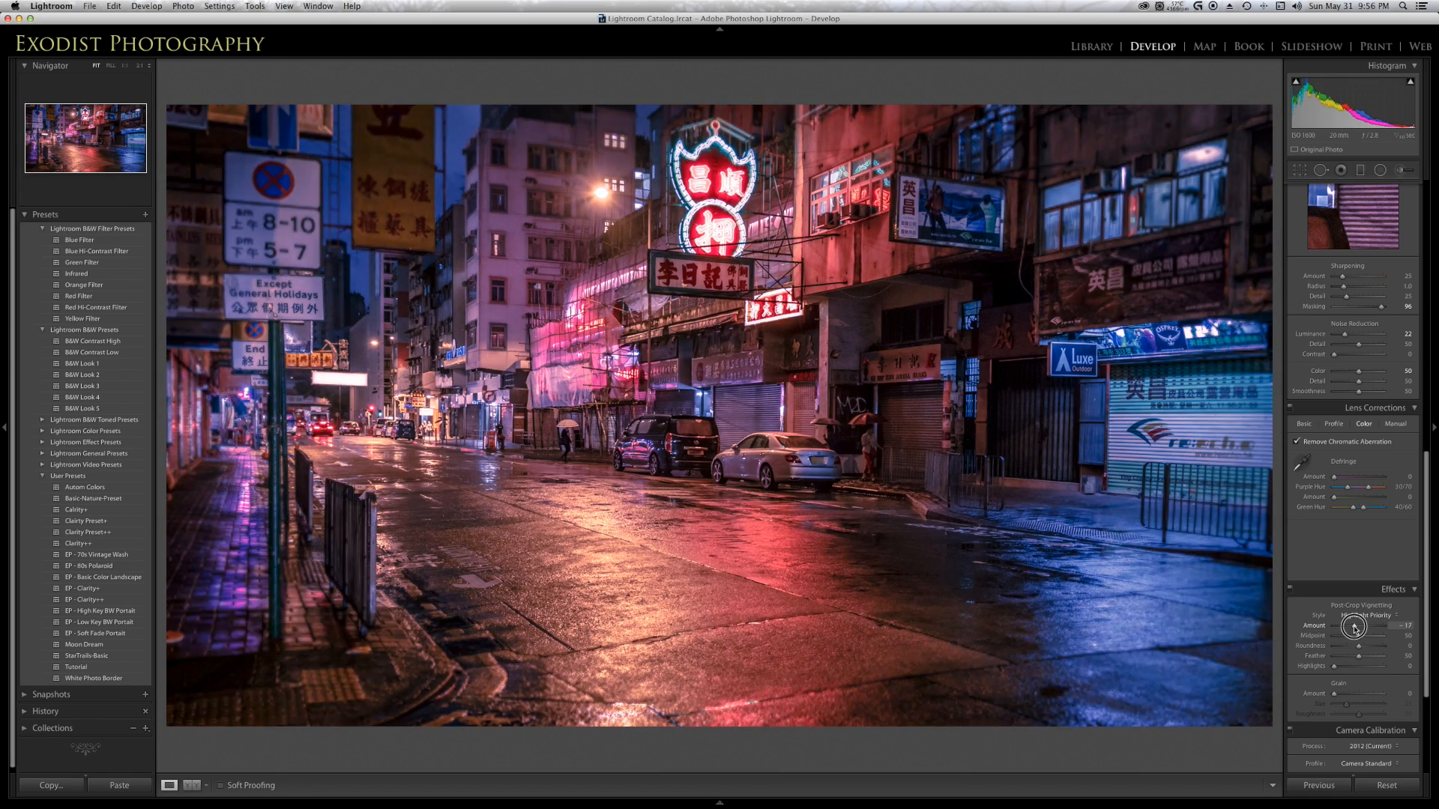
{"action": "left_click_drag", "start_coordinate": [1367, 633], "coordinate": [1354, 633]}
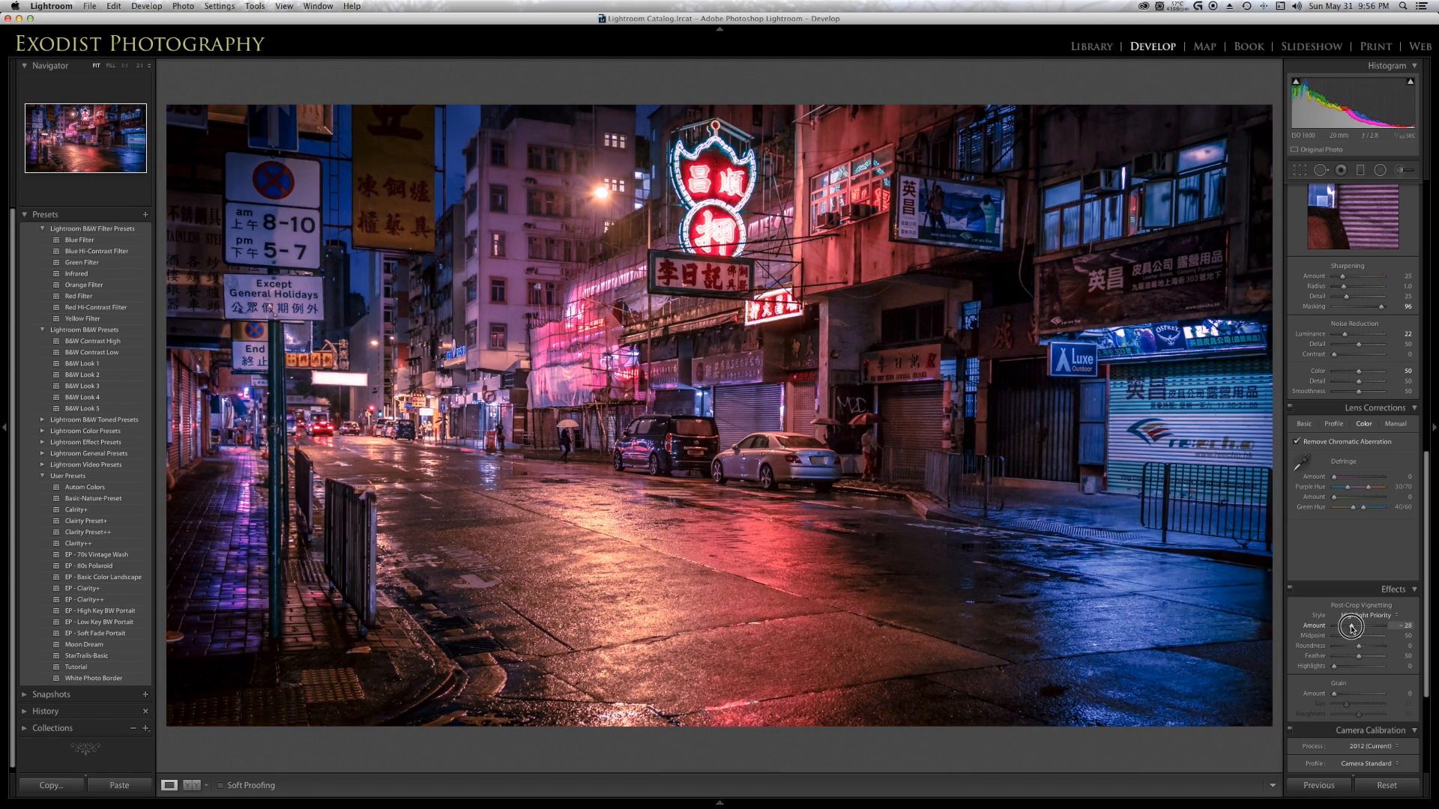
{"action": "left_click_drag", "start_coordinate": [1367, 633], "coordinate": [1363, 633]}
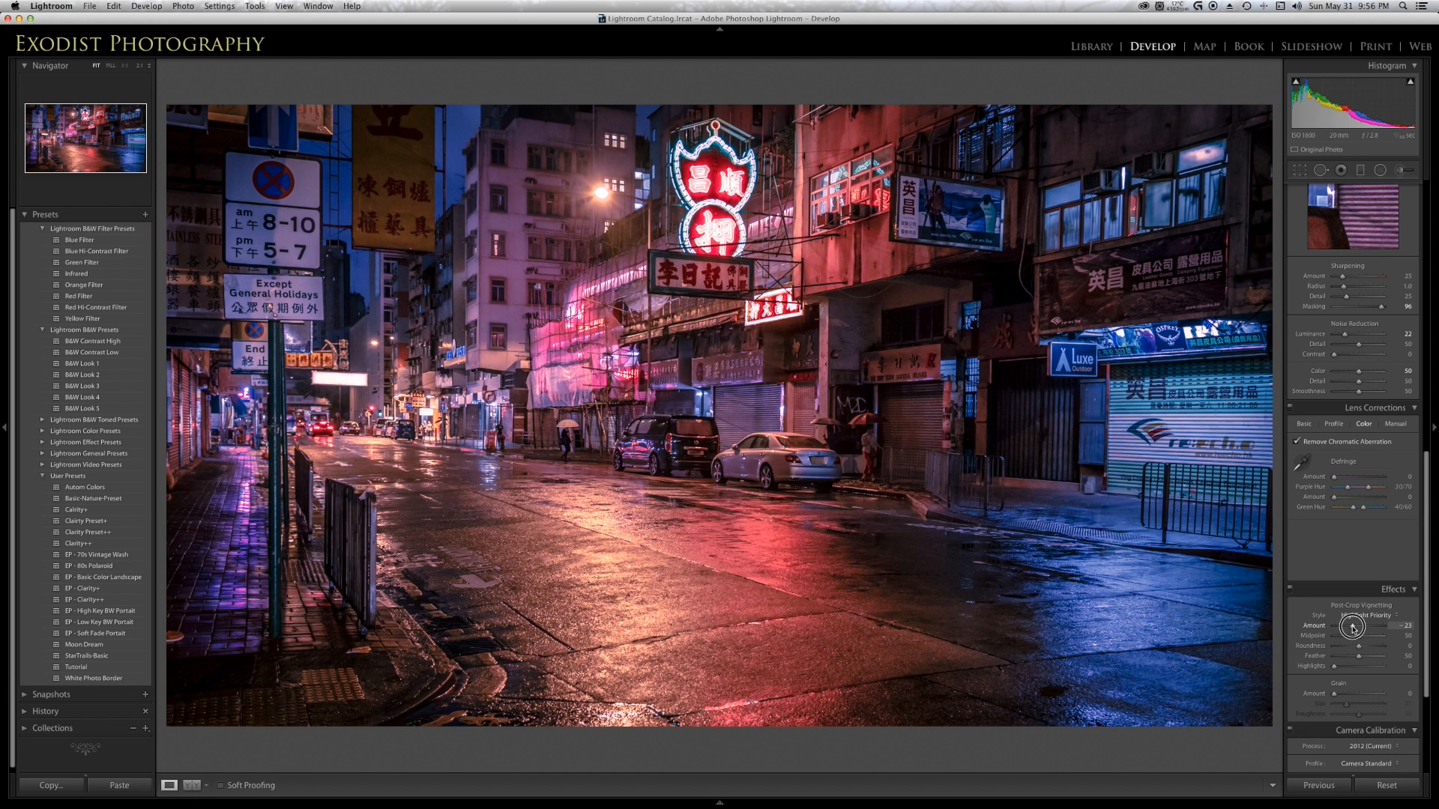
{"action": "left_click_drag", "start_coordinate": [1363, 633], "coordinate": [1385, 633]}
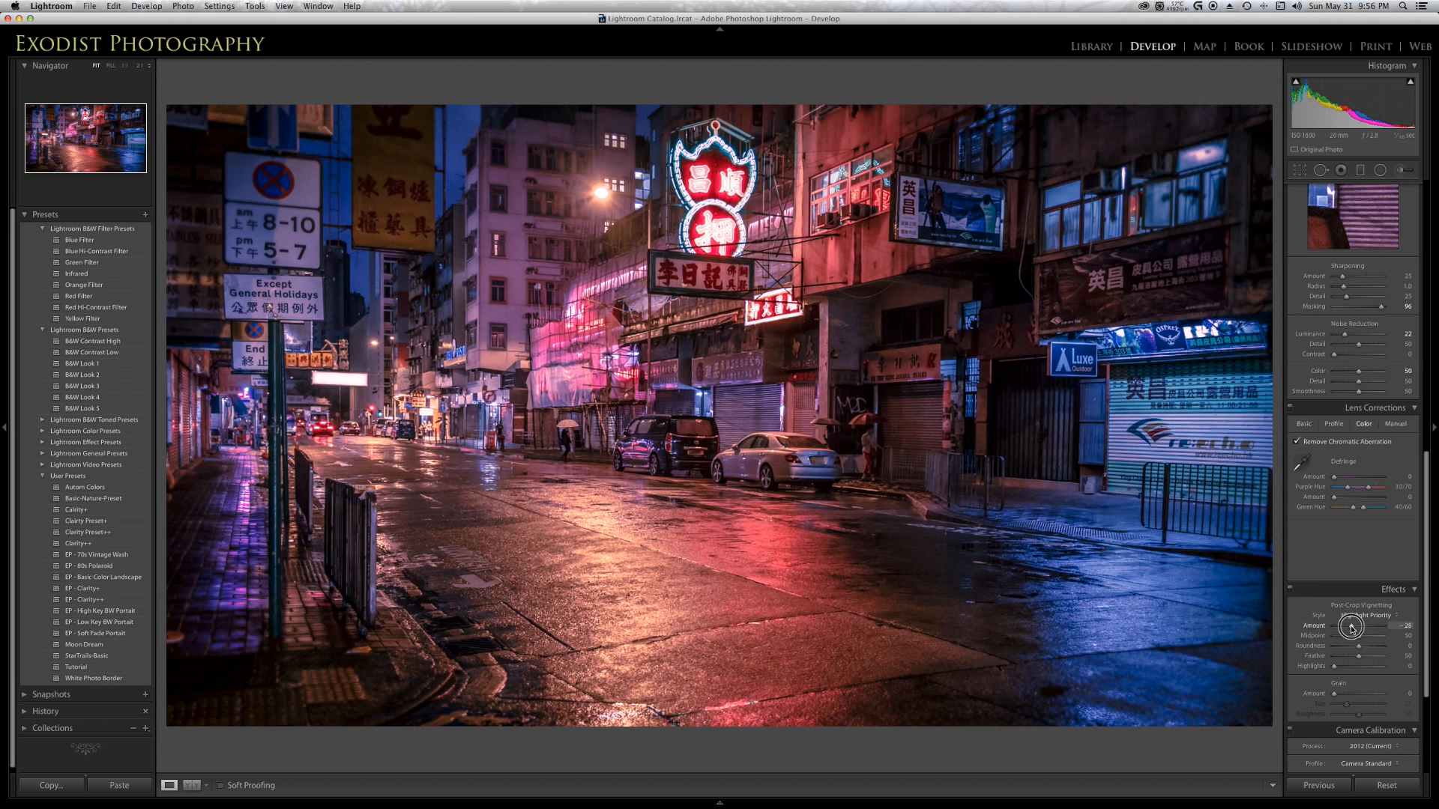
{"action": "left_click_drag", "start_coordinate": [1358, 633], "coordinate": [1356, 633]}
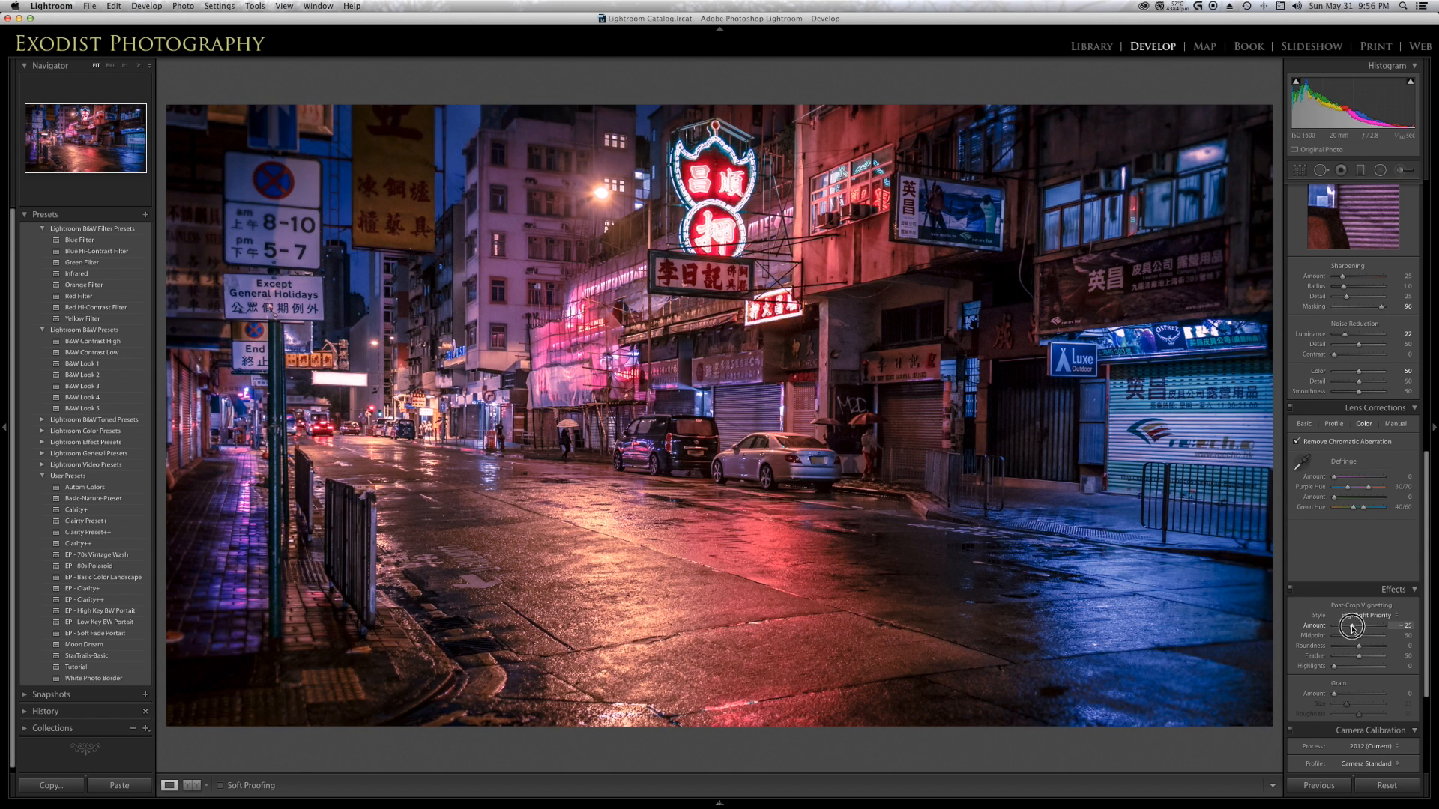
{"action": "left_click_drag", "start_coordinate": [1362, 625], "coordinate": [1352, 625]}
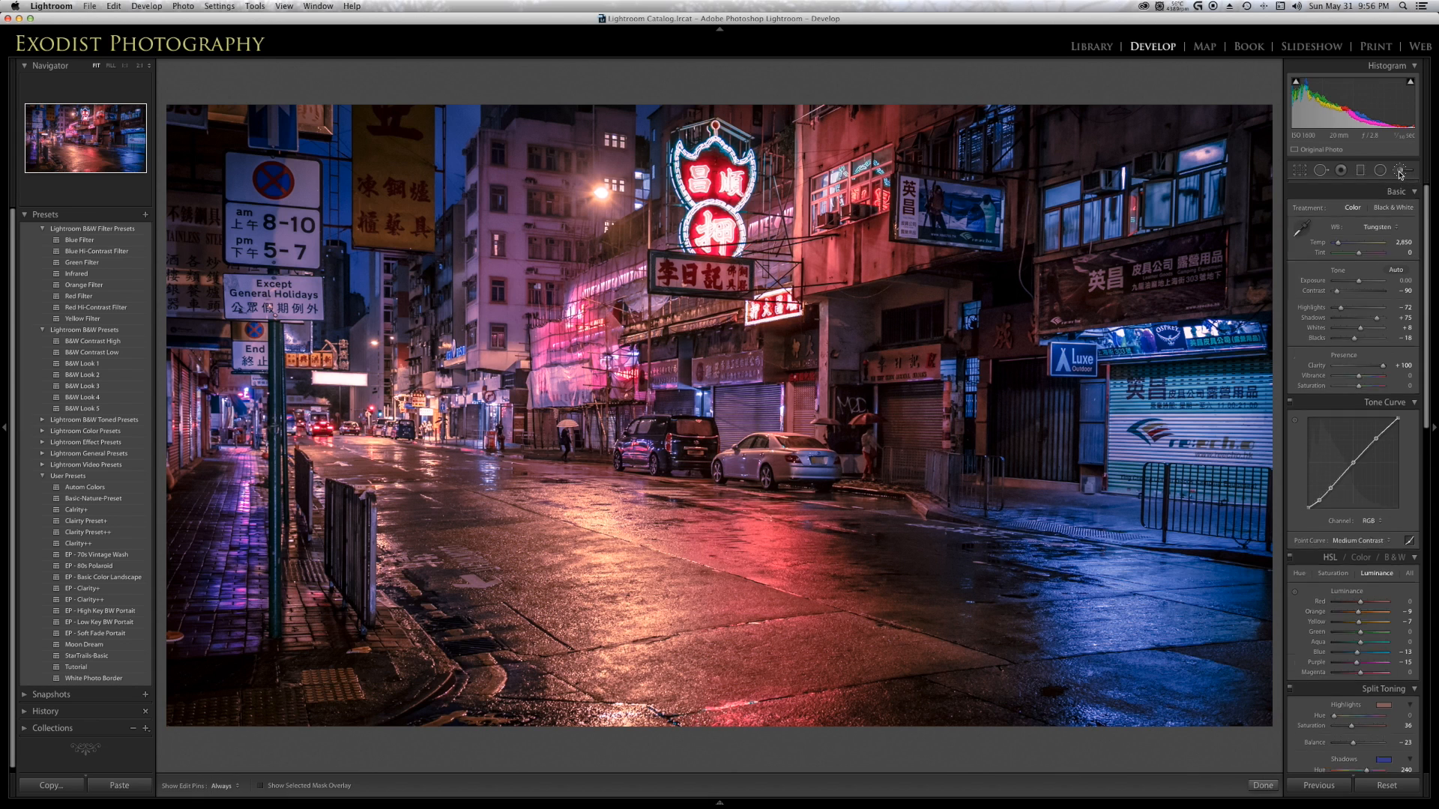
Set up the Adjustment Brush with the EP - Street Light Haze preset and exposure about +1.07
{"action": "left_click", "coordinate": [1405, 170]}
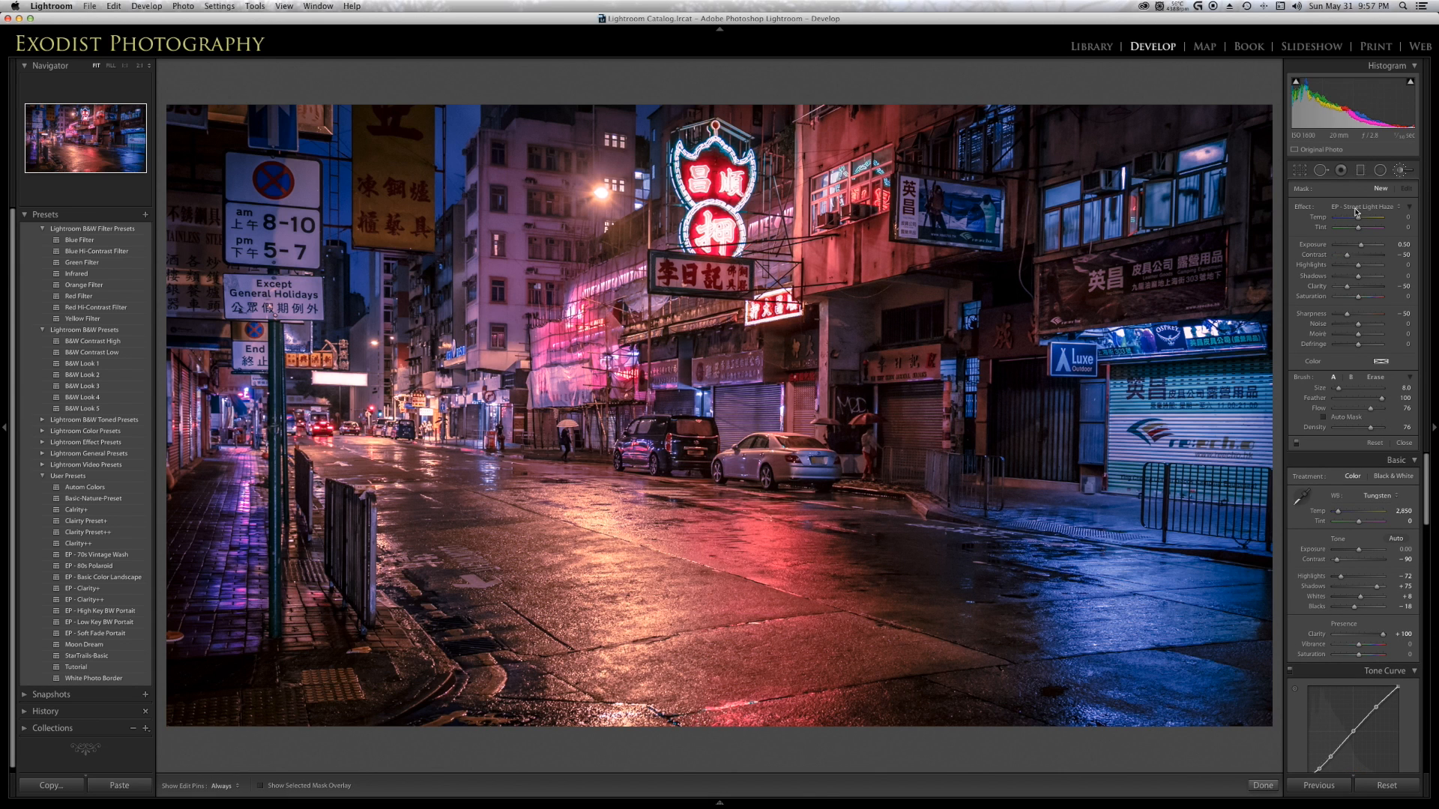
{"action": "left_click", "coordinate": [1381, 206]}
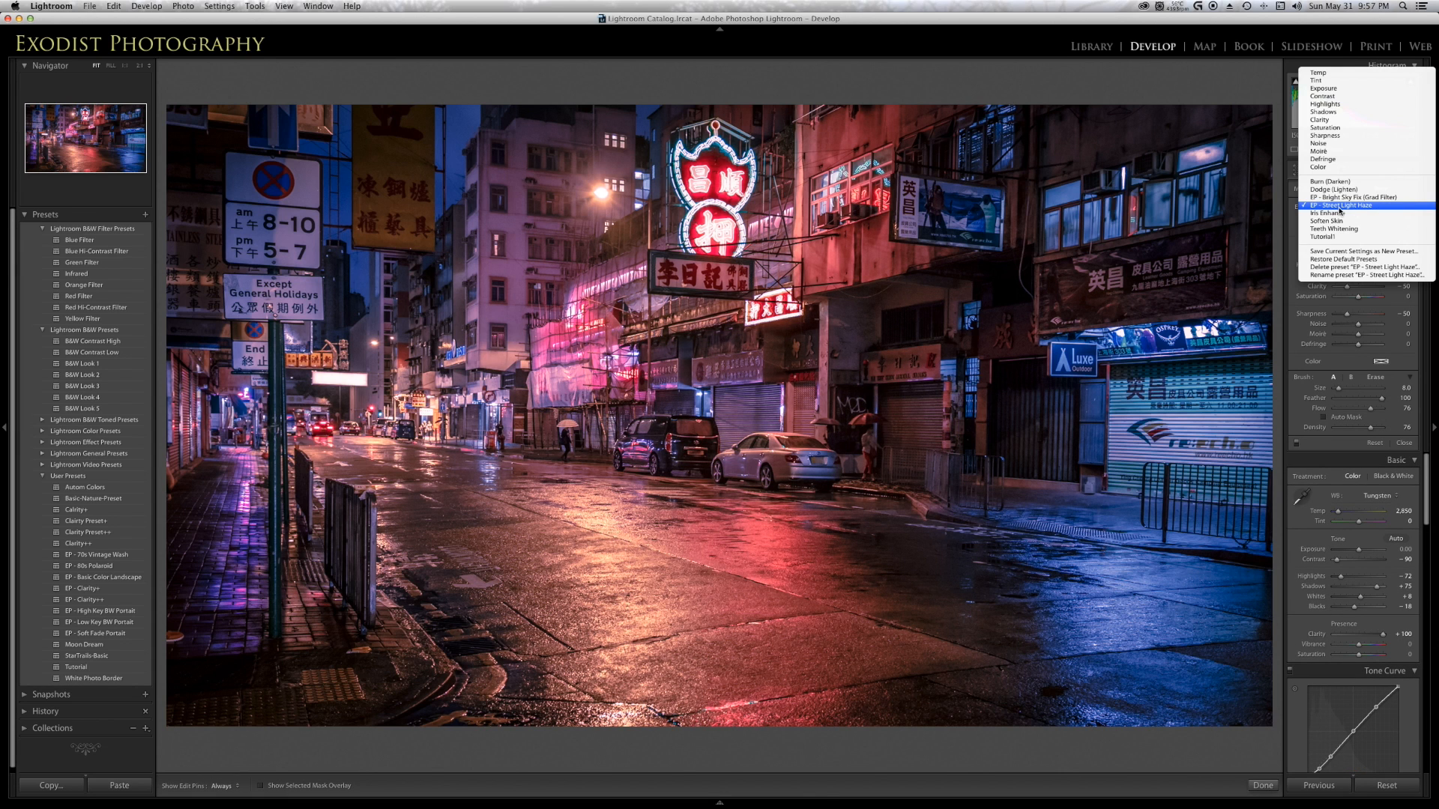
{"action": "left_click", "coordinate": [1342, 204]}
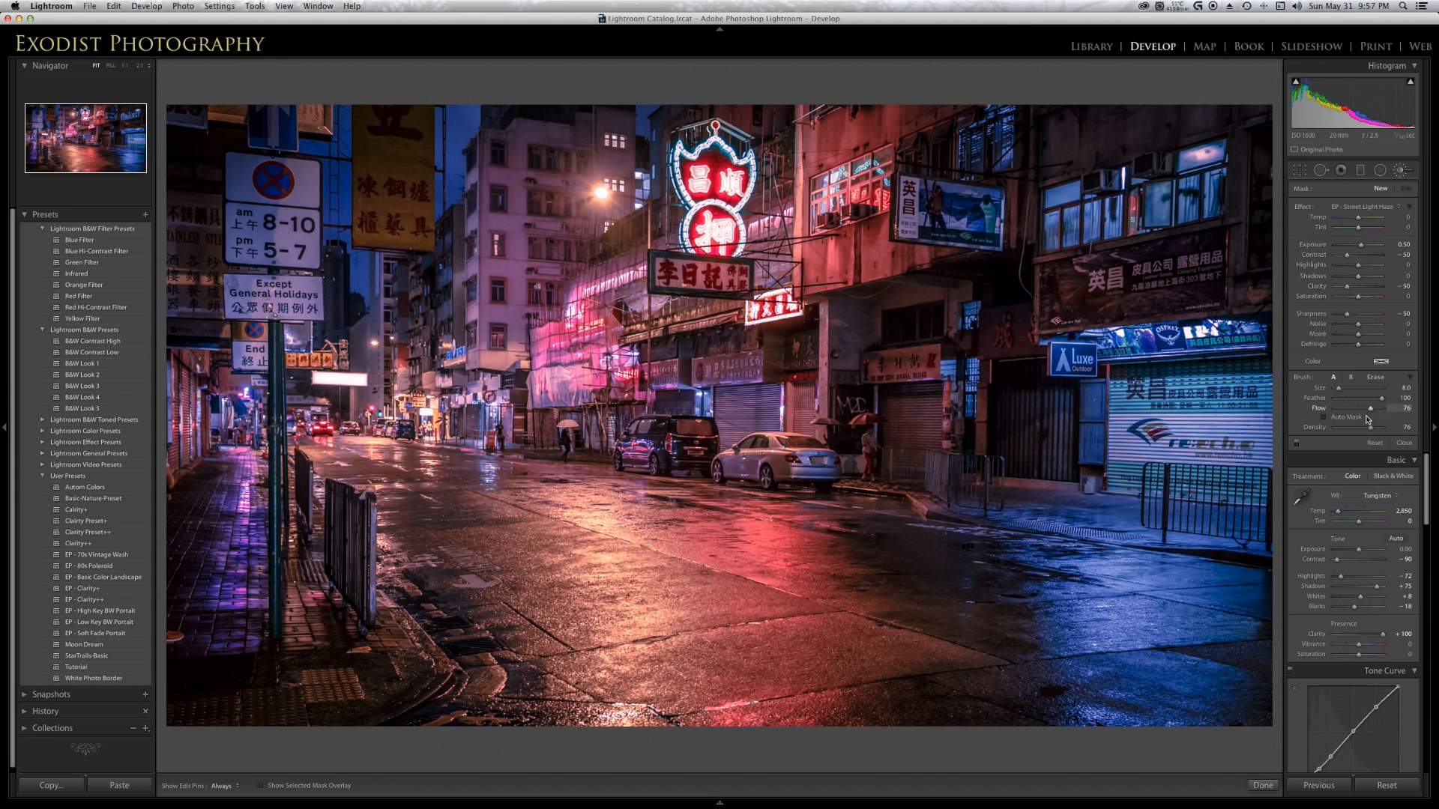
{"action": "mouse_move", "coordinate": [1363, 434]}
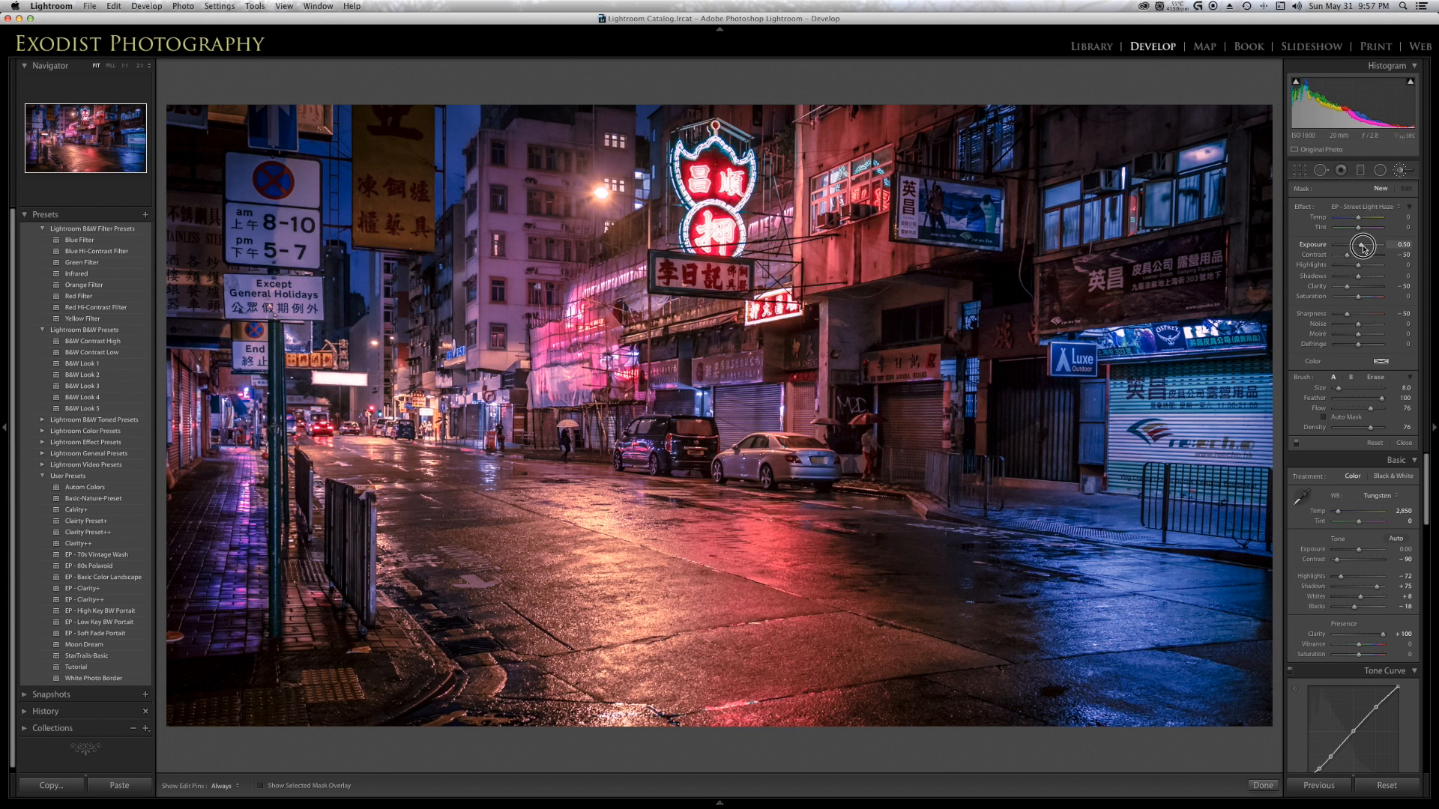
{"action": "left_click_drag", "start_coordinate": [1367, 255], "coordinate": [1386, 255]}
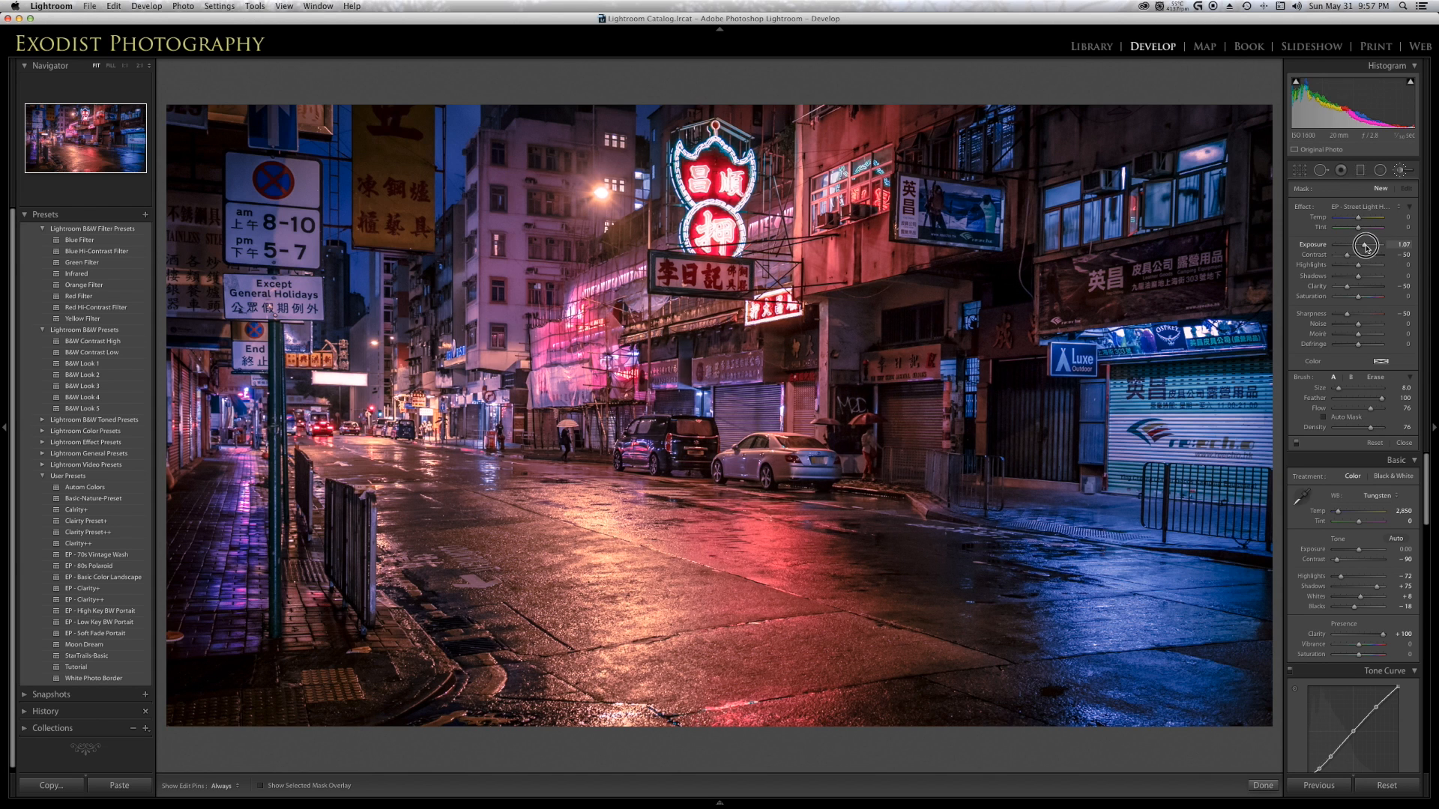
{"action": "left_click_drag", "start_coordinate": [1367, 245], "coordinate": [1363, 244]}
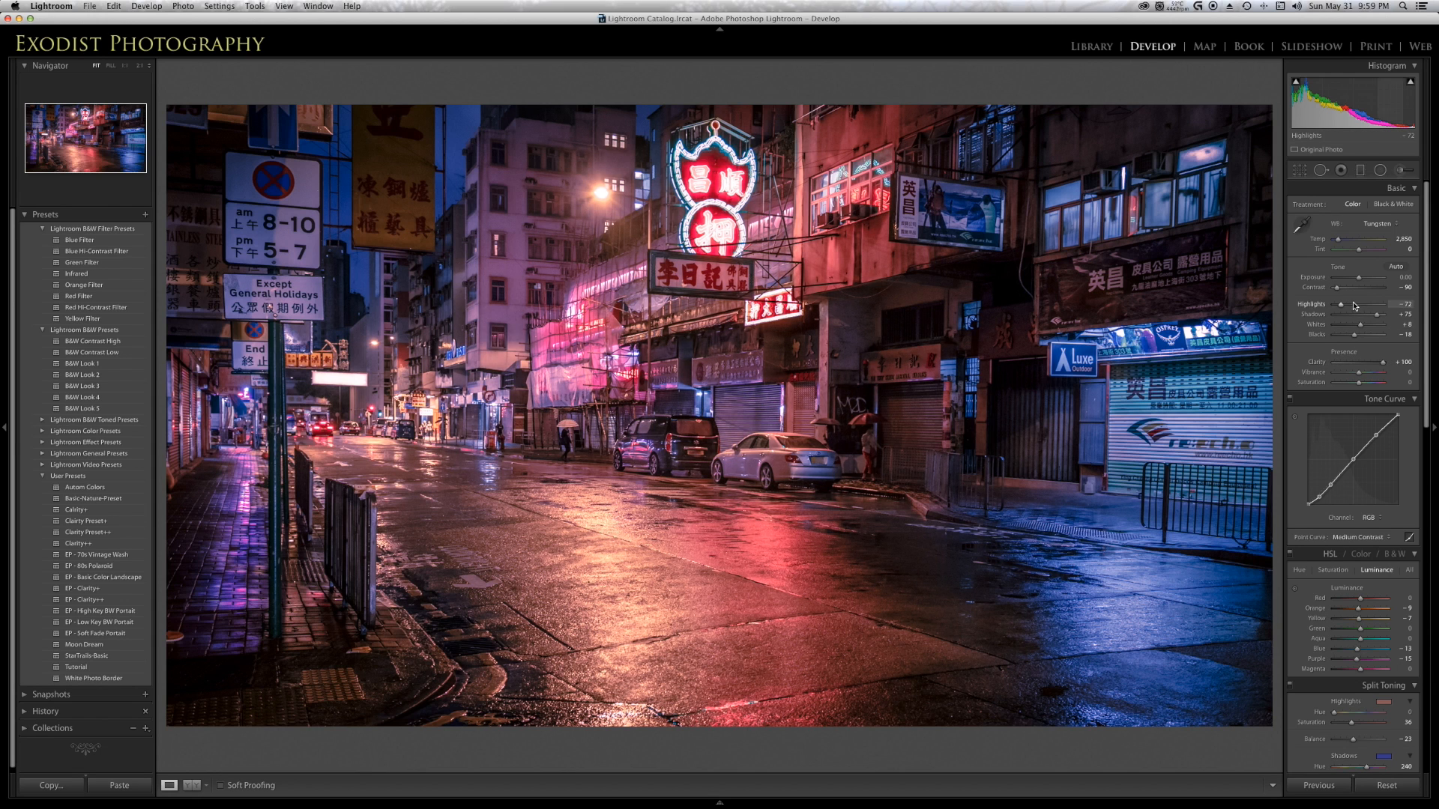
Raise Basic panel Contrast from -90 to about -82
{"action": "left_click_drag", "start_coordinate": [1386, 292], "coordinate": [1368, 292]}
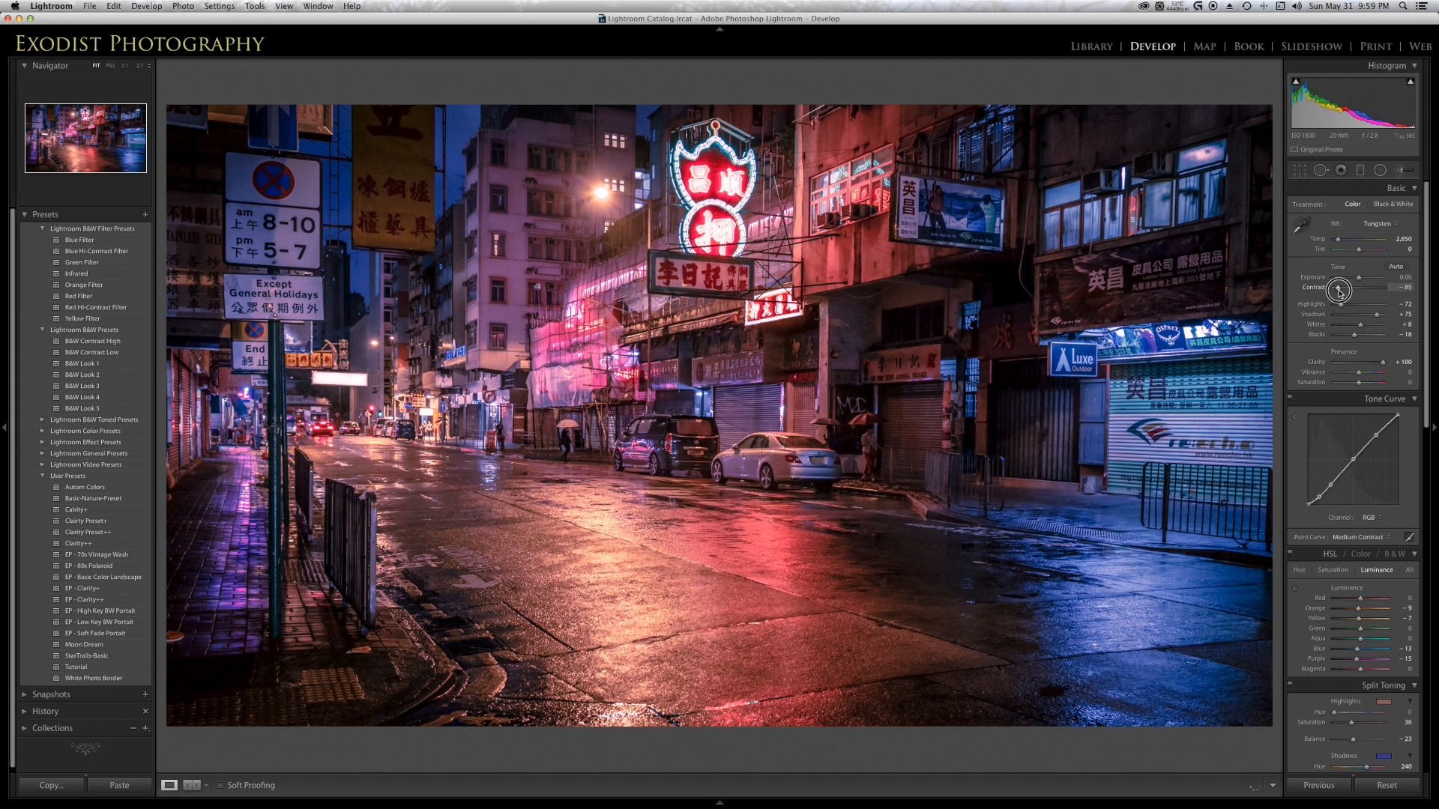
{"action": "left_click_drag", "start_coordinate": [1363, 287], "coordinate": [1374, 287]}
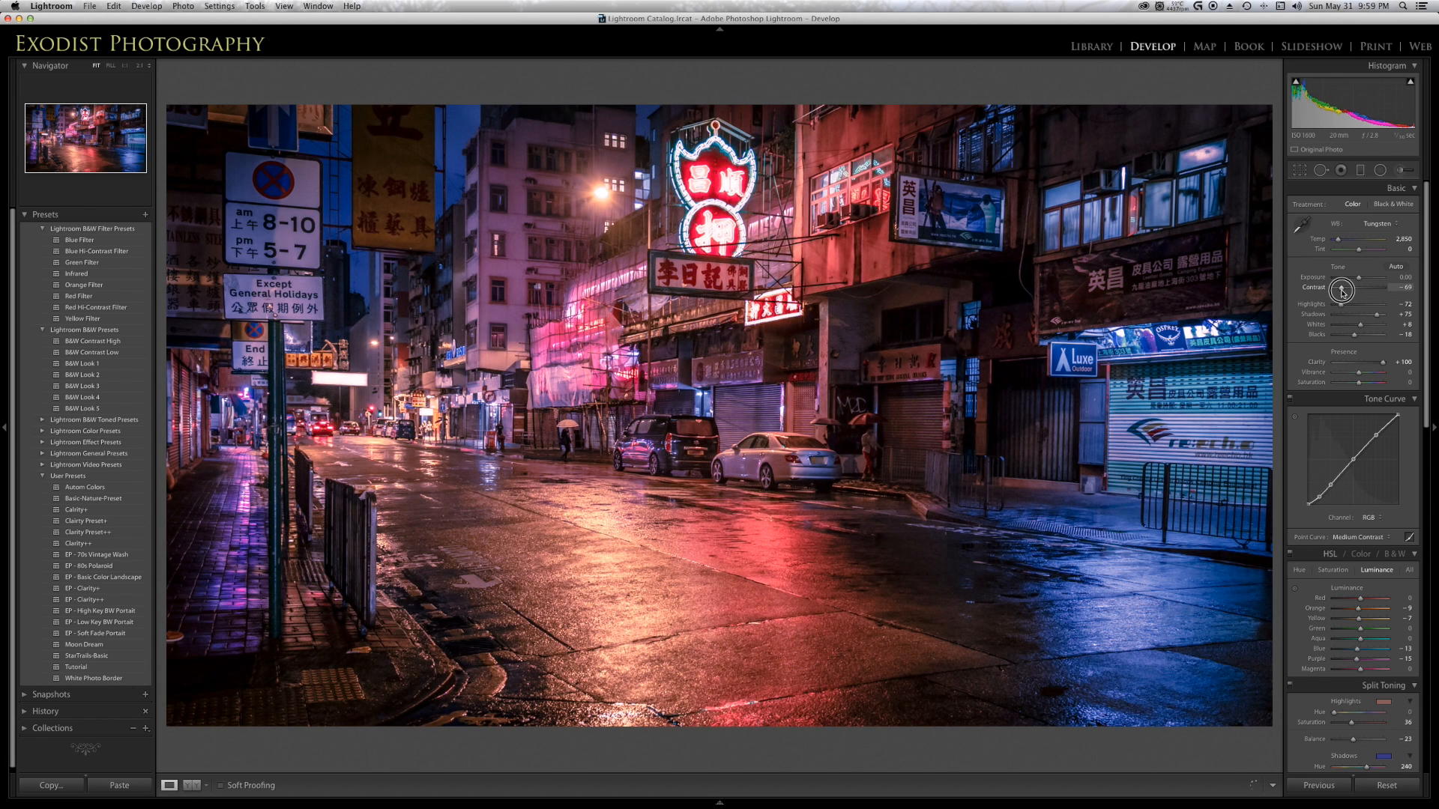
{"action": "left_click_drag", "start_coordinate": [1367, 288], "coordinate": [1358, 288]}
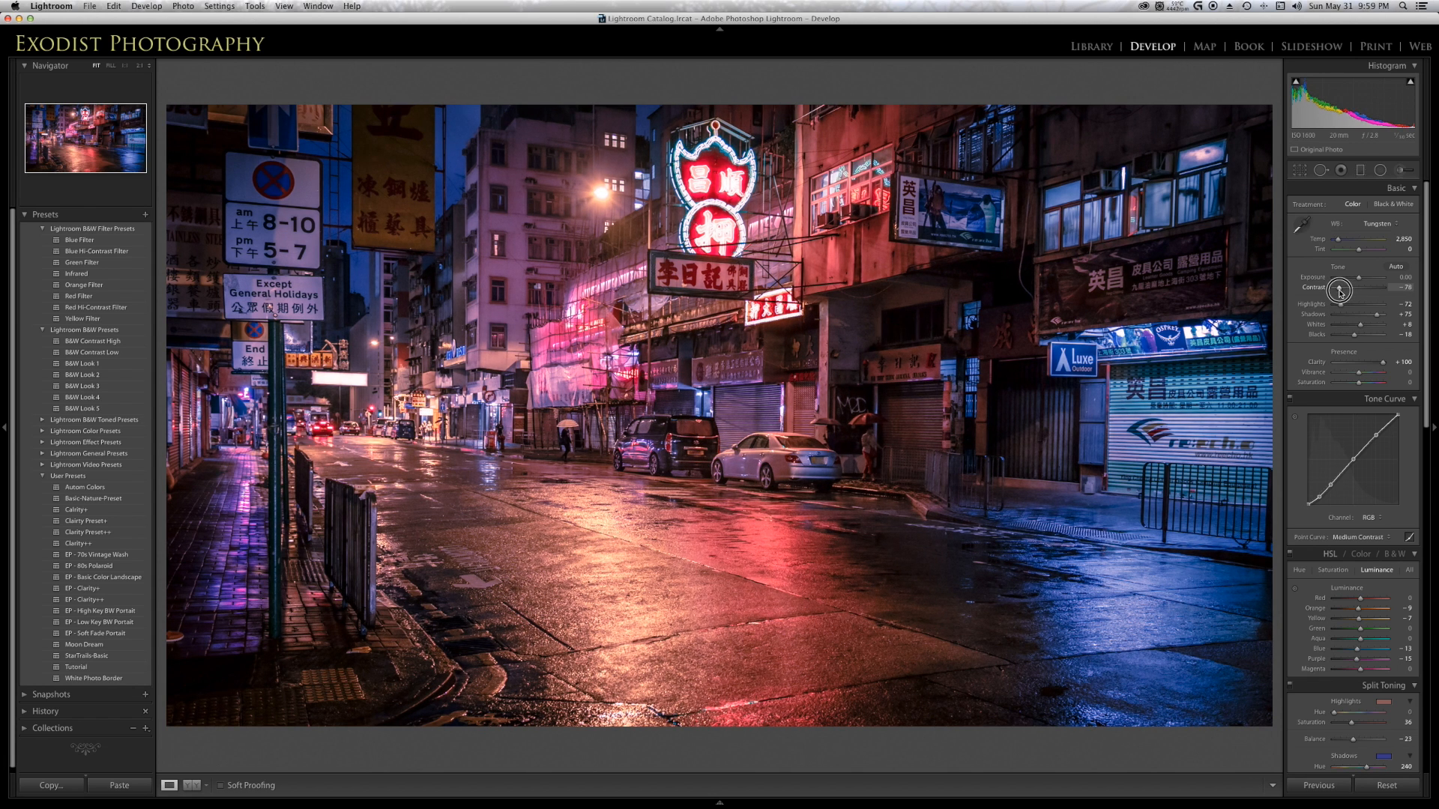
{"action": "left_click_drag", "start_coordinate": [1367, 287], "coordinate": [1358, 287]}
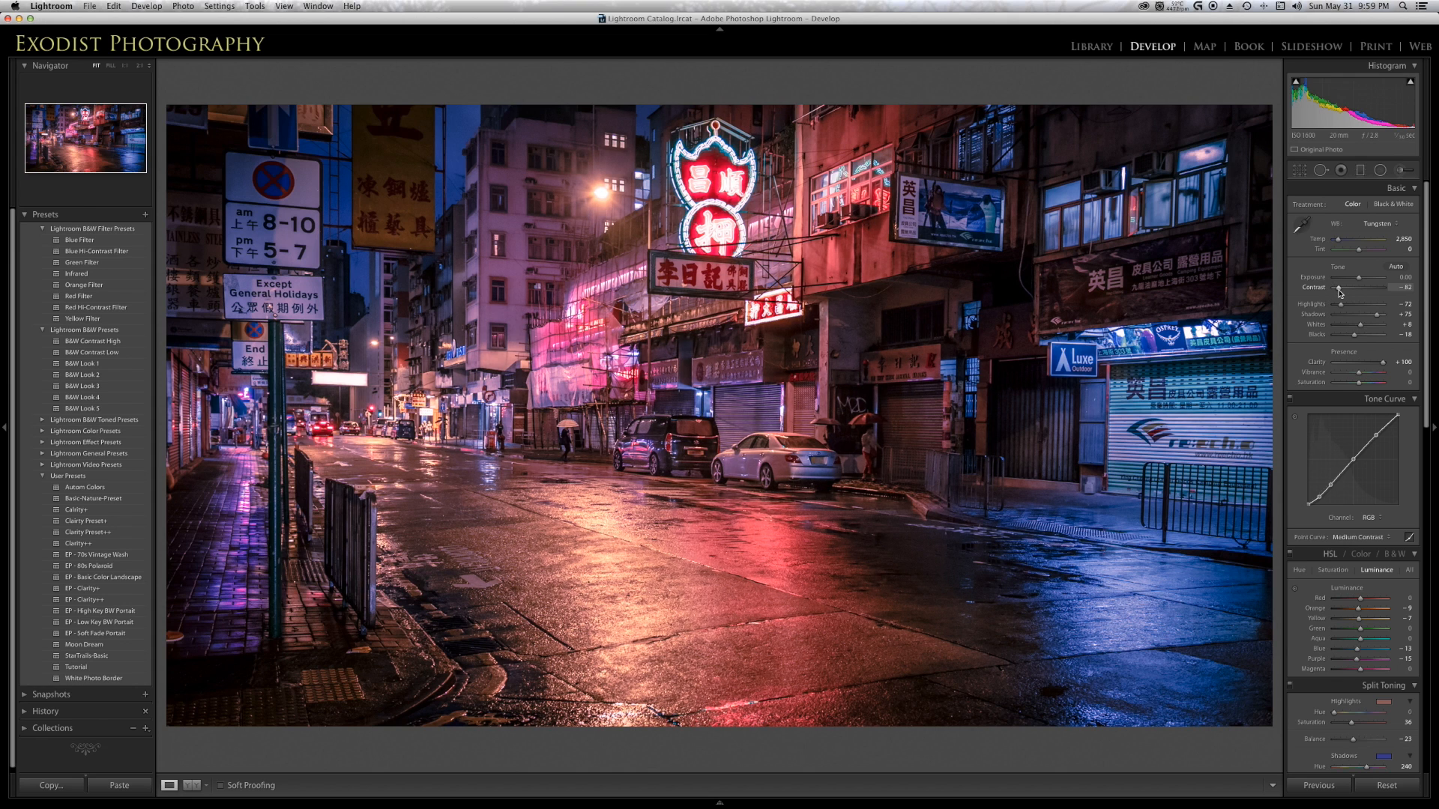